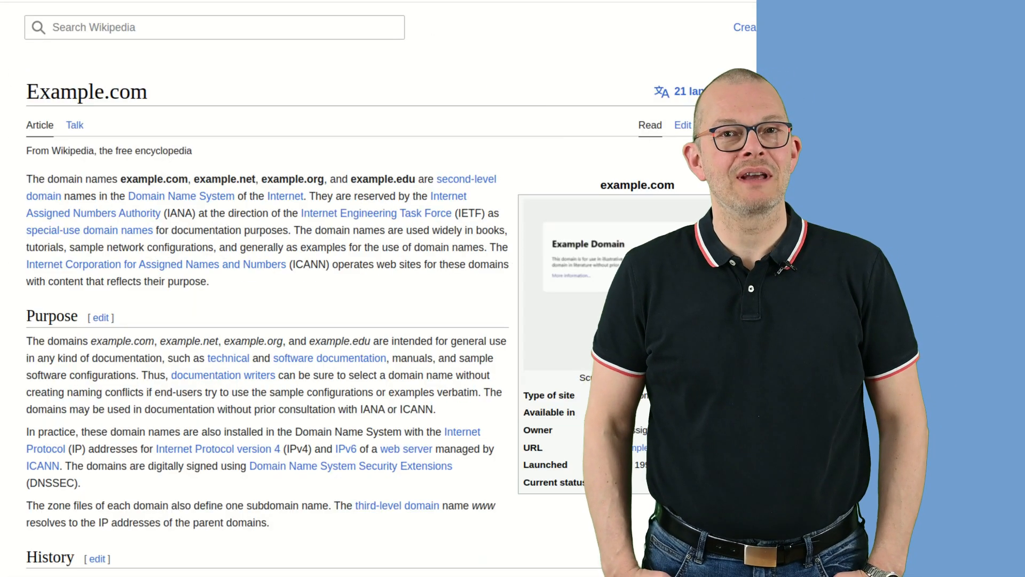
Scroll through the Wikipedia Example.com article.
scroll(down, 3)
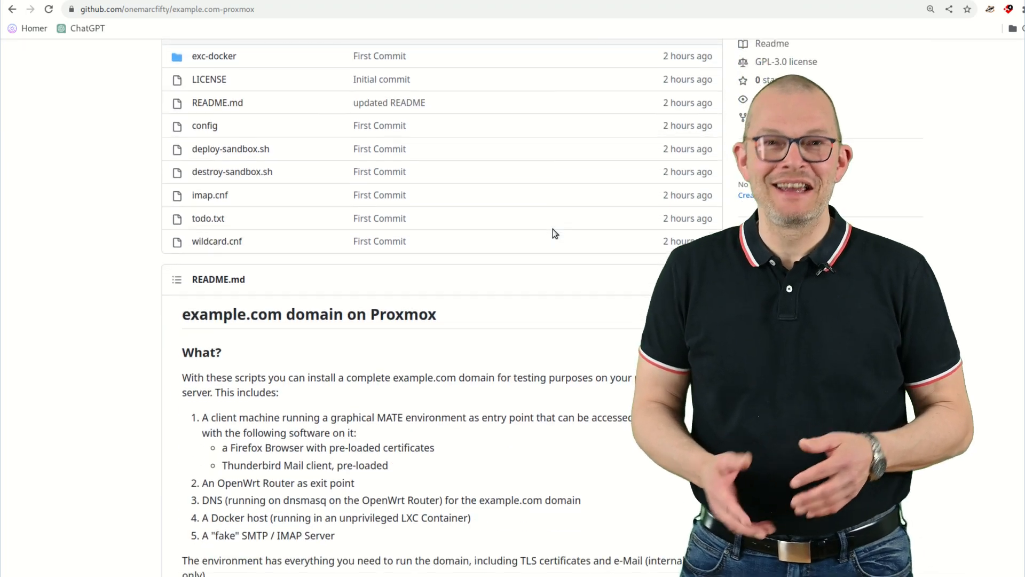
Scroll the README down to the 'How? (1) - Preparation steps' section.
scroll(down, 3)
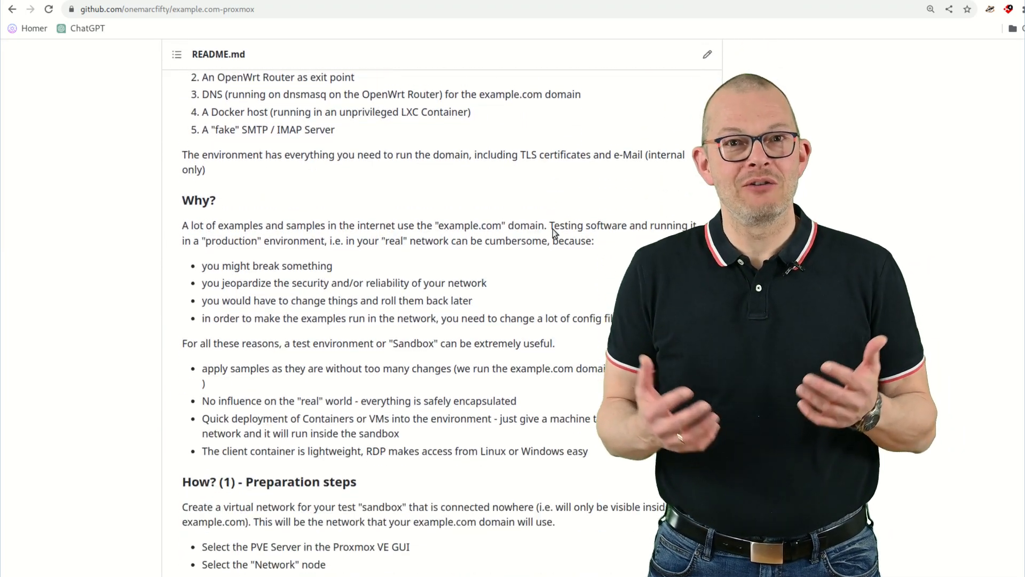
scroll(down, 3)
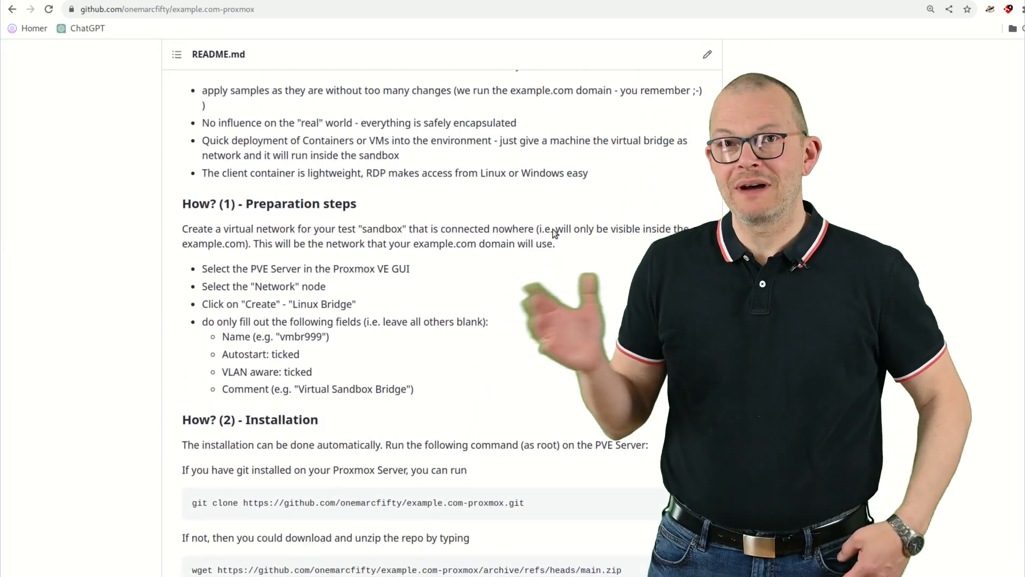
scroll(down, 3)
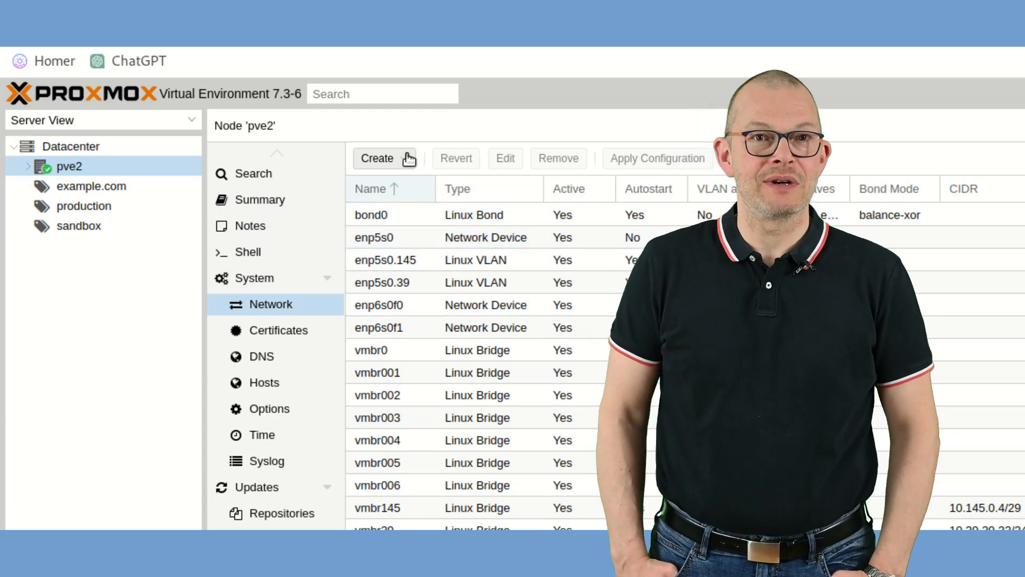
Create VLAN-aware Linux bridge vmbr111 with comment 'Virtual Bridge example.com'.
click(384, 158)
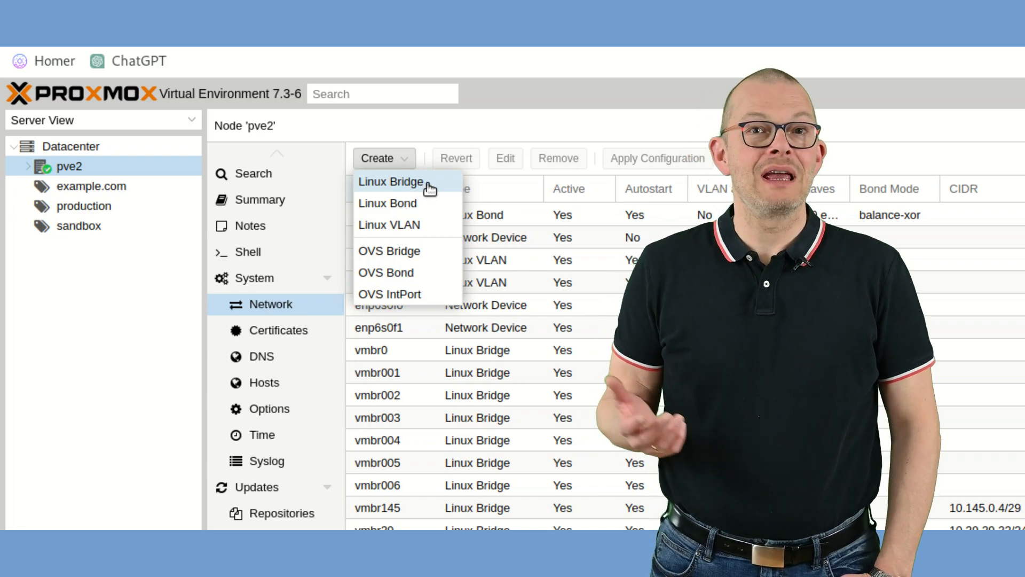
click(391, 181)
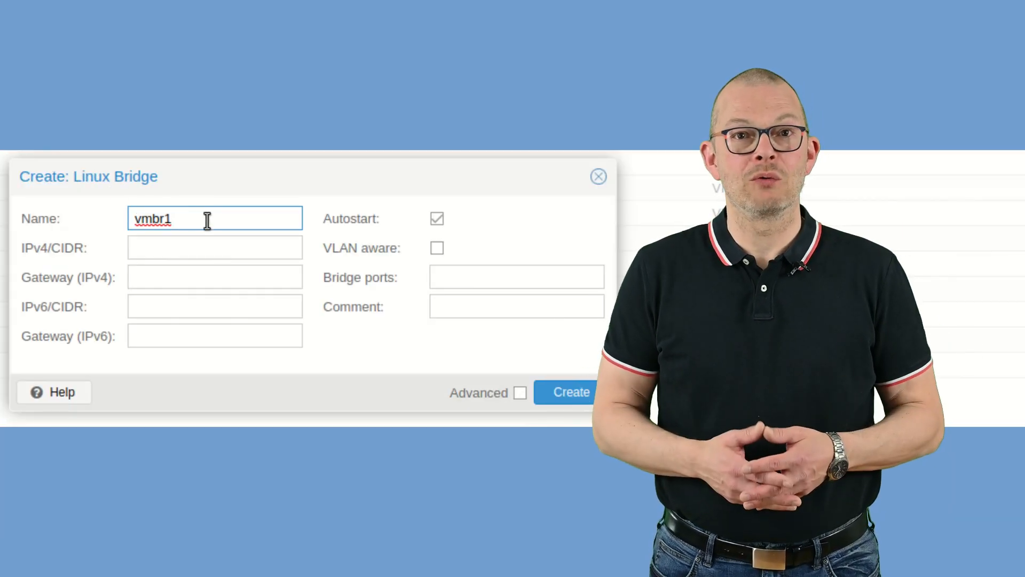
text(11)
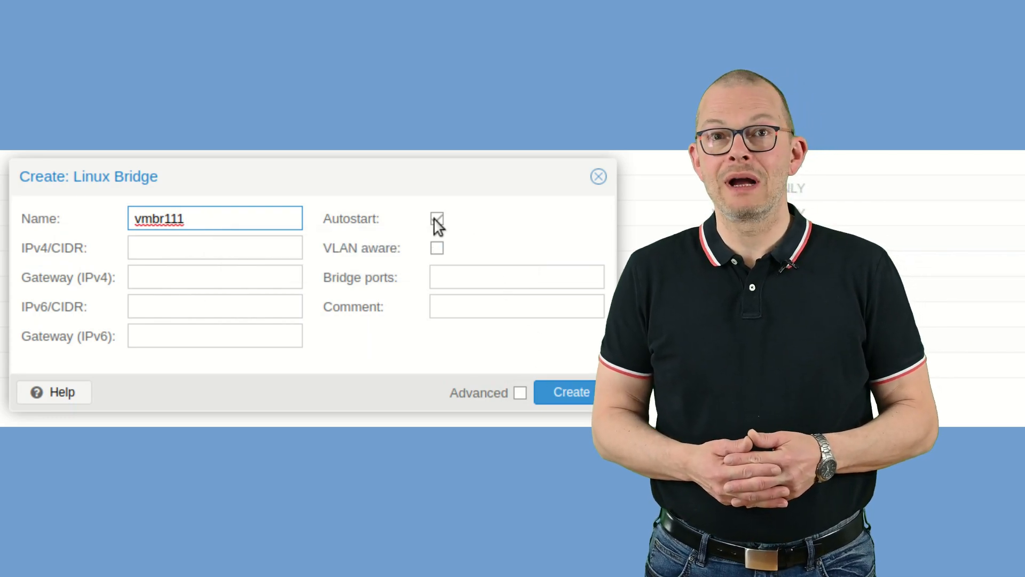
click(437, 248)
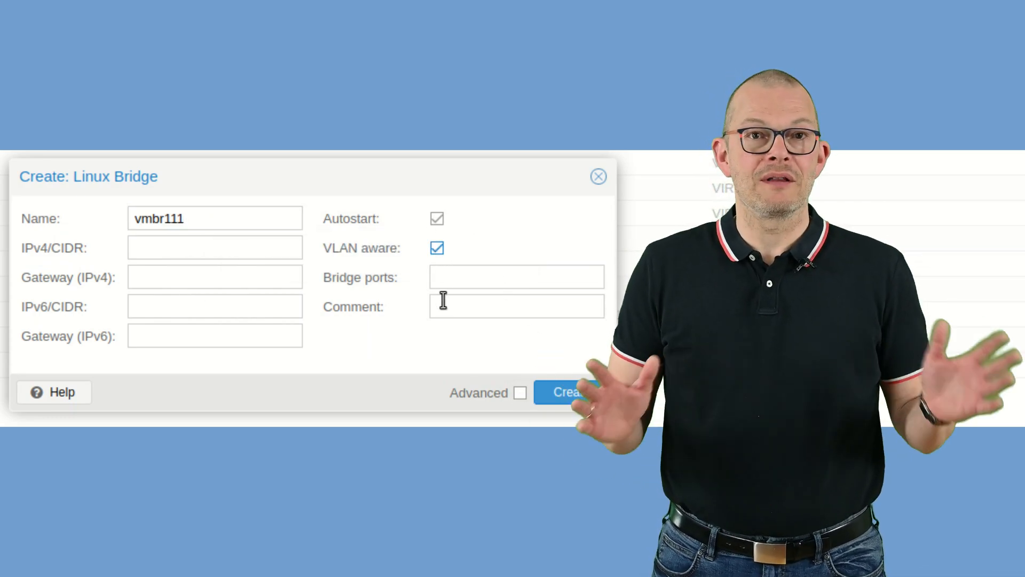
text(Virtual Bridge example.com)
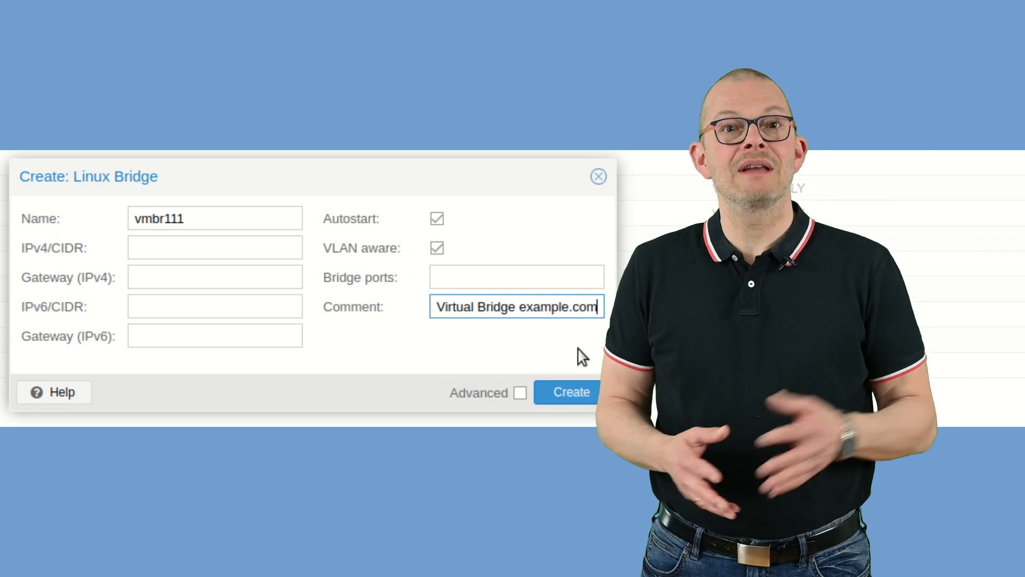
click(570, 392)
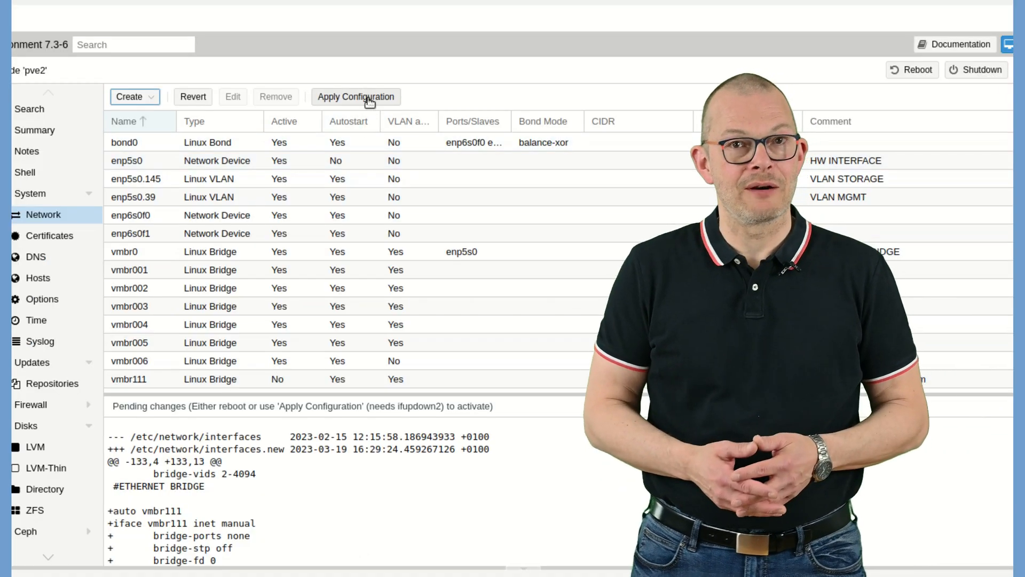
Apply and confirm the pending network configuration on pve2.
click(356, 96)
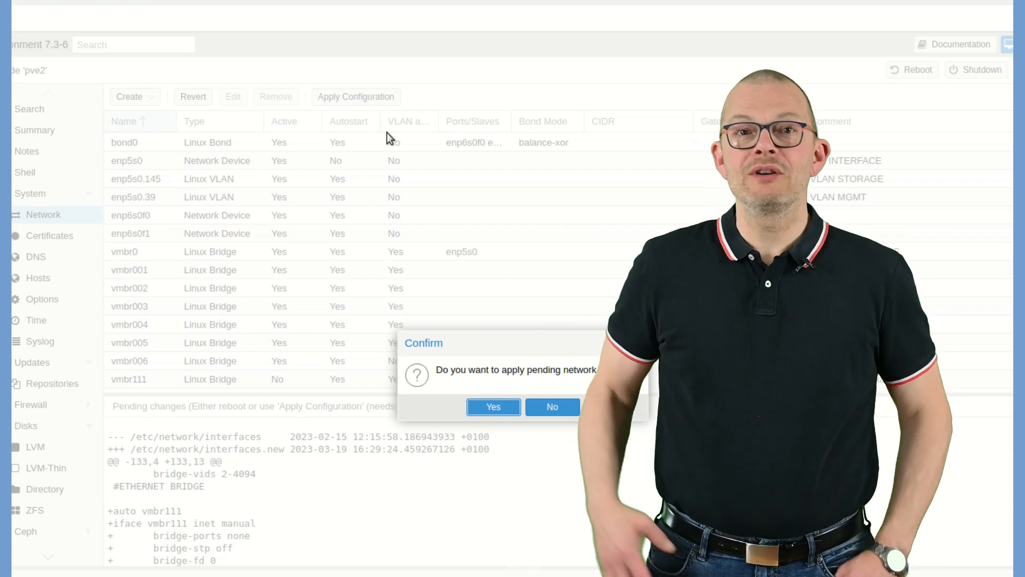
click(492, 406)
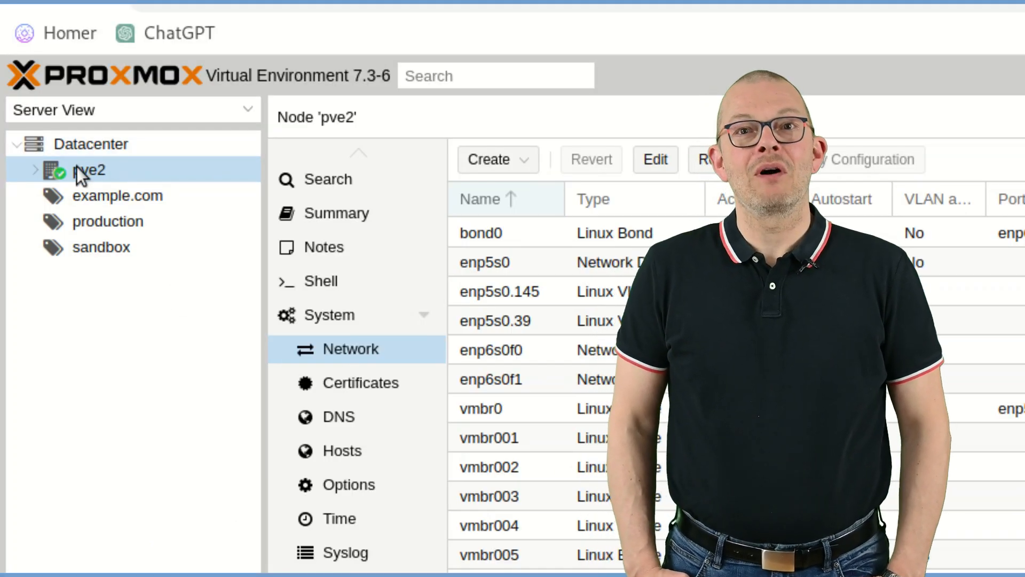
right_click(88, 170)
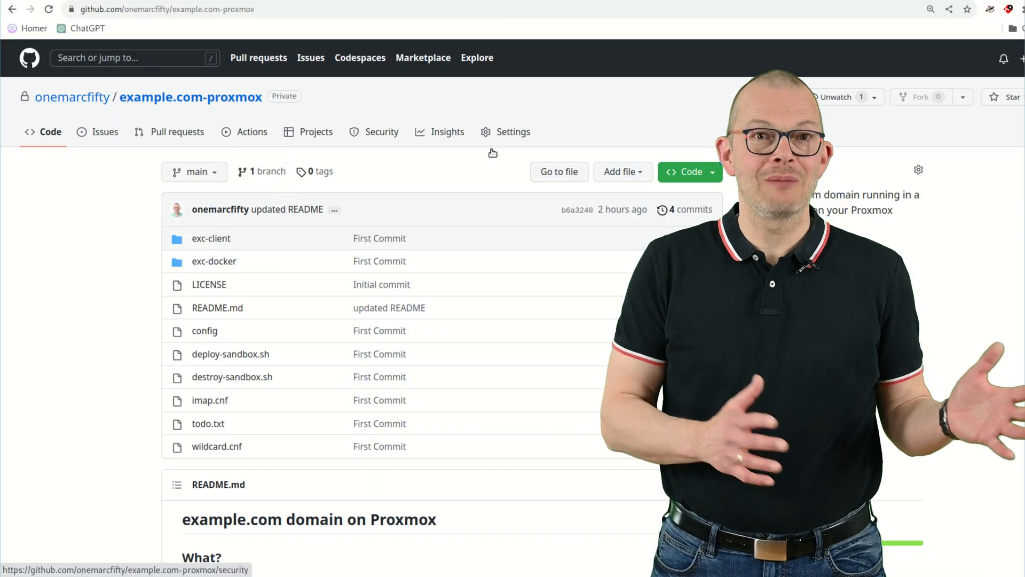
Scroll the README back to the bridge preparation steps.
scroll(down, 3)
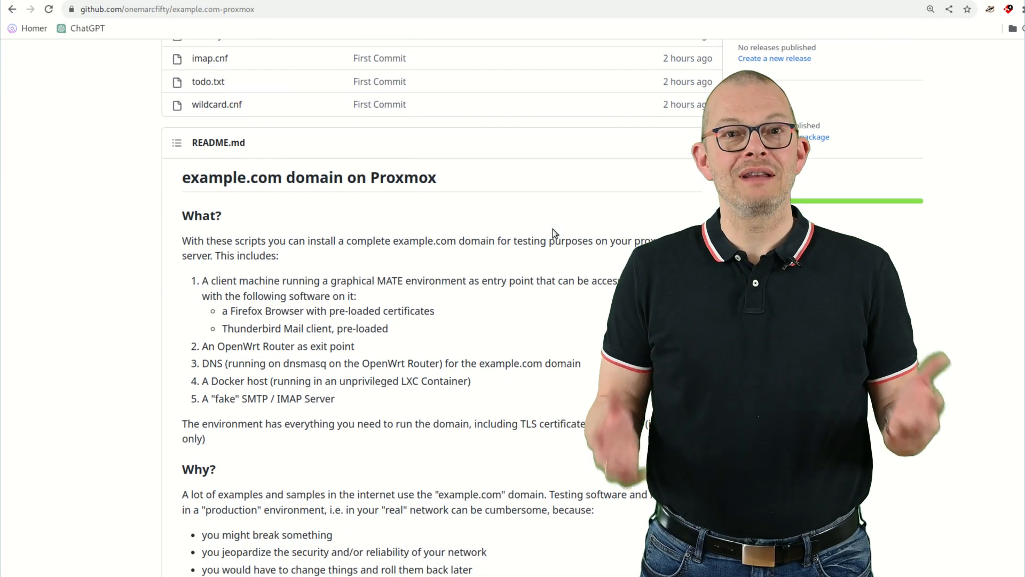
scroll(down, 3)
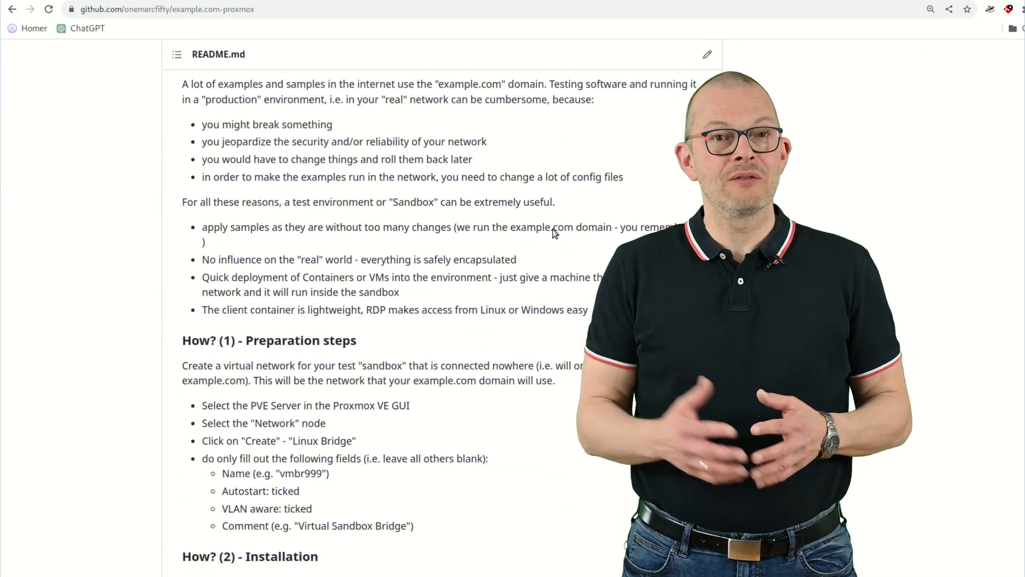
scroll(down, 3)
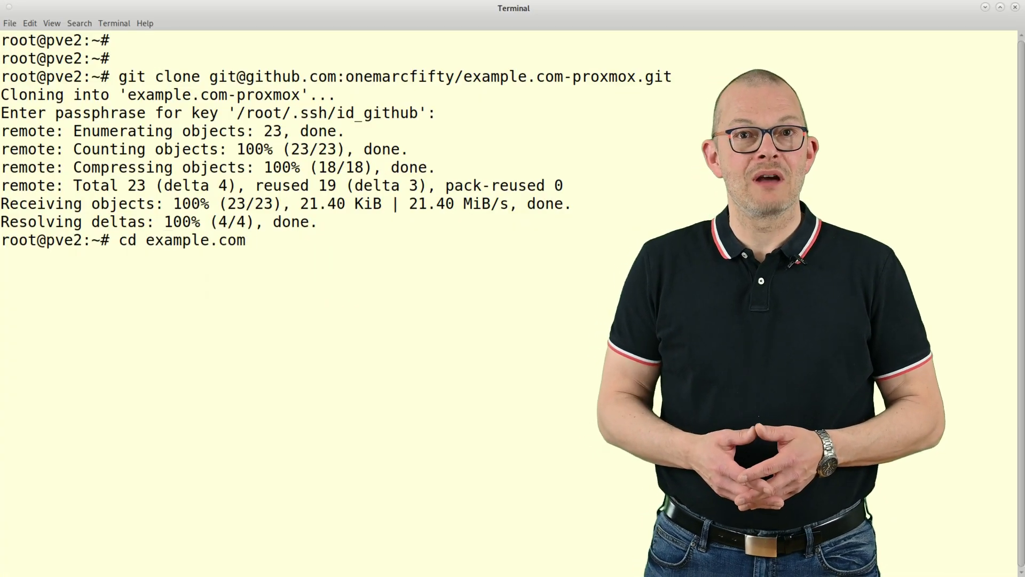
Change into the example.com-proxmox folder and open its config file with vi.
key(Return)
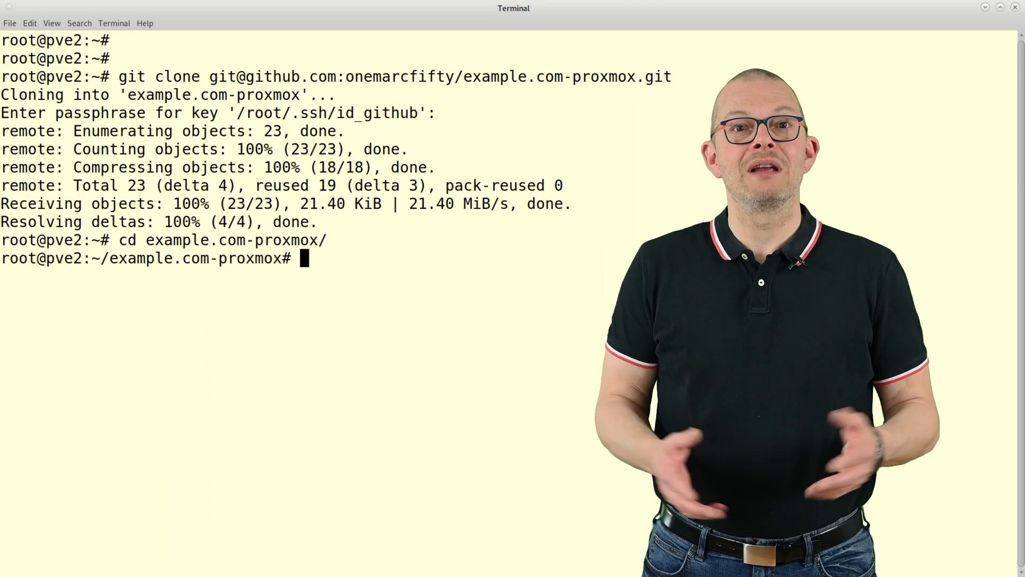
text(vi co)
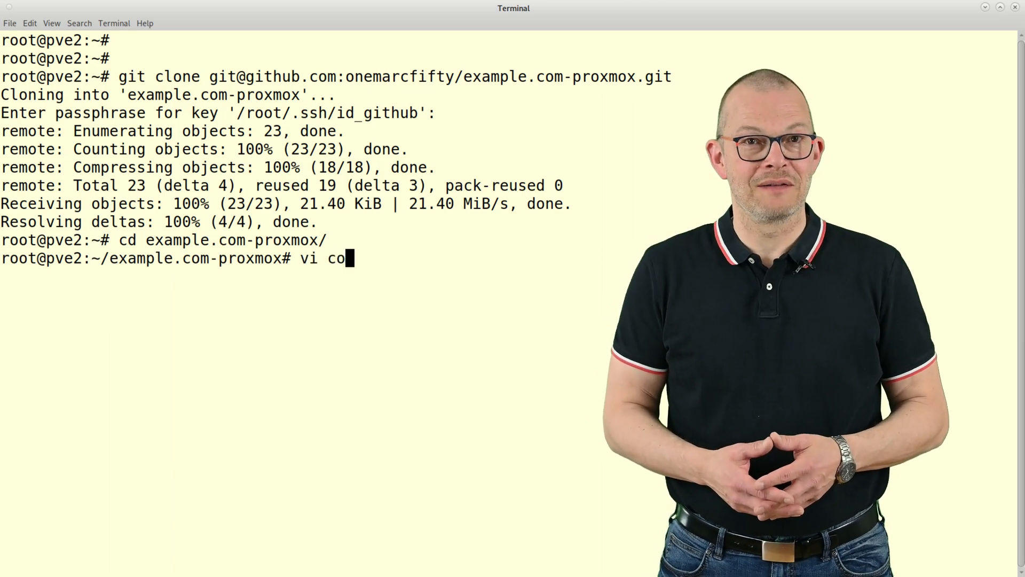
text(n)
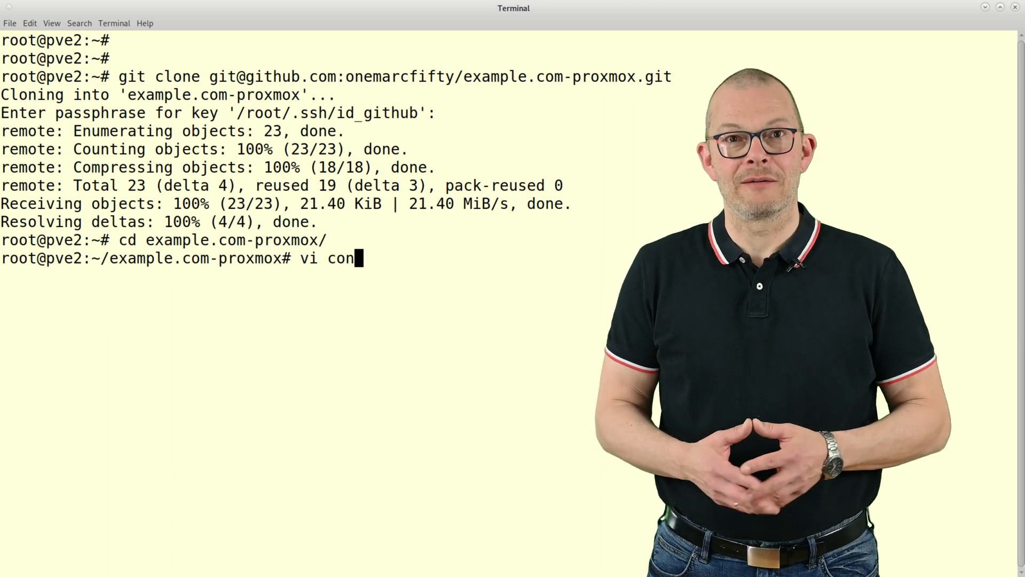
key(Return)
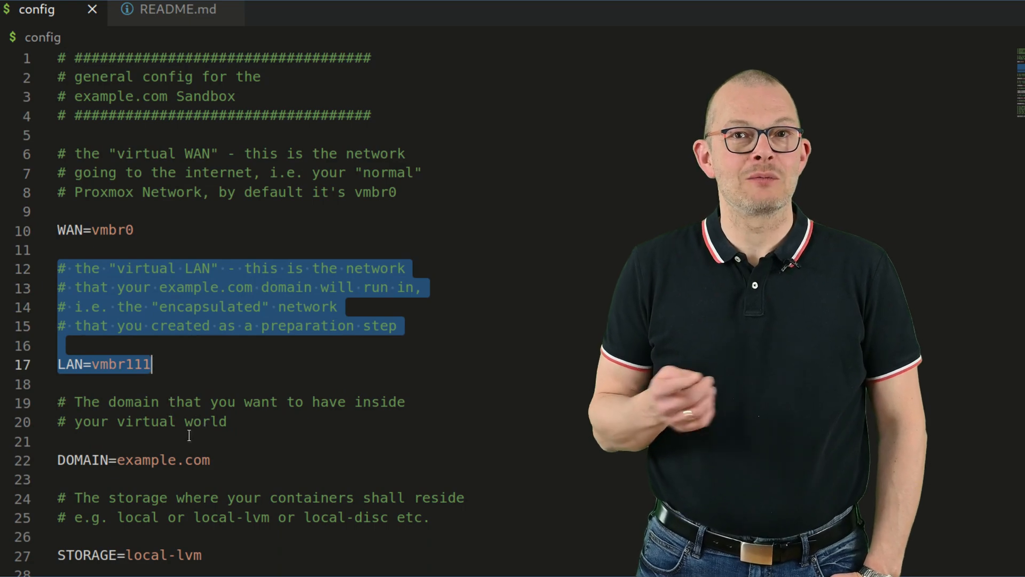
Select the DOMAIN lines and scroll through template, storage, container IDs and OpenWrt URL.
click(85, 402)
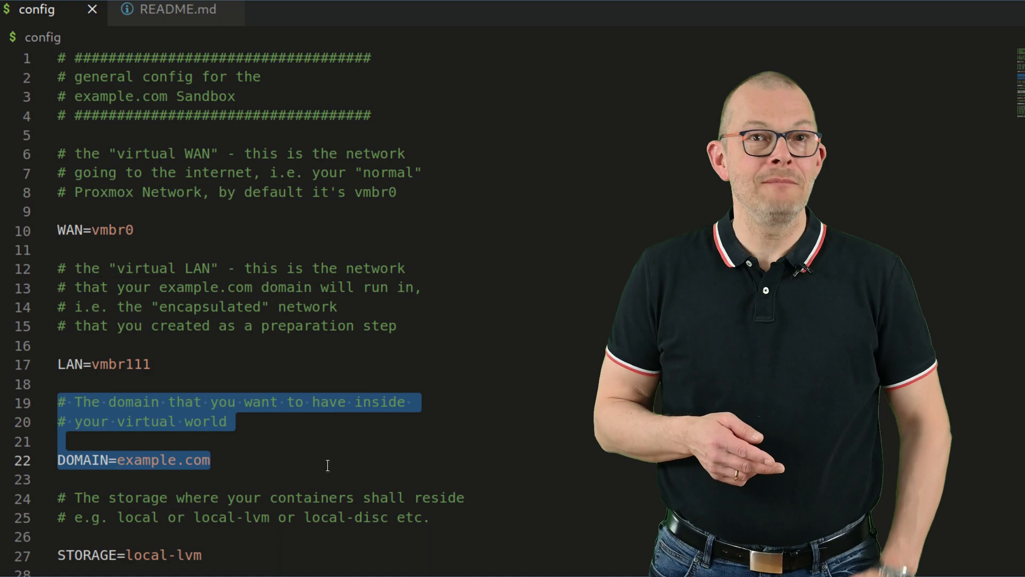
scroll(down, 3)
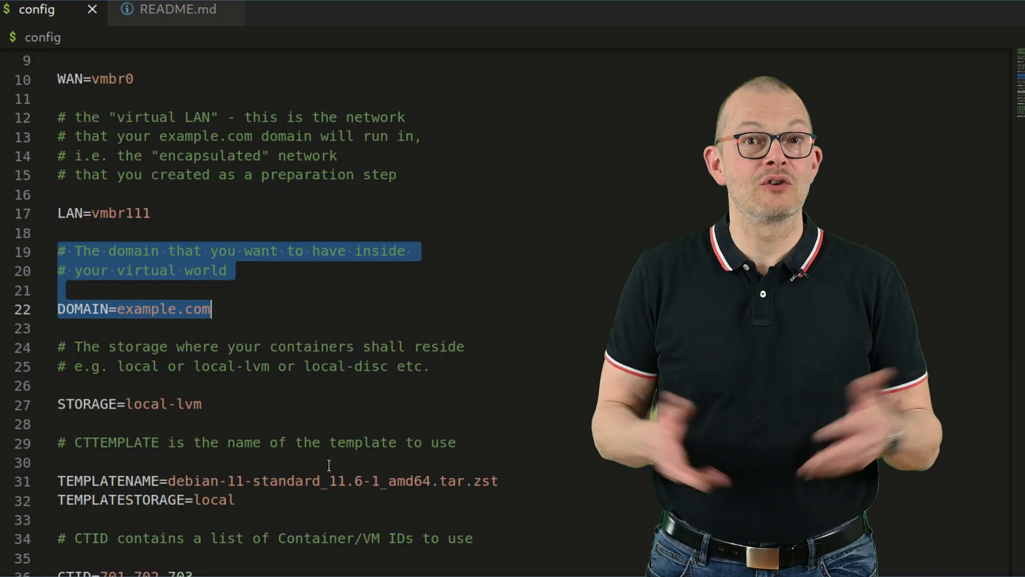
scroll(down, 3)
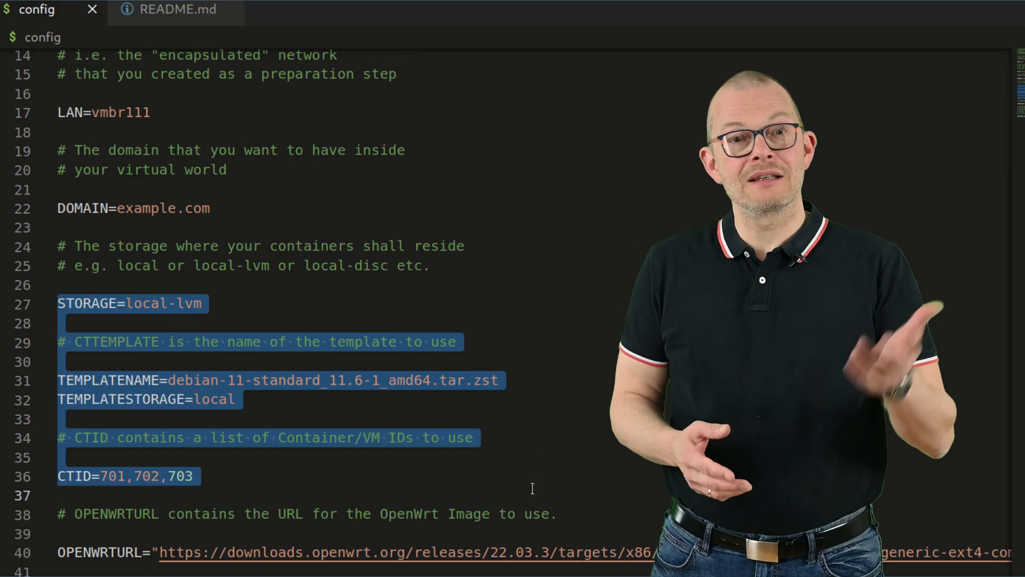
scroll(down, 3)
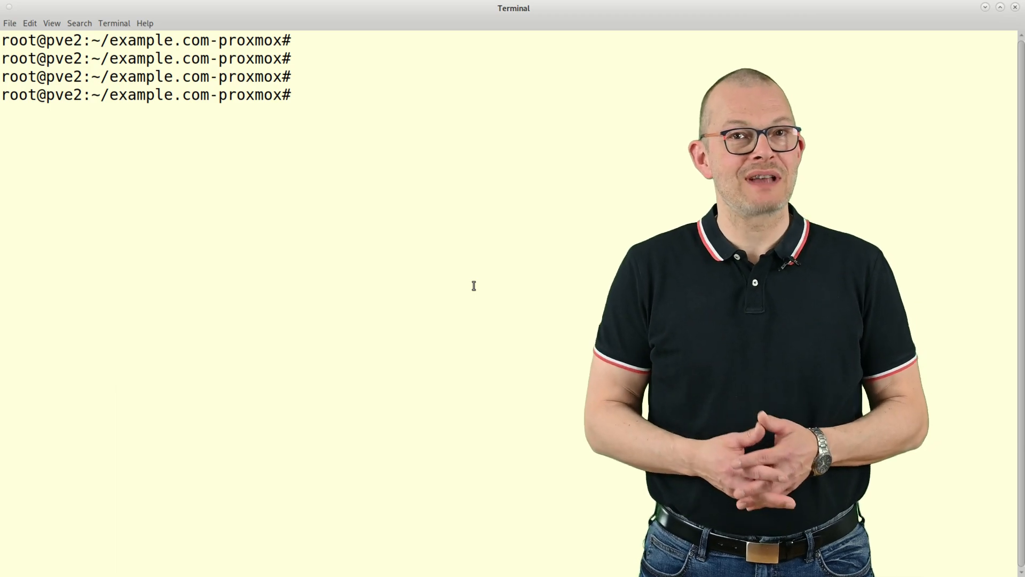
Run ./deploy-sandbox.sh and accept the listed sandbox parameters.
text(./)
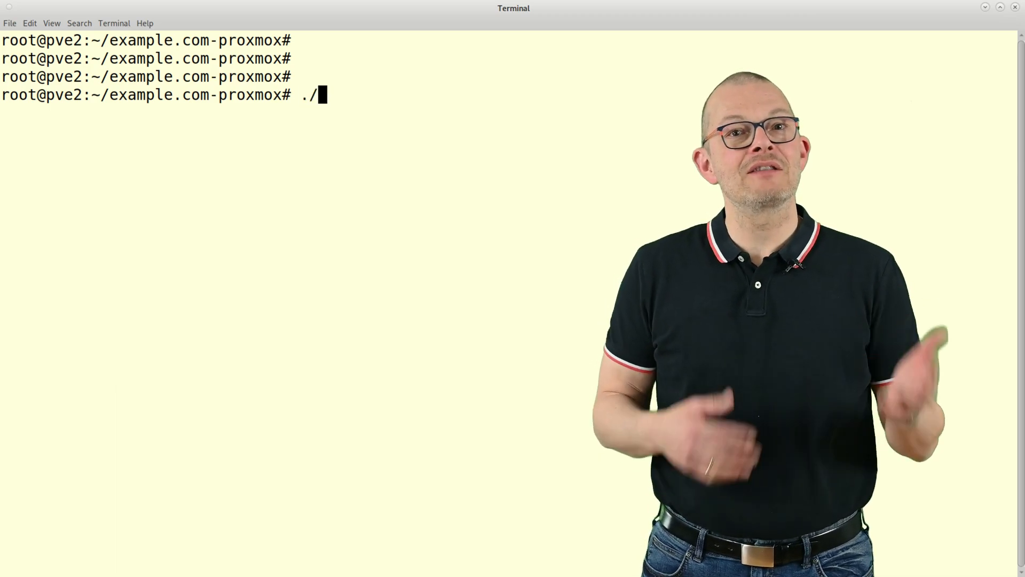
text(deploy-sandbox.sh)
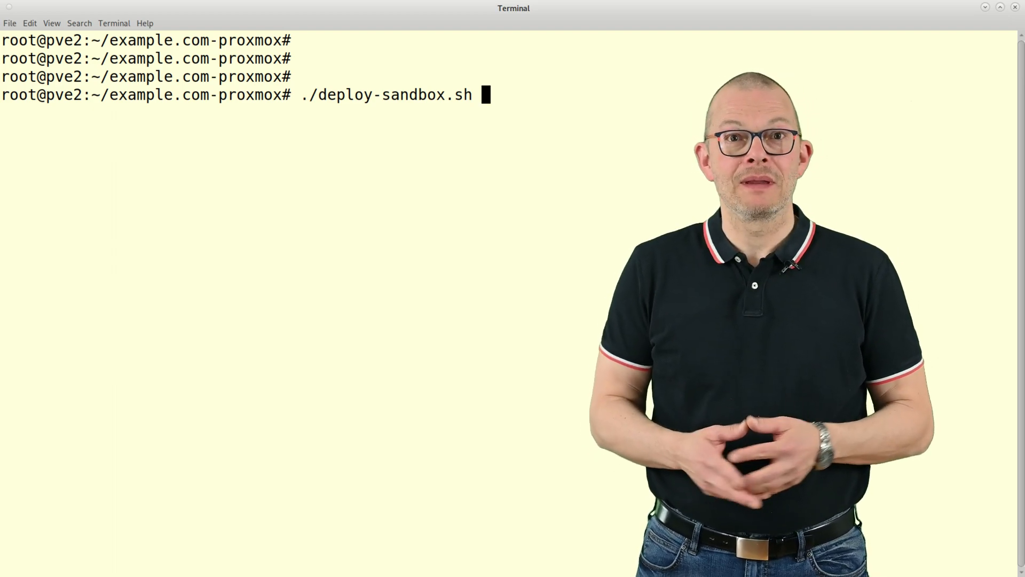
key(Return)
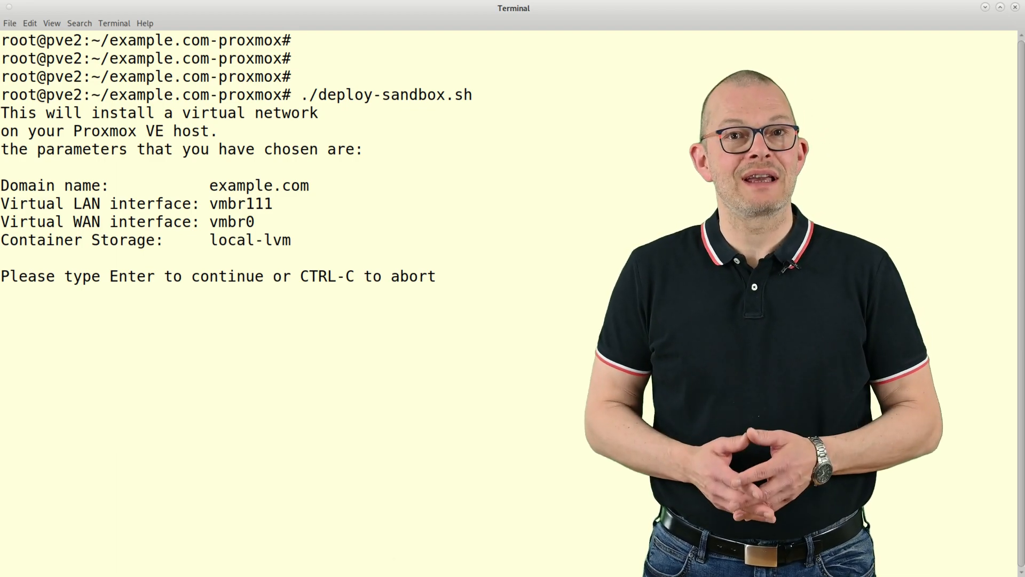
key(Return)
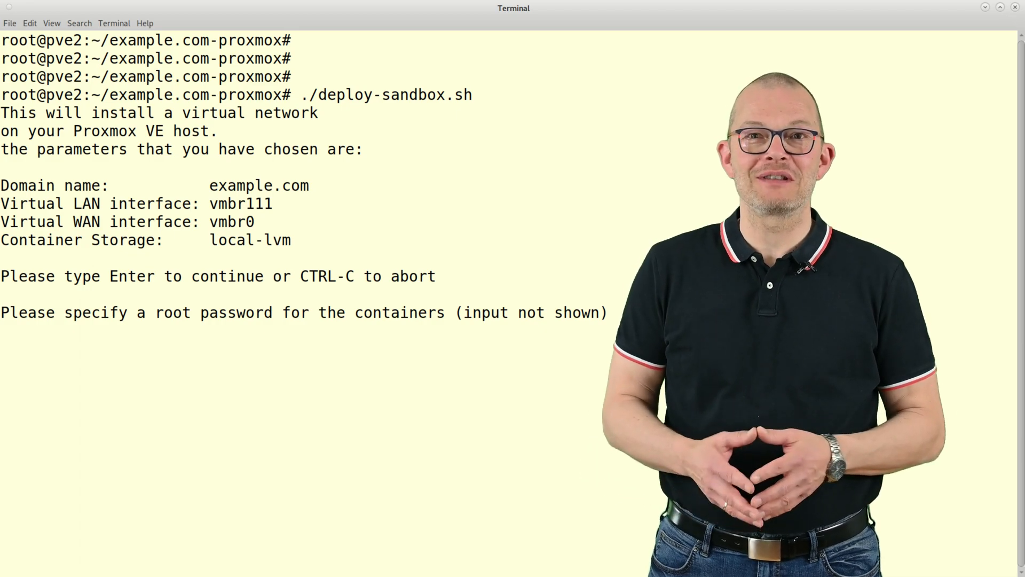
Enter the container root password, non-root user 'marc' and its password.
key(Return)
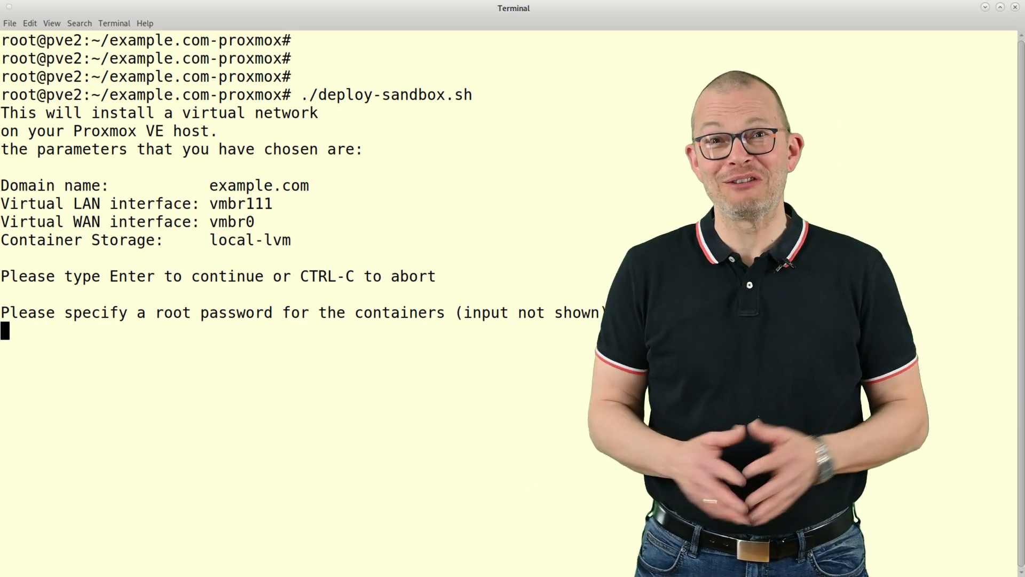
key(Return)
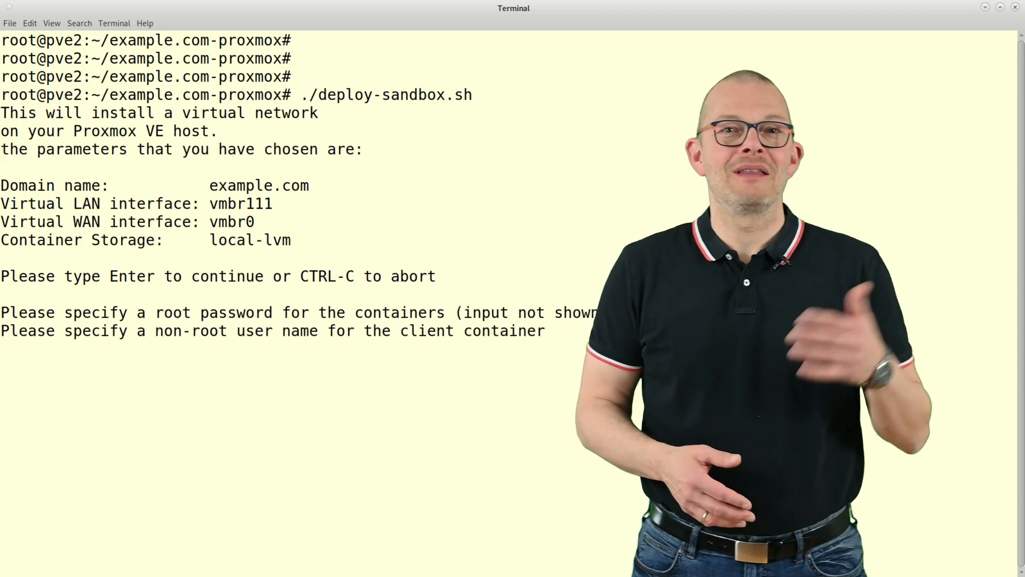
text(ma)
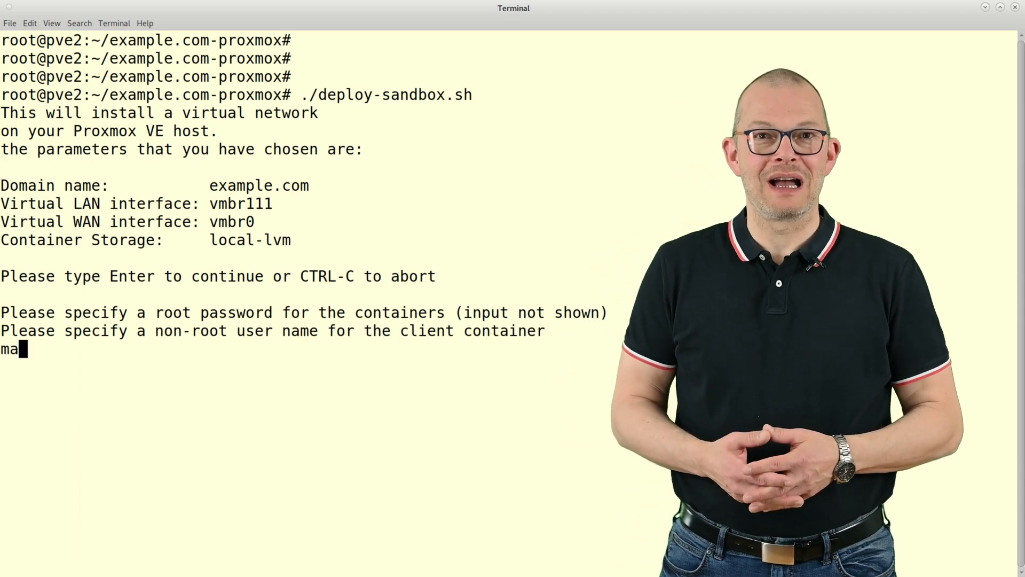
text(rc)
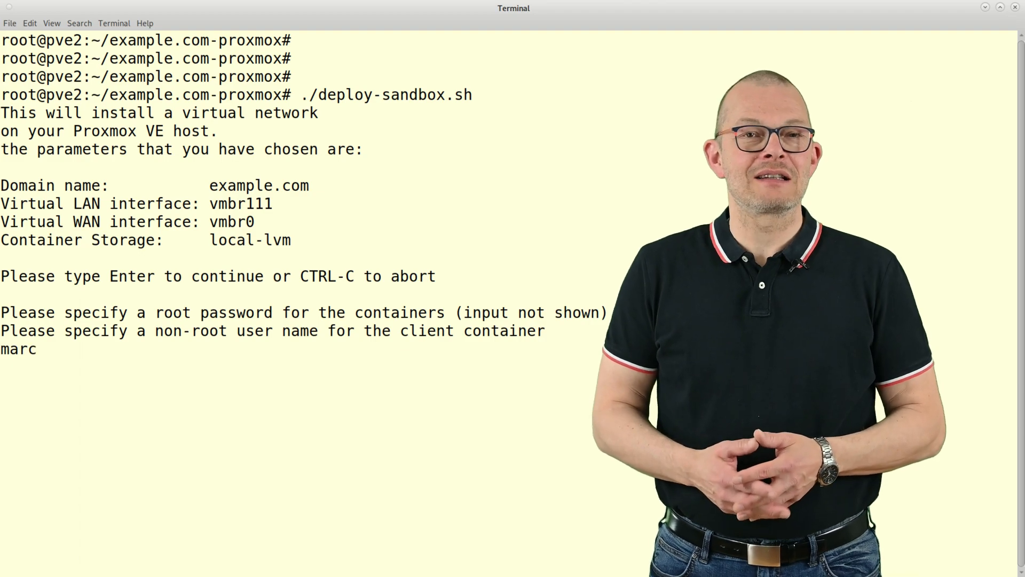
key(Return)
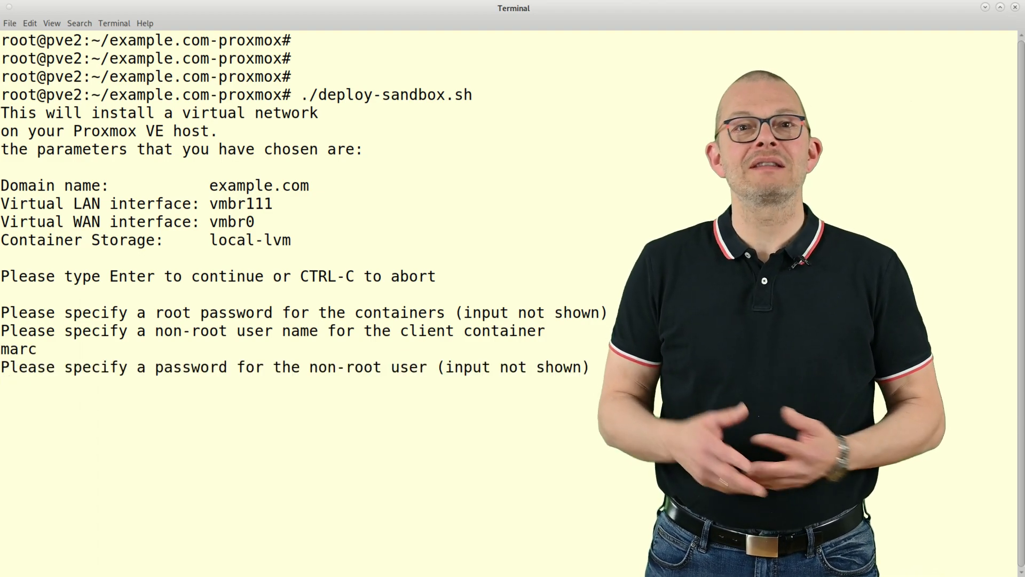
key(Return)
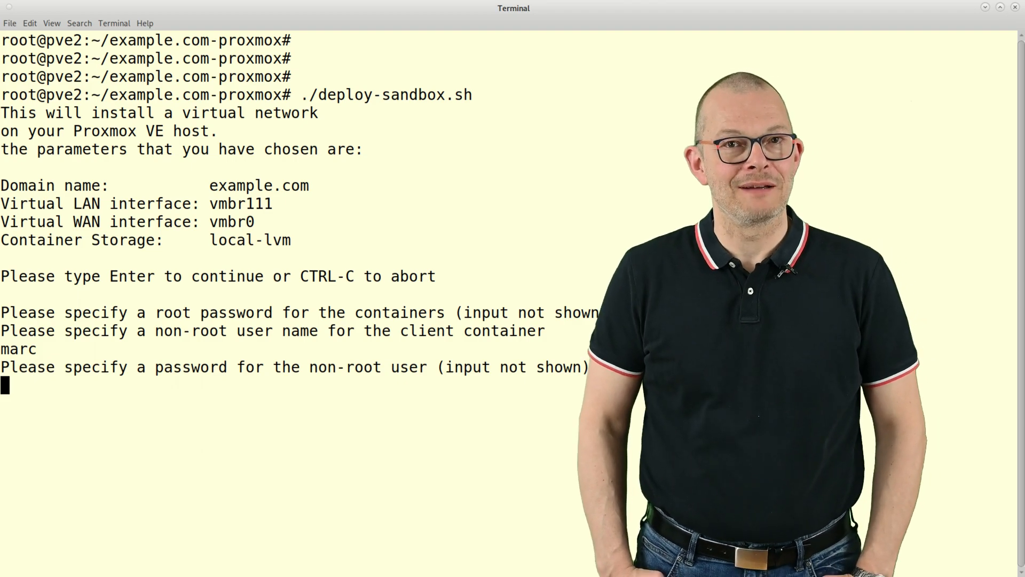
key(Return)
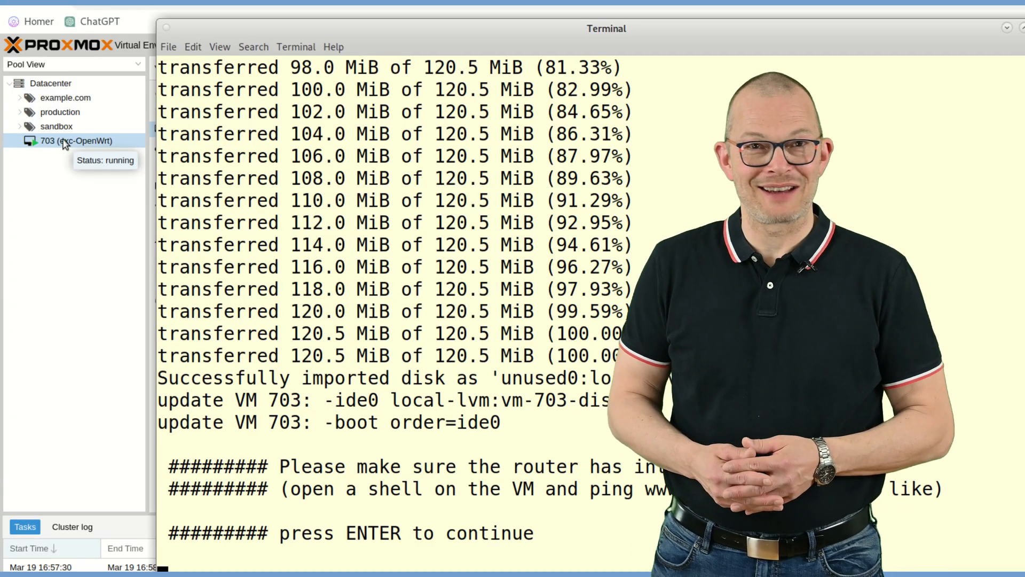
Ping a website from VM 703's console, then continue the deployment script.
right_click(75, 141)
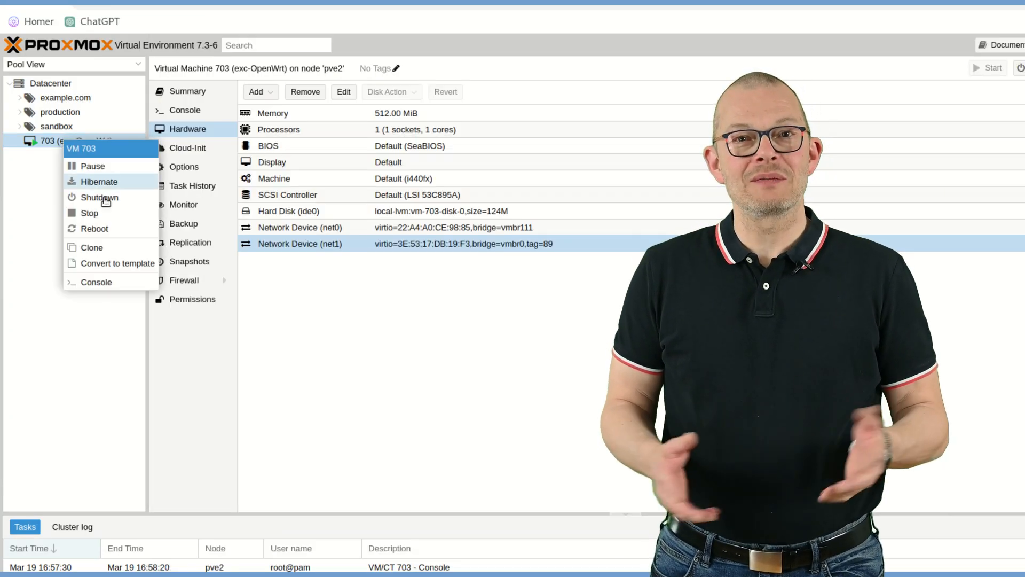
click(97, 282)
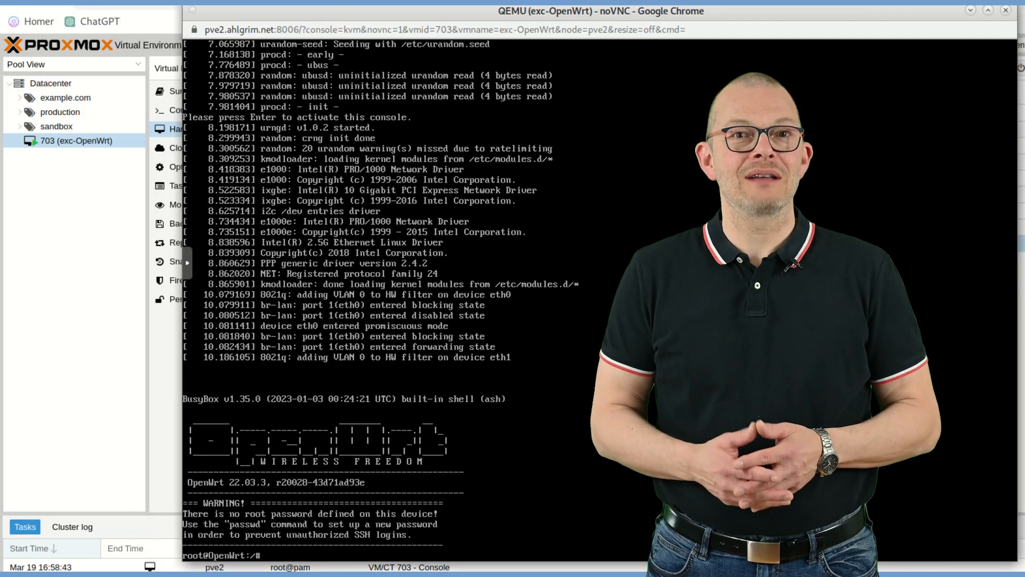
text(ping w)
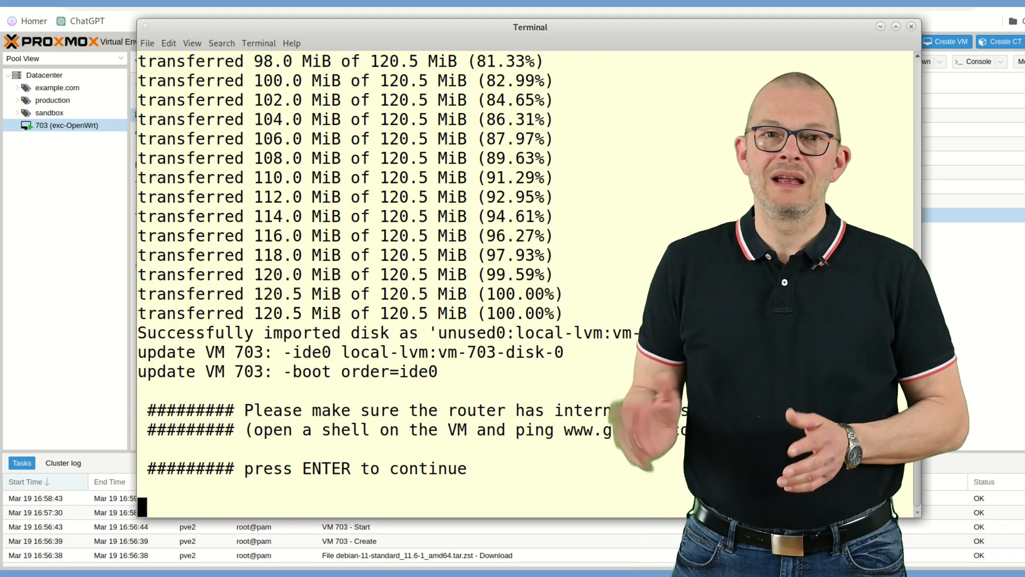
key(Return)
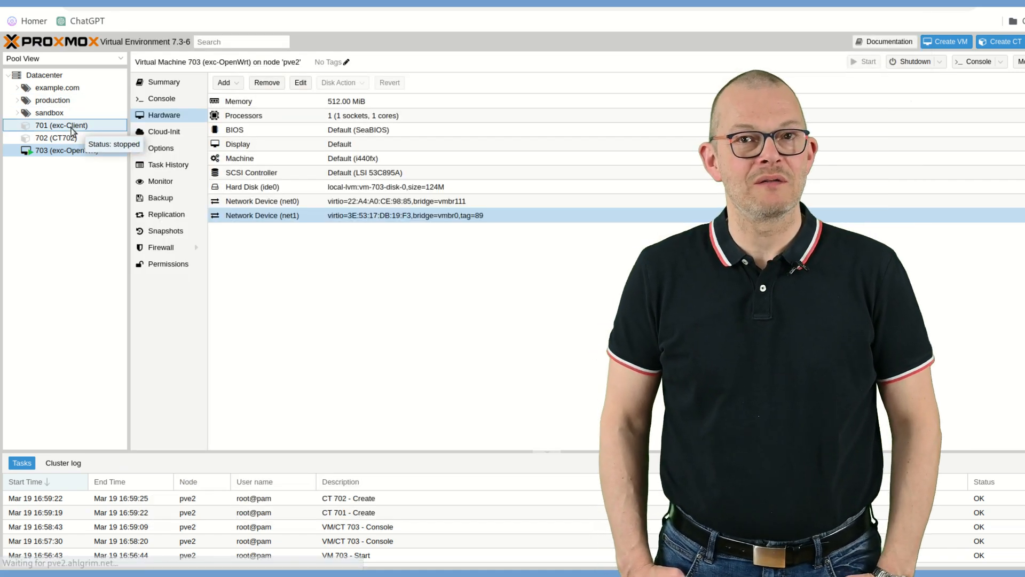
Set VLAN tag 99 on CT 701's eth0 and wait for the script to finish.
click(60, 125)
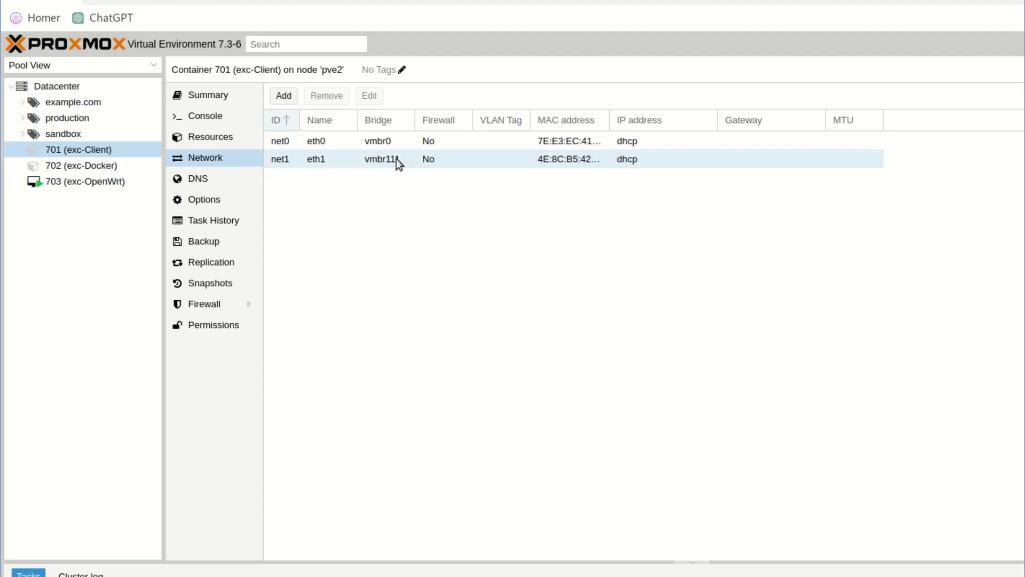
double_click(392, 141)
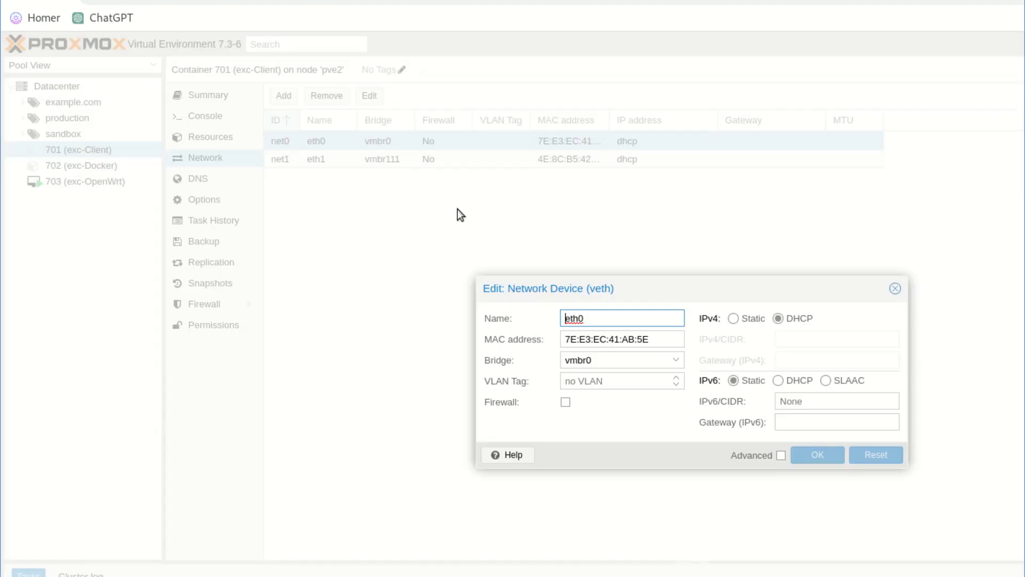
click(621, 381)
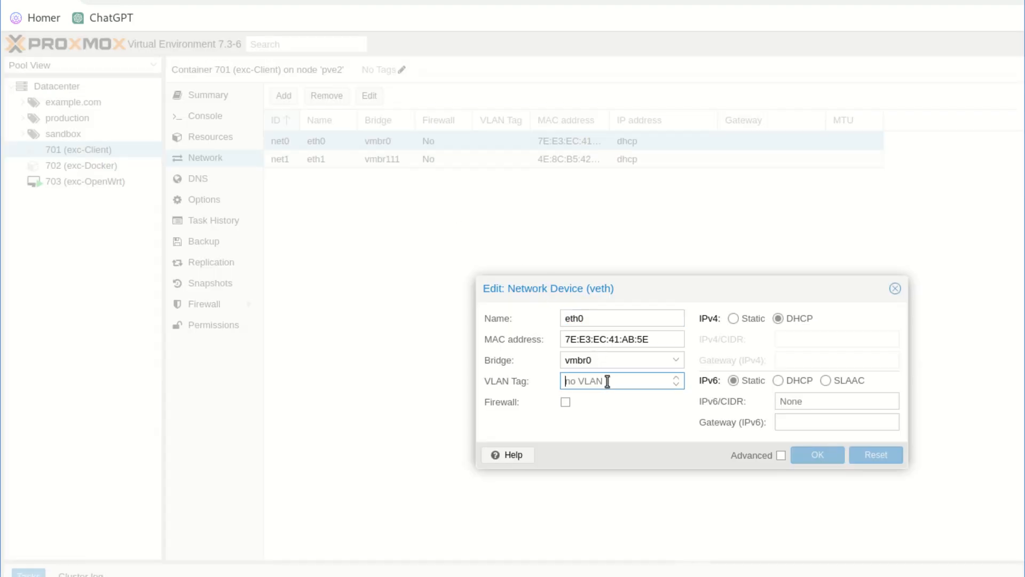
text(99)
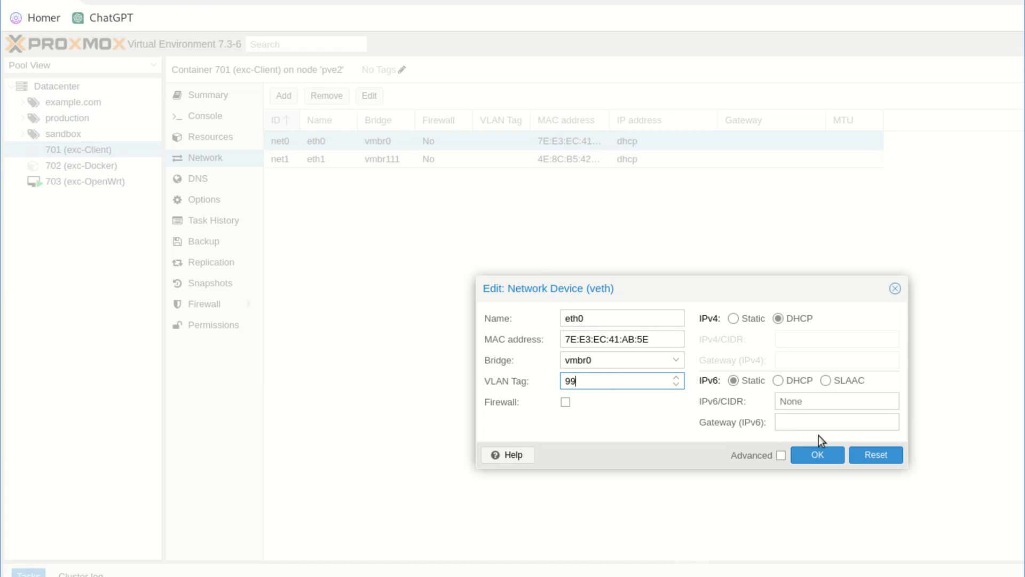
click(817, 455)
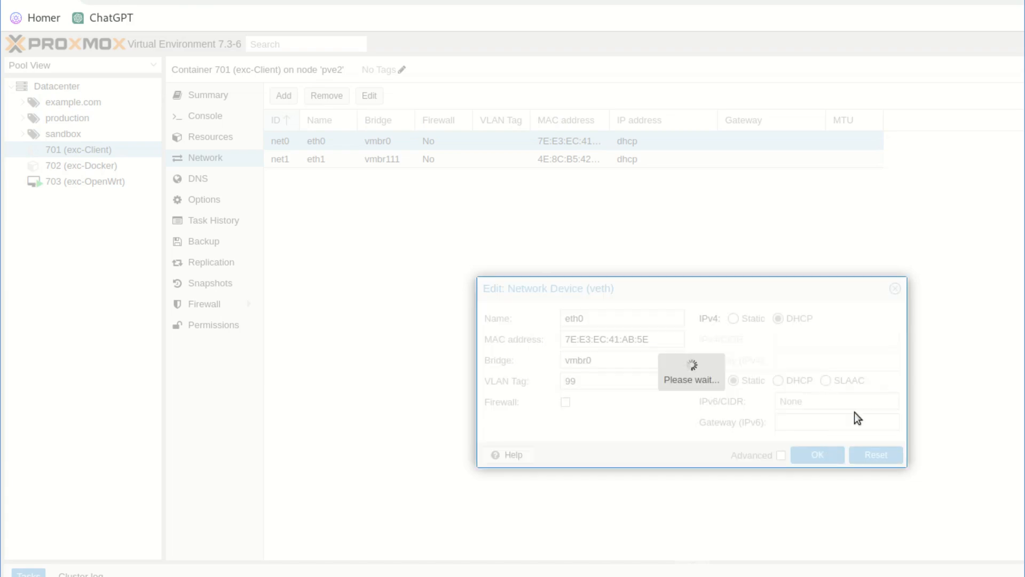
click(816, 454)
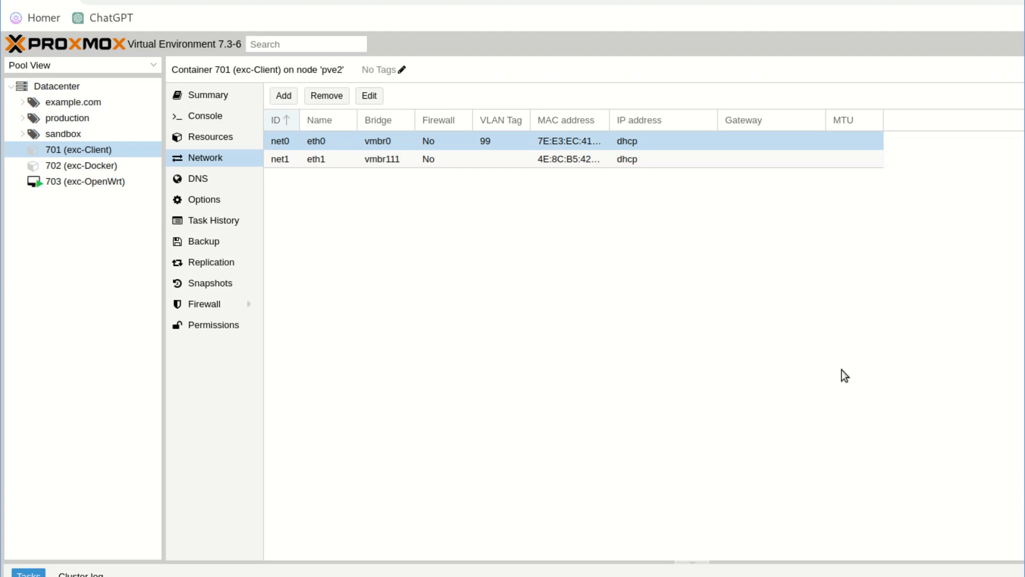
mouse_move(70, 5)
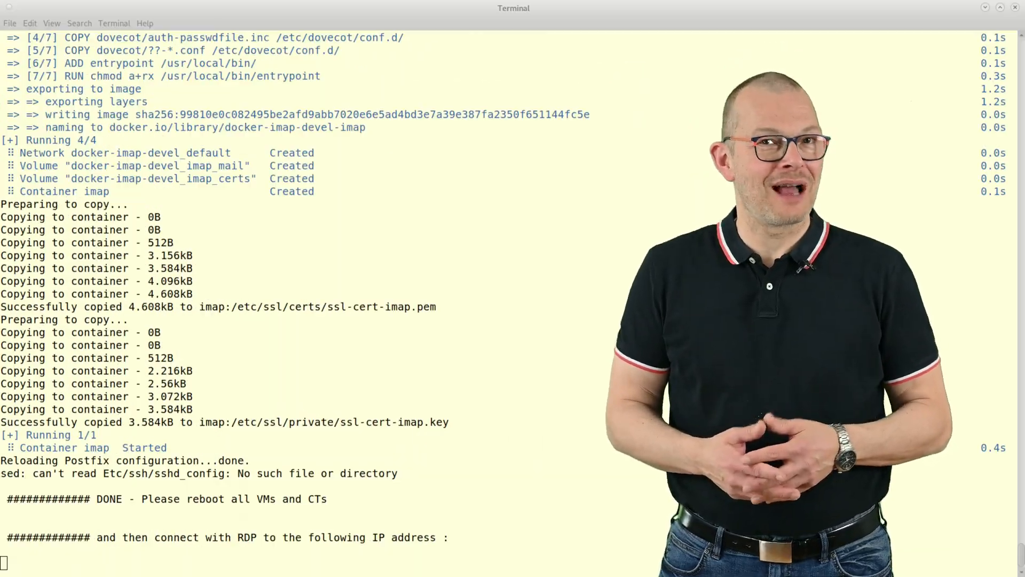
scroll(down, 3)
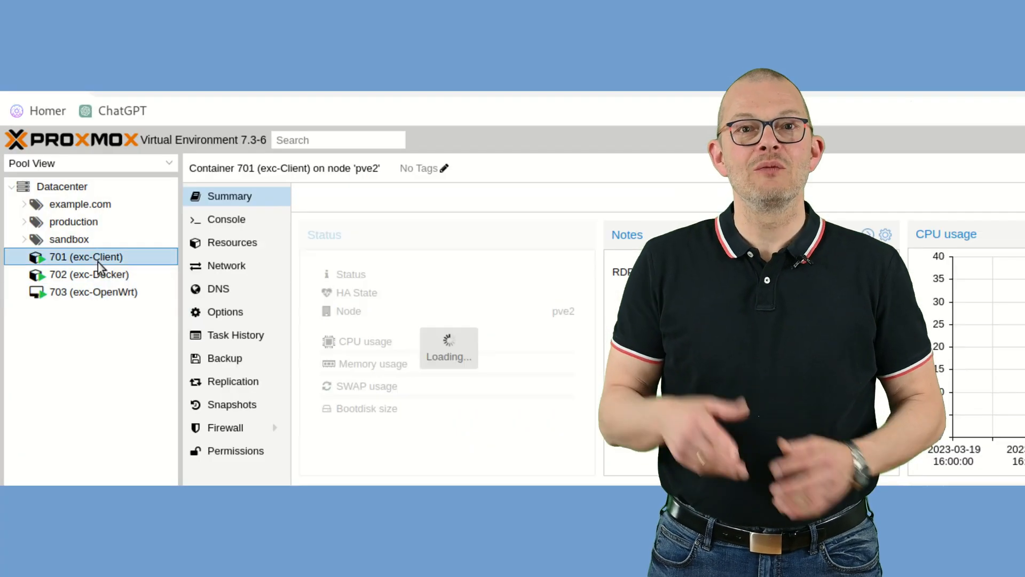
Shut down Docker container 702 and reopen its context menu.
right_click(88, 274)
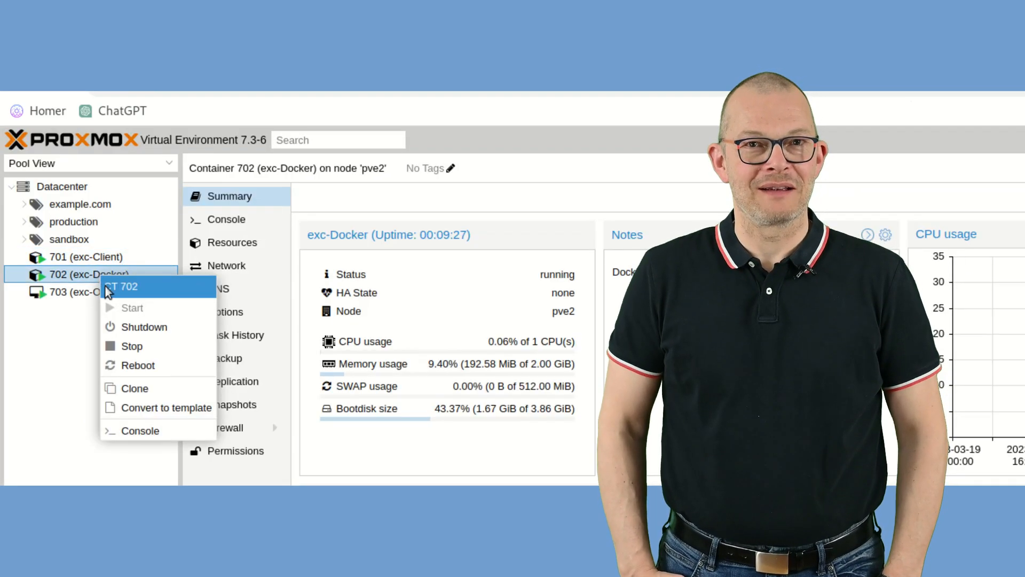
click(93, 292)
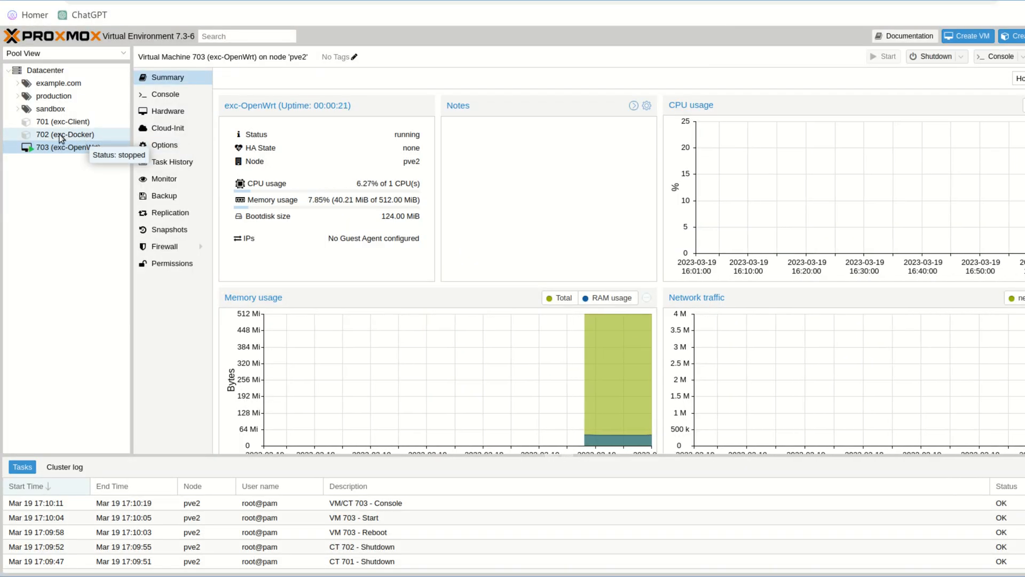
right_click(64, 134)
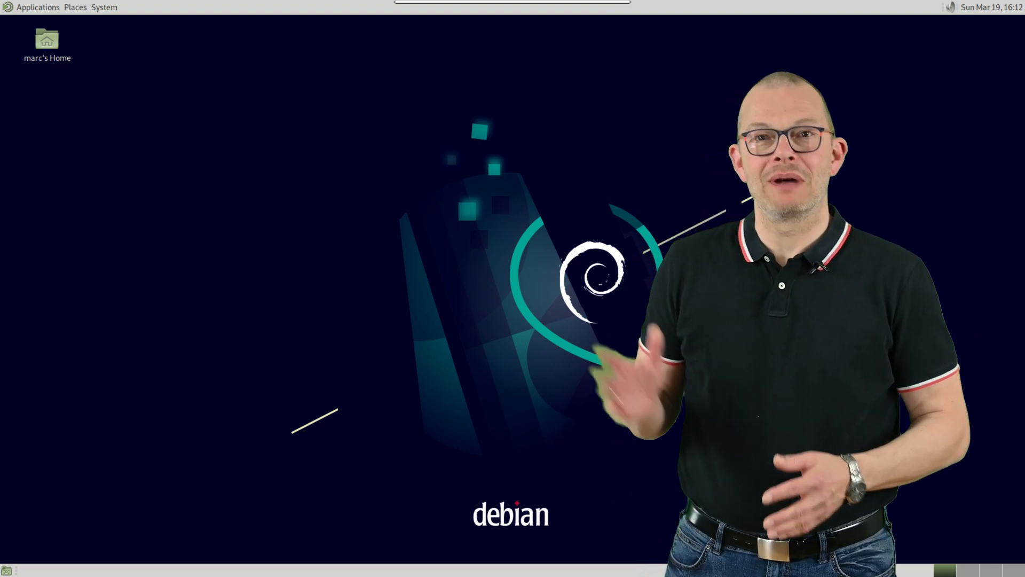
mouse_move(47, 19)
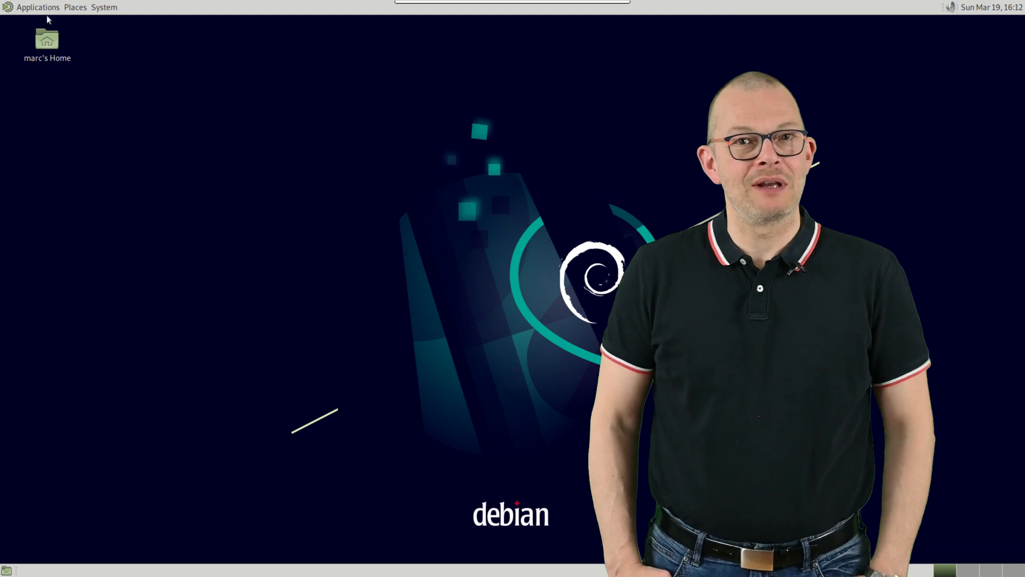
Launch Firefox ESR from the MATE Applications > Internet menu.
click(38, 7)
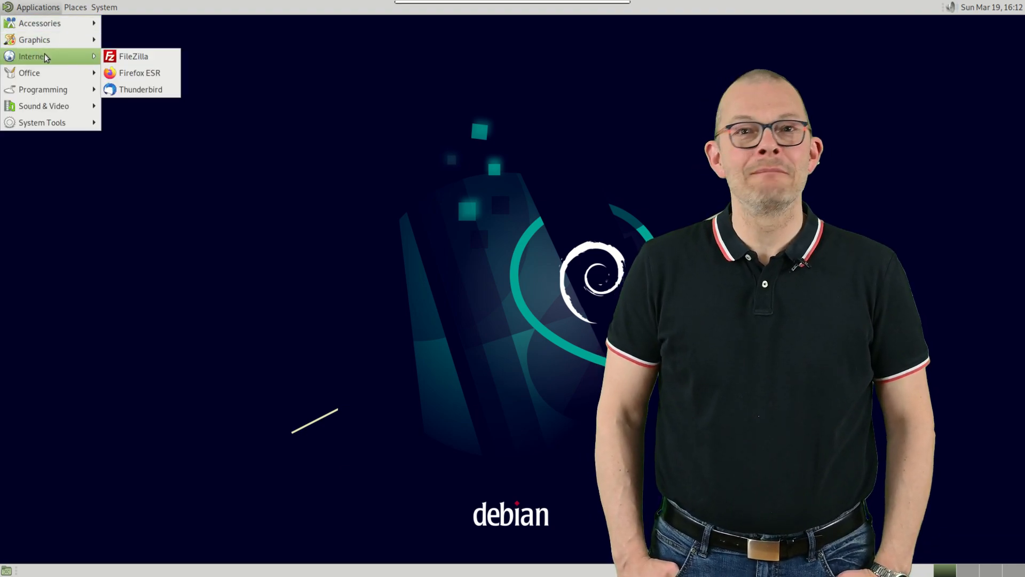
mouse_move(139, 73)
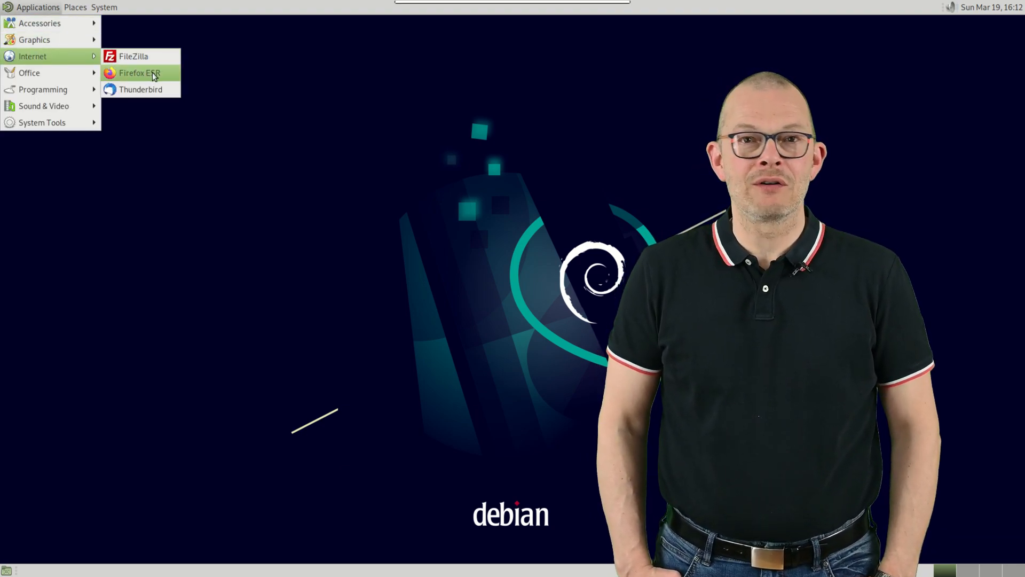
click(140, 72)
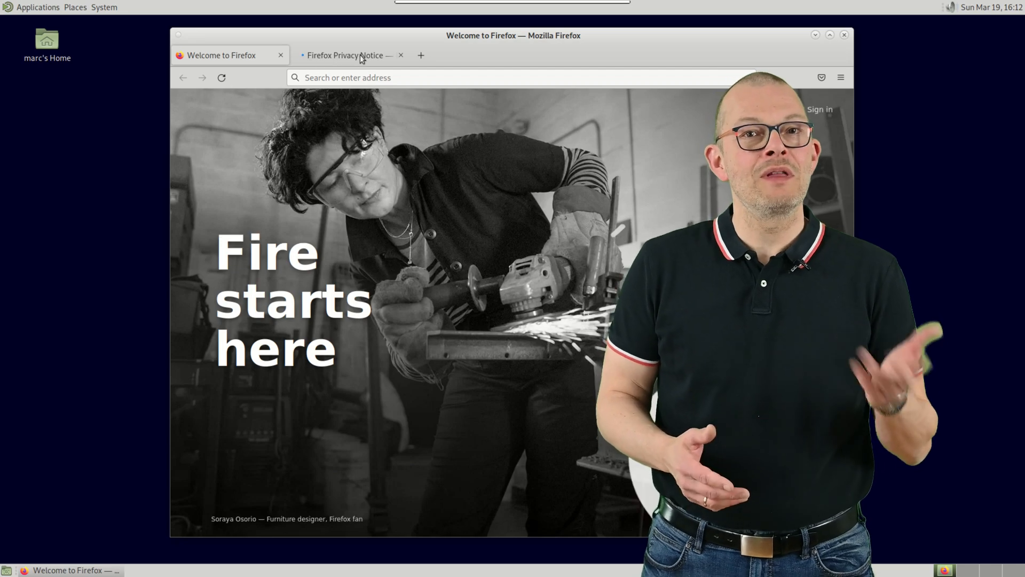
click(401, 55)
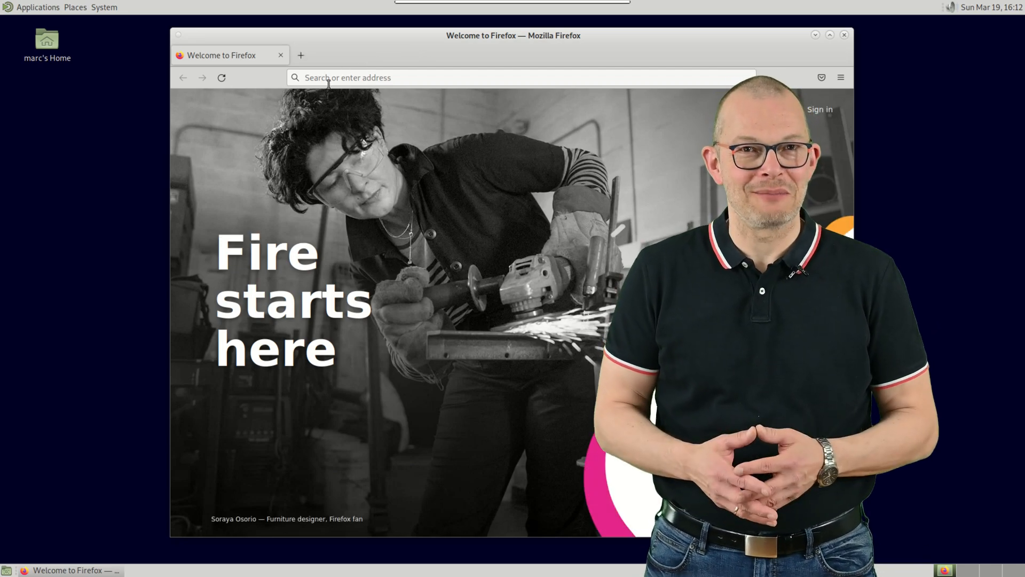
click(457, 77)
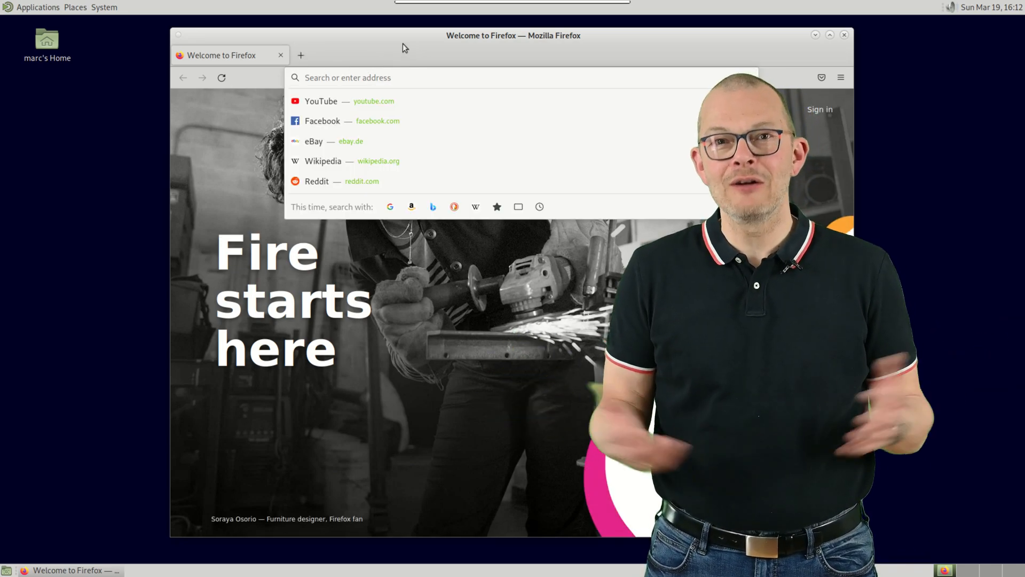
text(https://)
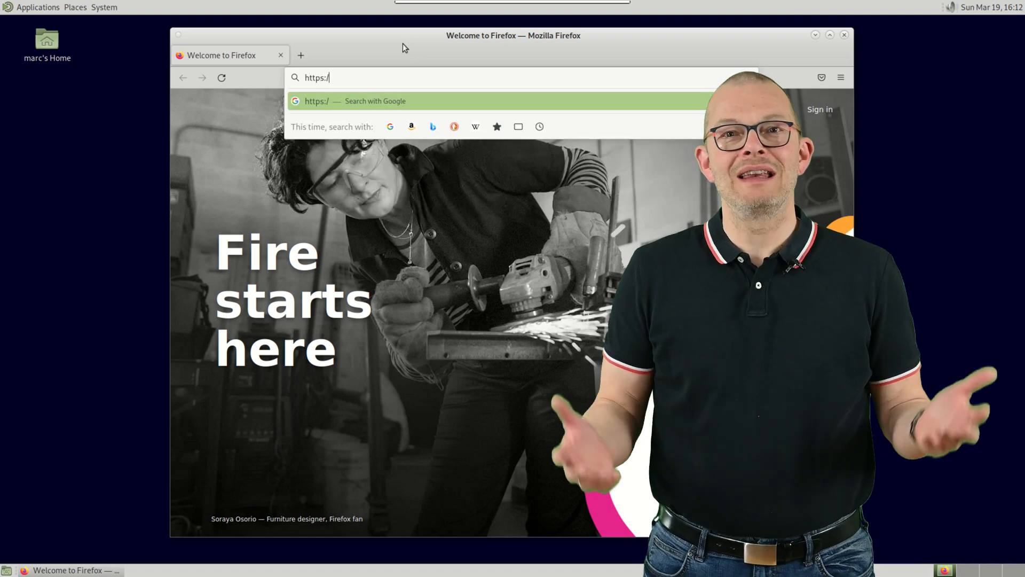
text(exc)
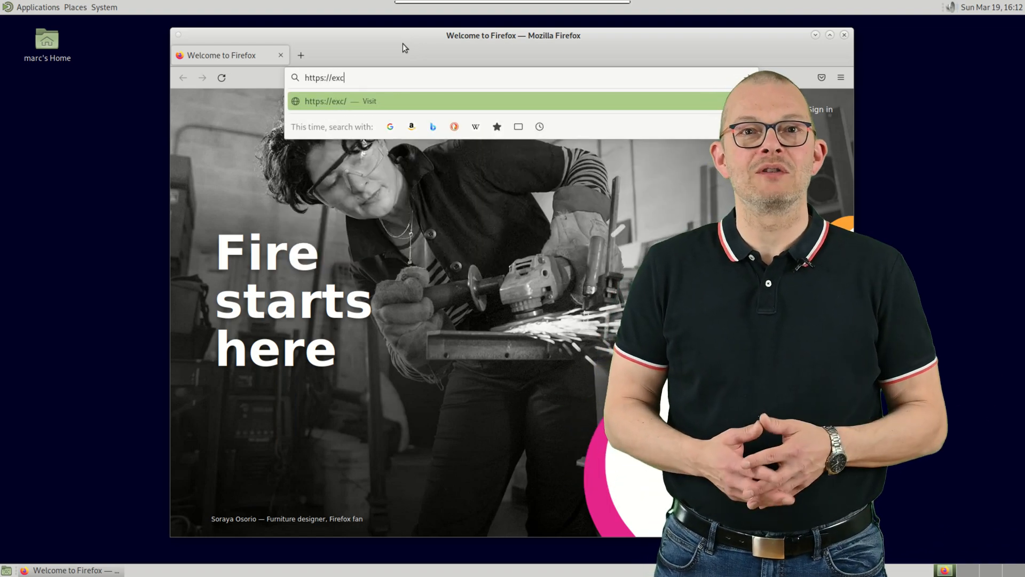
text(-docker)
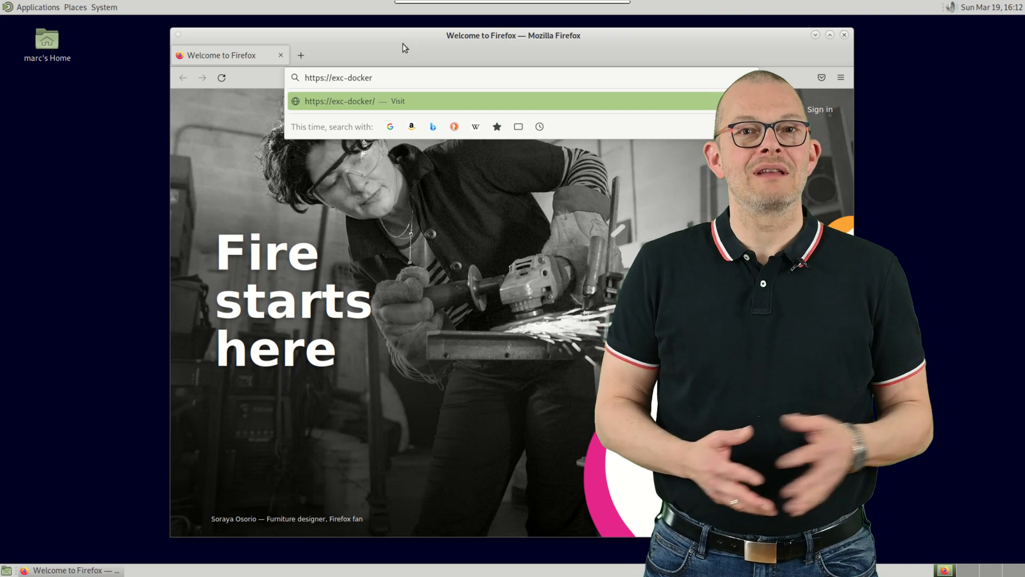
text(.example)
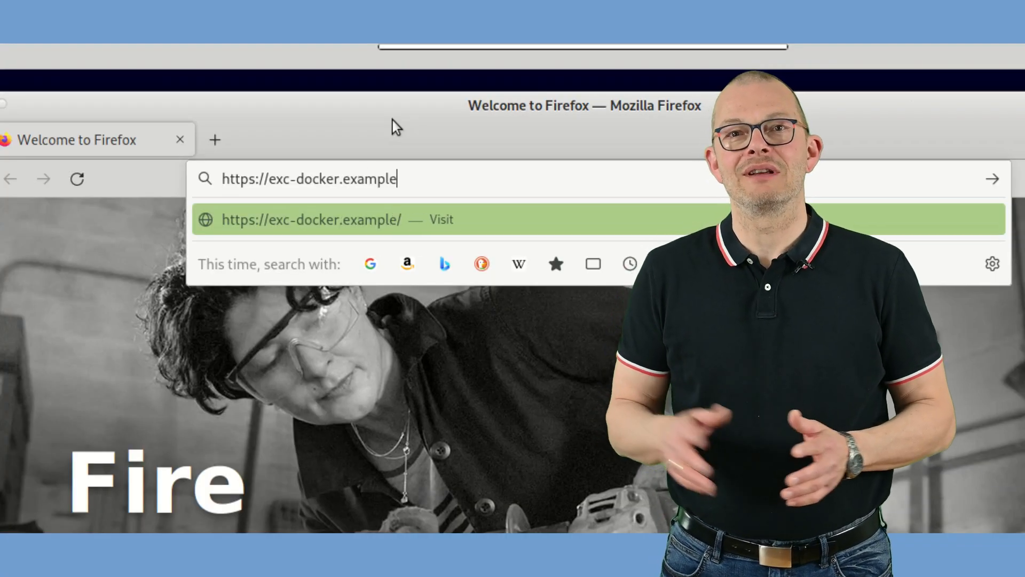
text(.com:9)
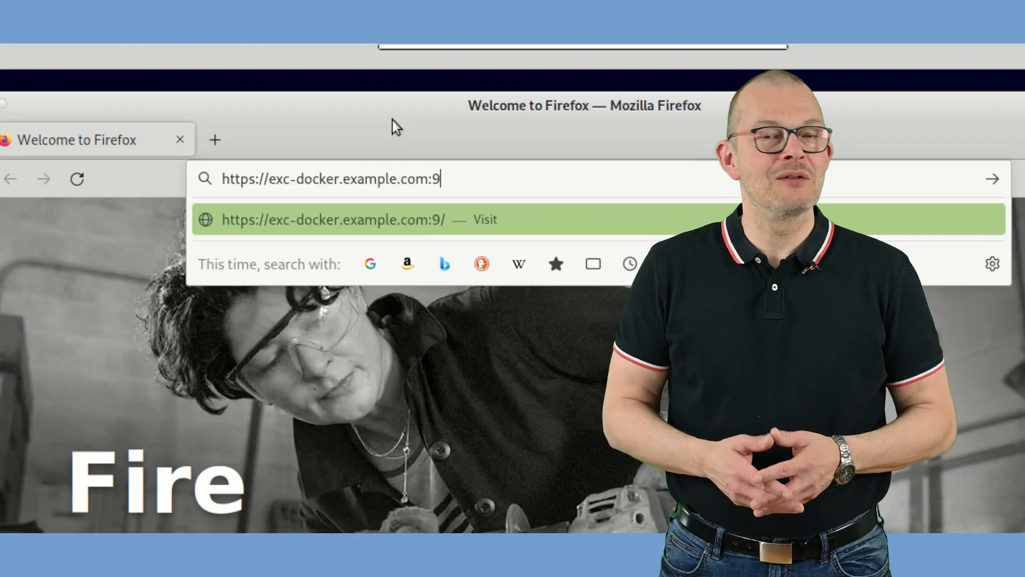
text(443/#!/init/admin)
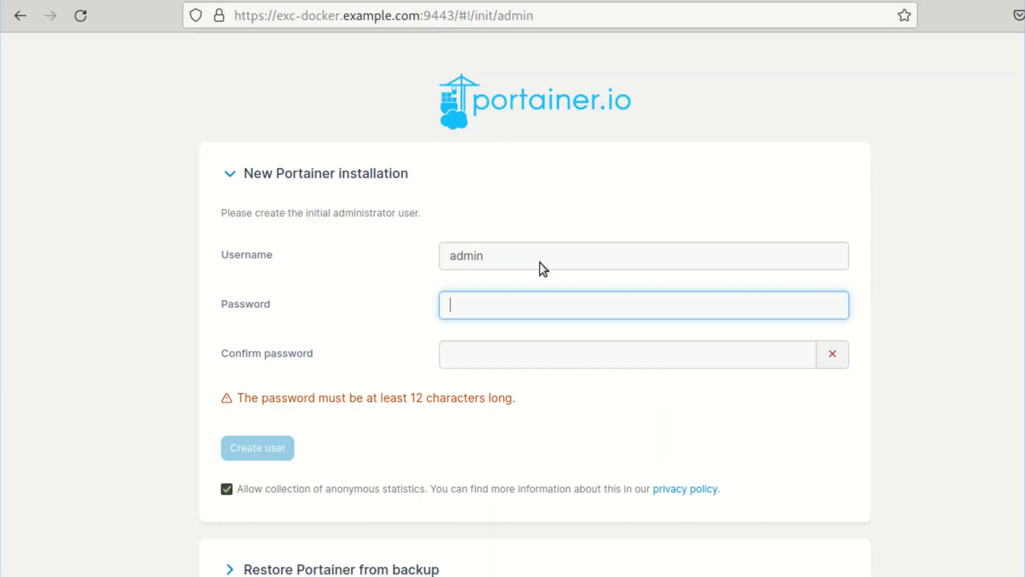
Fill both admin password fields with a generated password, create the user, and save the login.
click(643, 305)
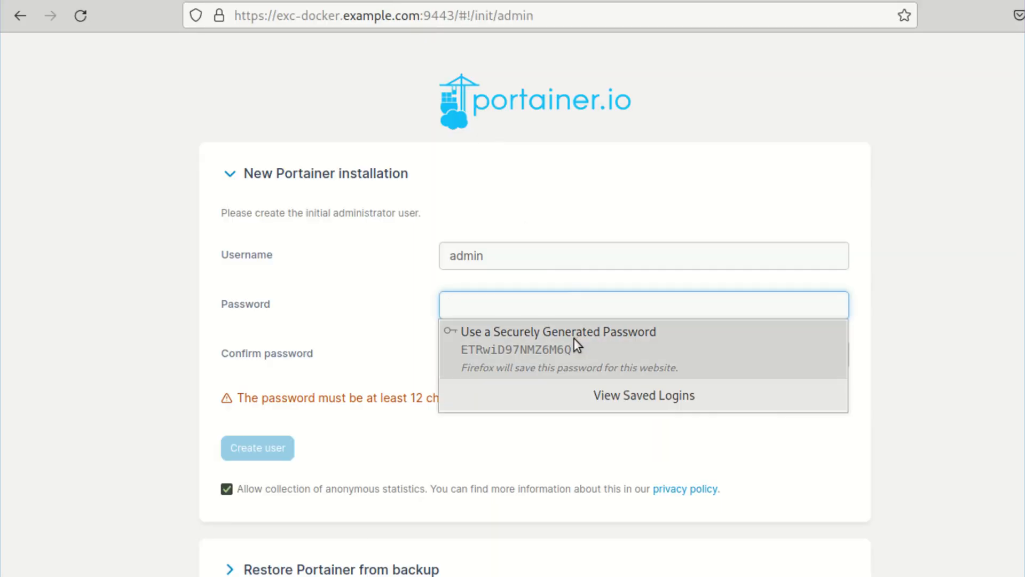
click(557, 340)
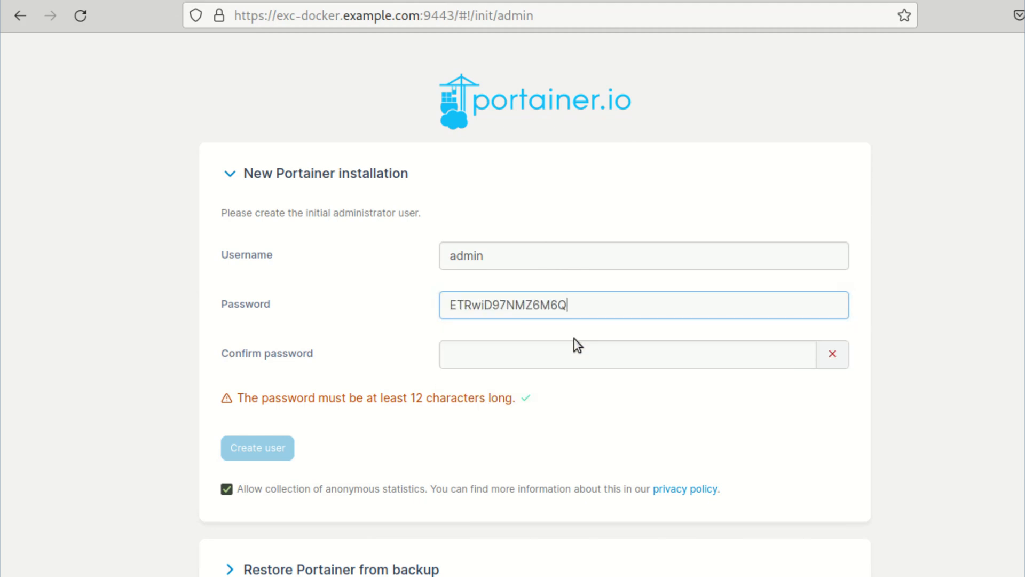
click(627, 353)
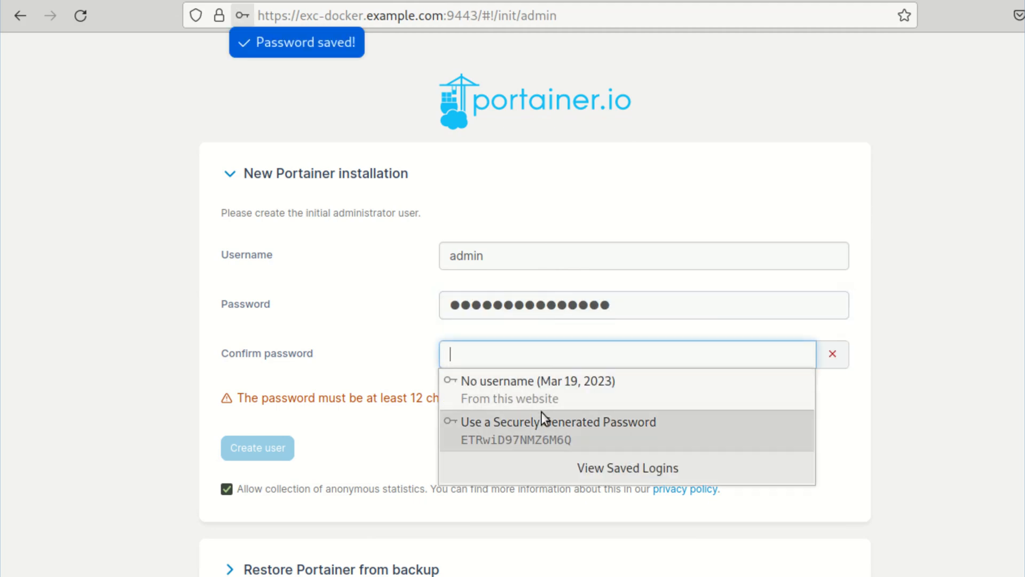
click(557, 422)
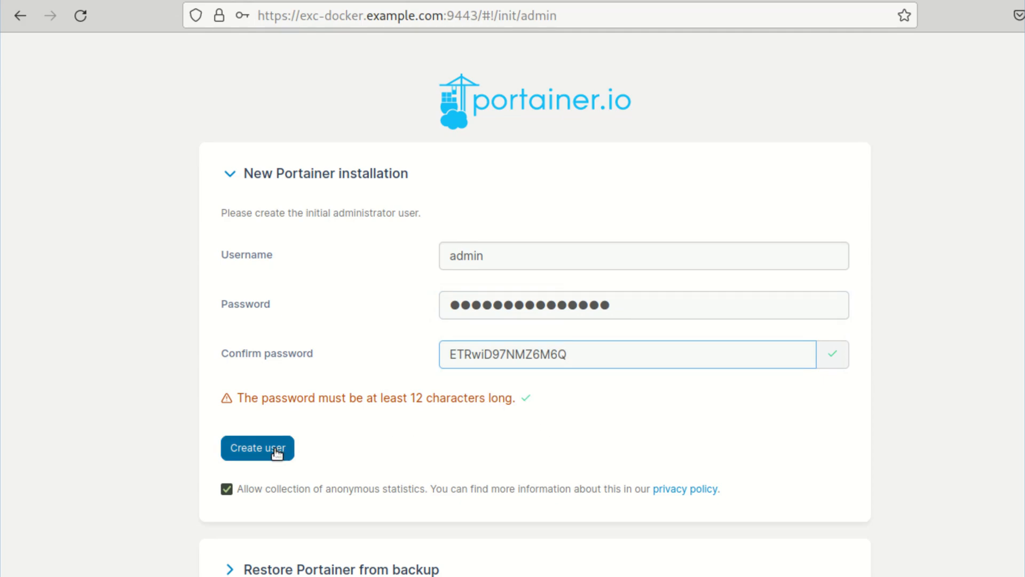
click(257, 448)
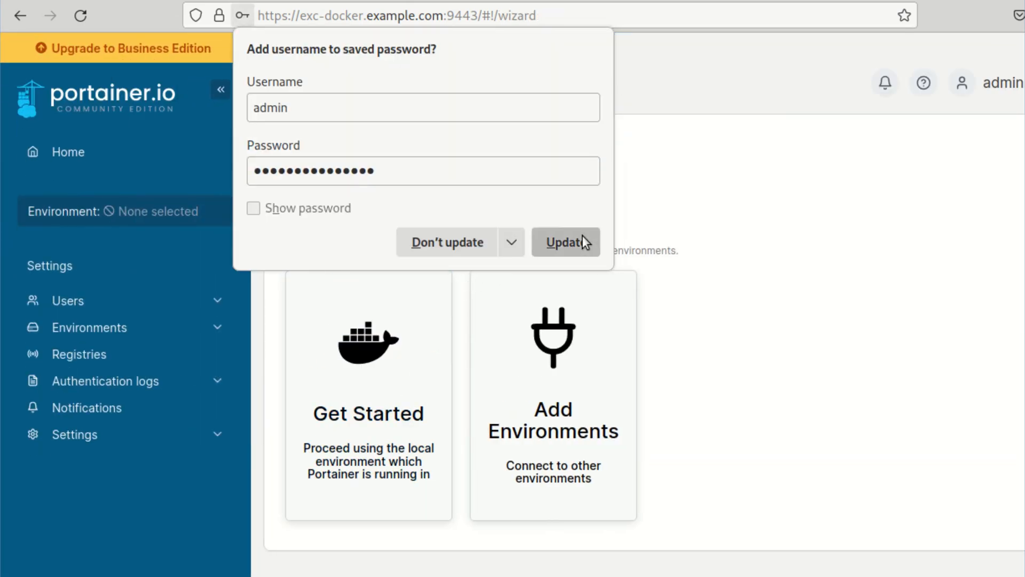
click(564, 242)
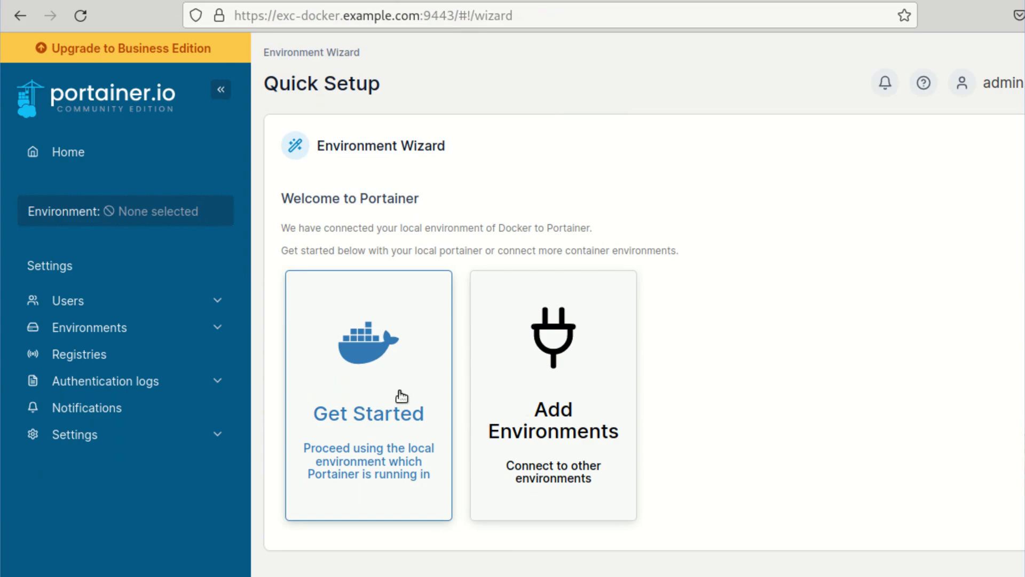
Connect the local Docker environment, enable Subtle upgrade button, and list its containers.
click(368, 413)
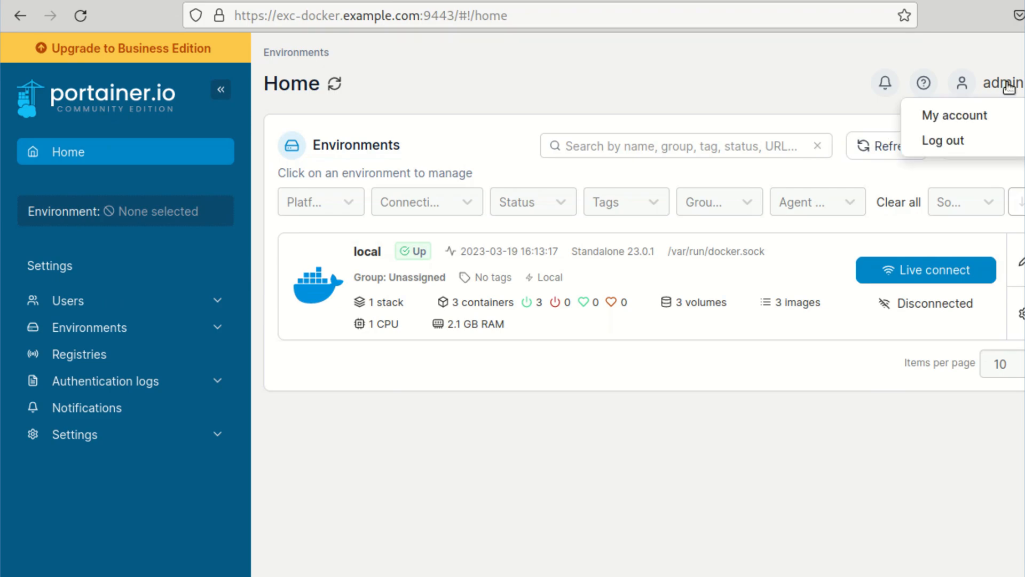
click(954, 116)
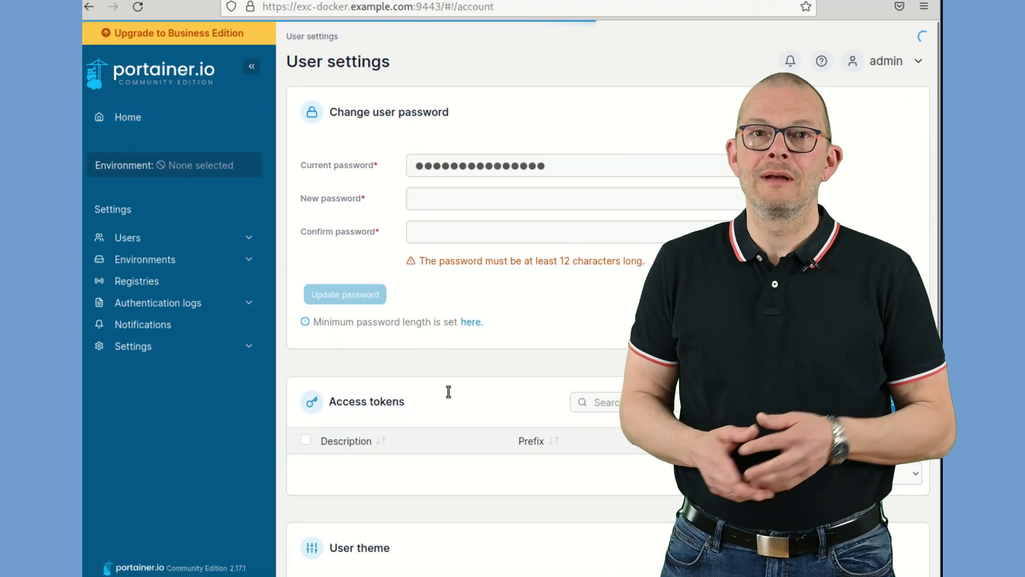
scroll(down, 3)
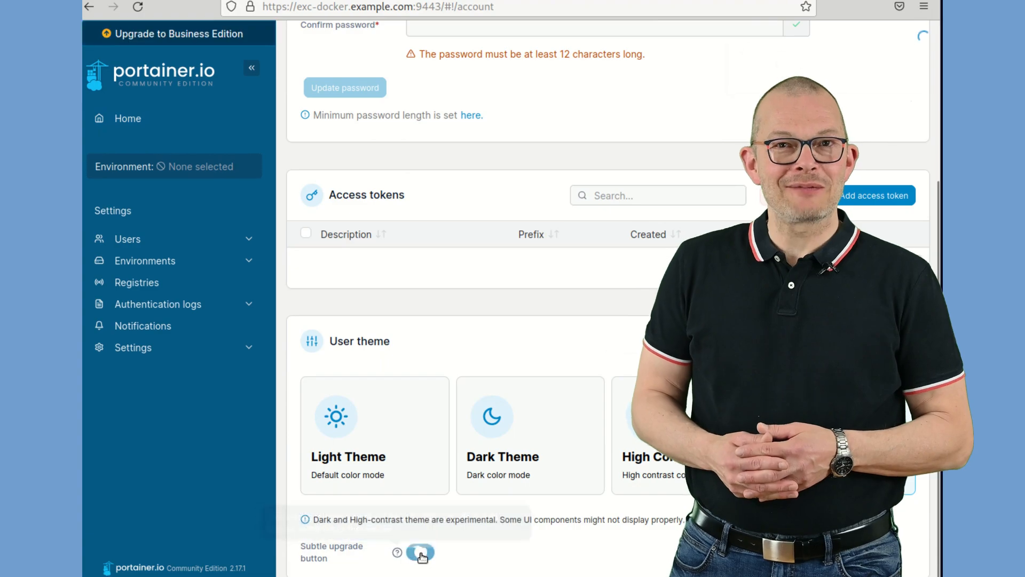
click(421, 553)
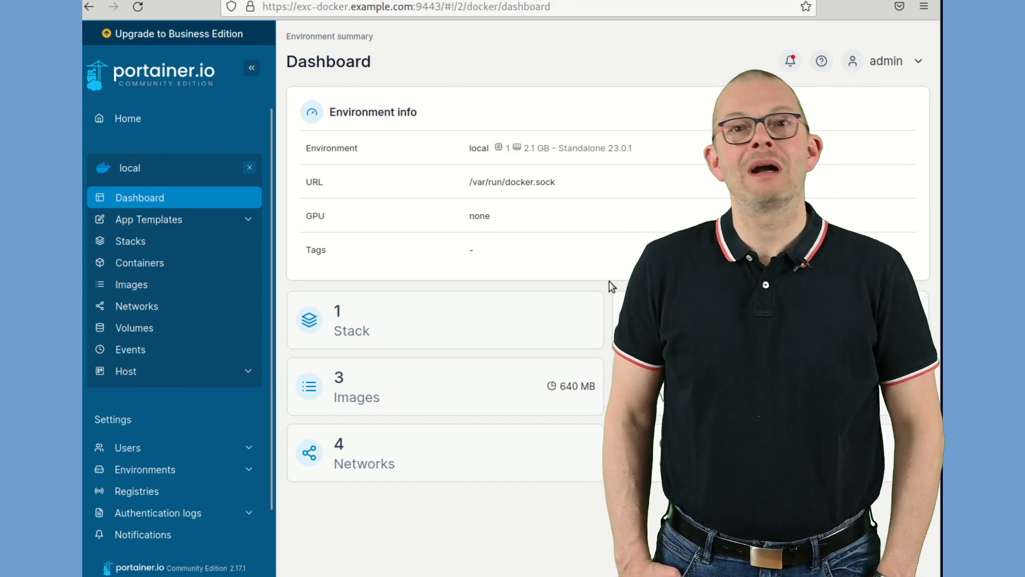
click(139, 262)
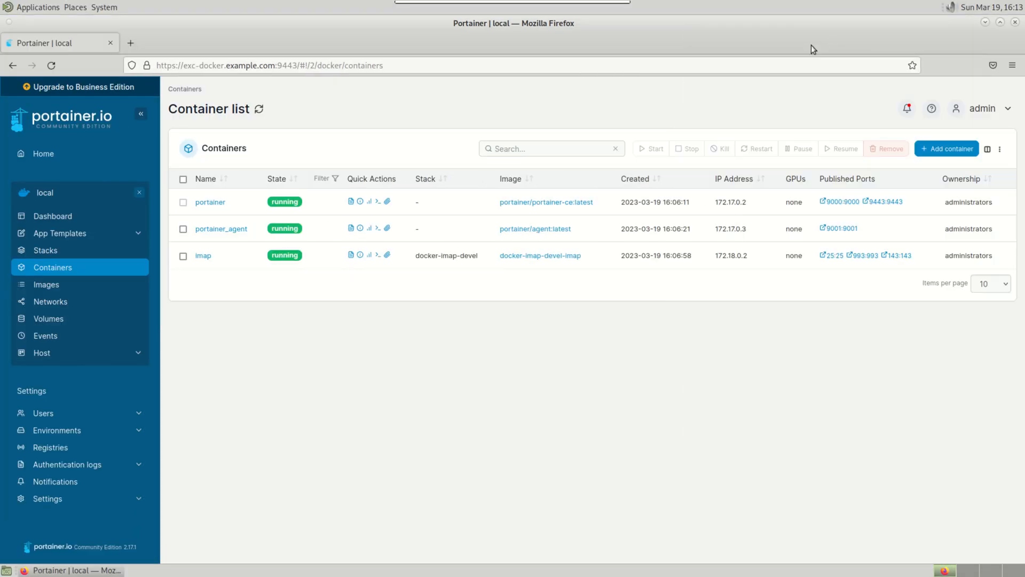
mouse_move(328, 347)
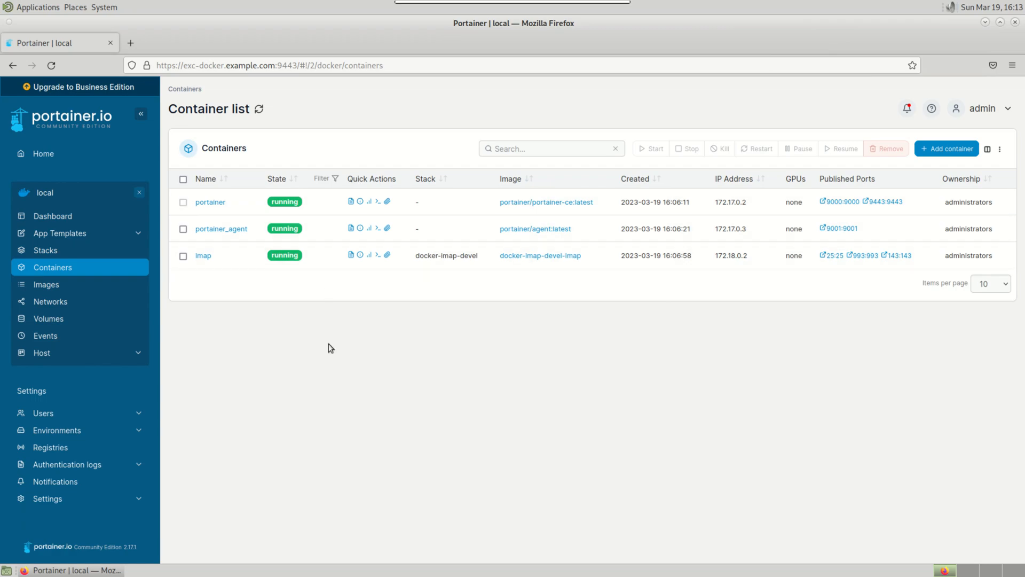
mouse_move(607, 378)
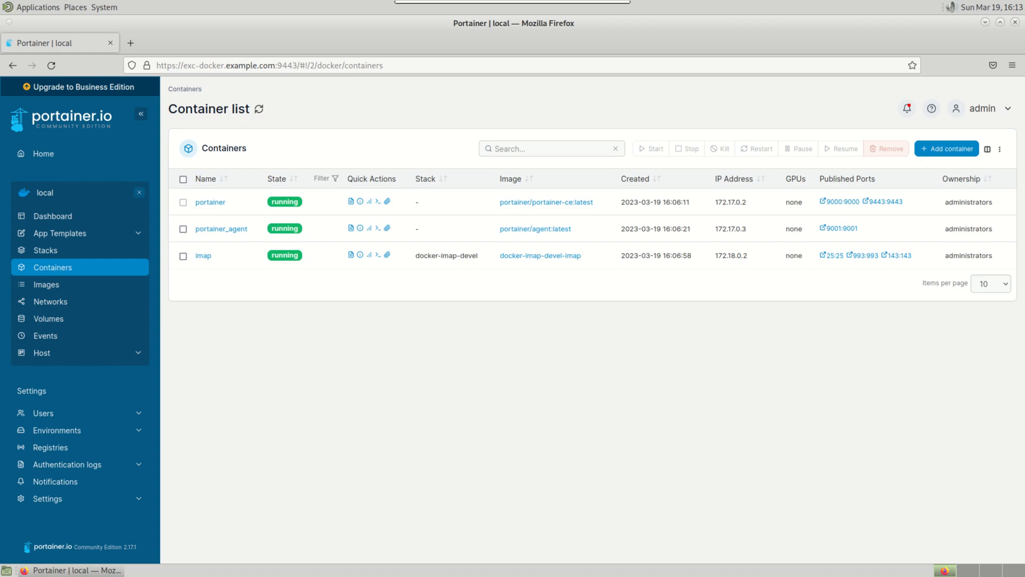
Open the page's security info showing verification by AAA_onemarcfifty over TLS 1.3.
click(146, 65)
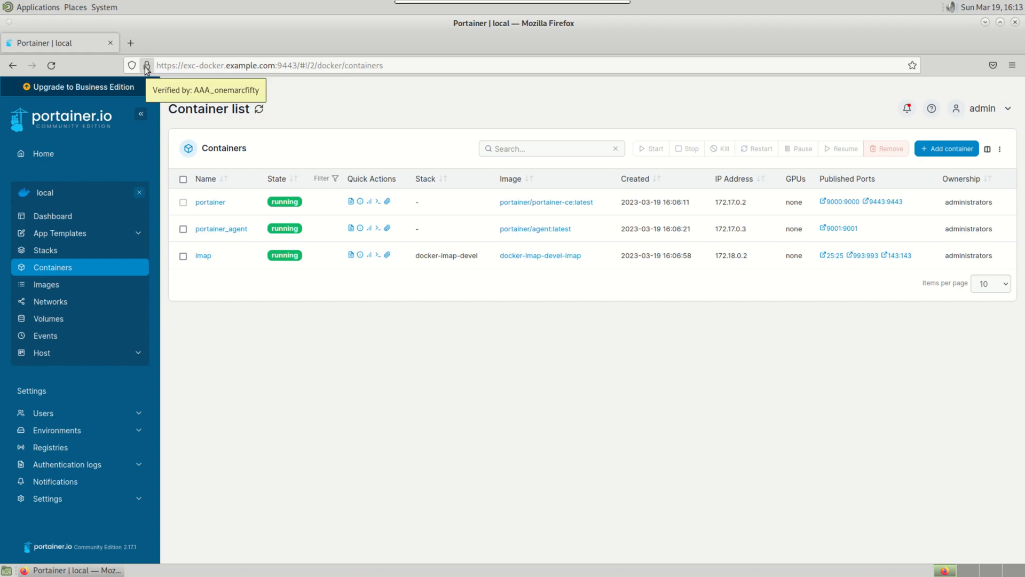
click(146, 65)
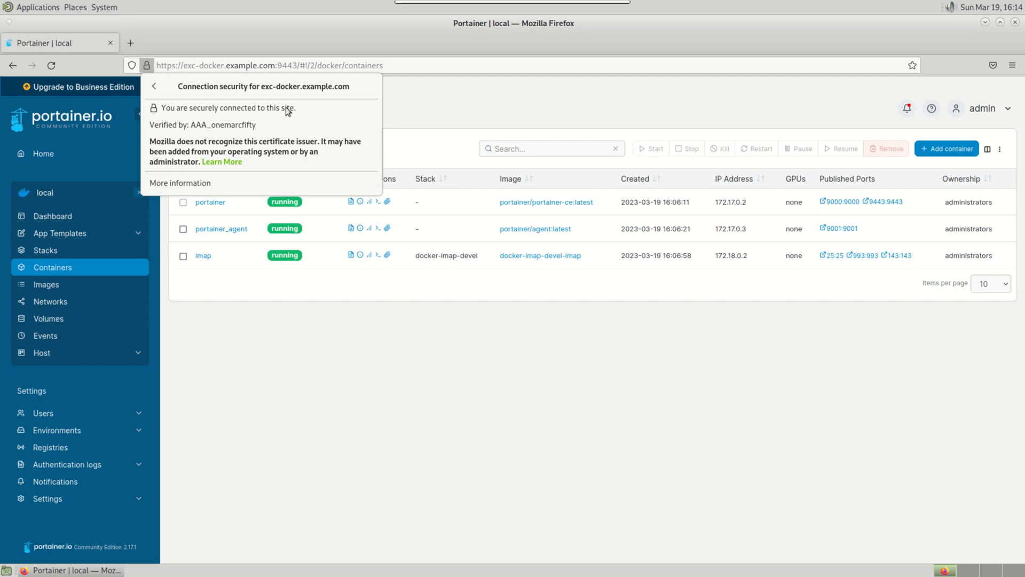
click(179, 183)
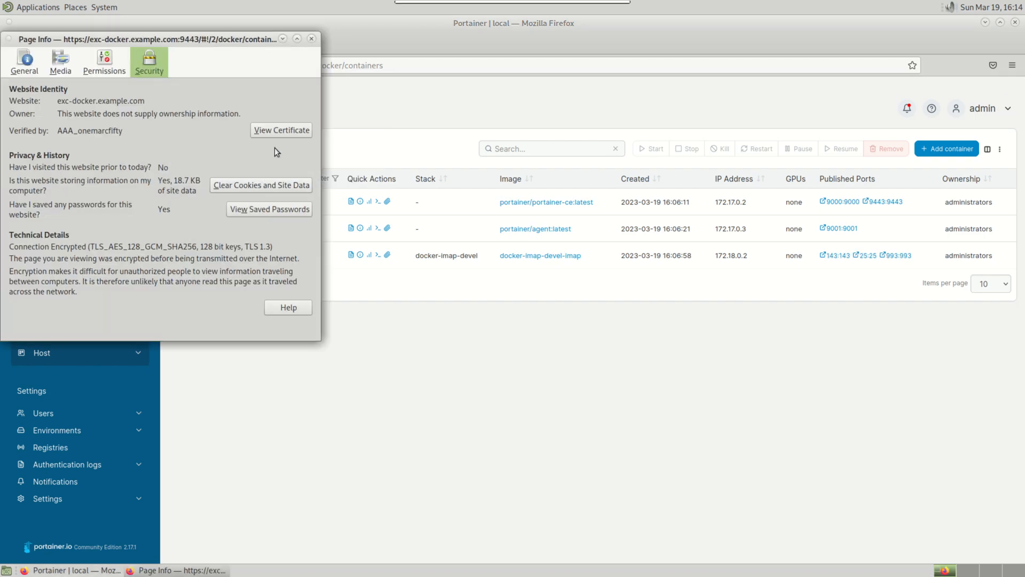
Inspect the *.example.com certificate and its AAA_TestCA issuer, valid until 16 March 2033.
click(281, 130)
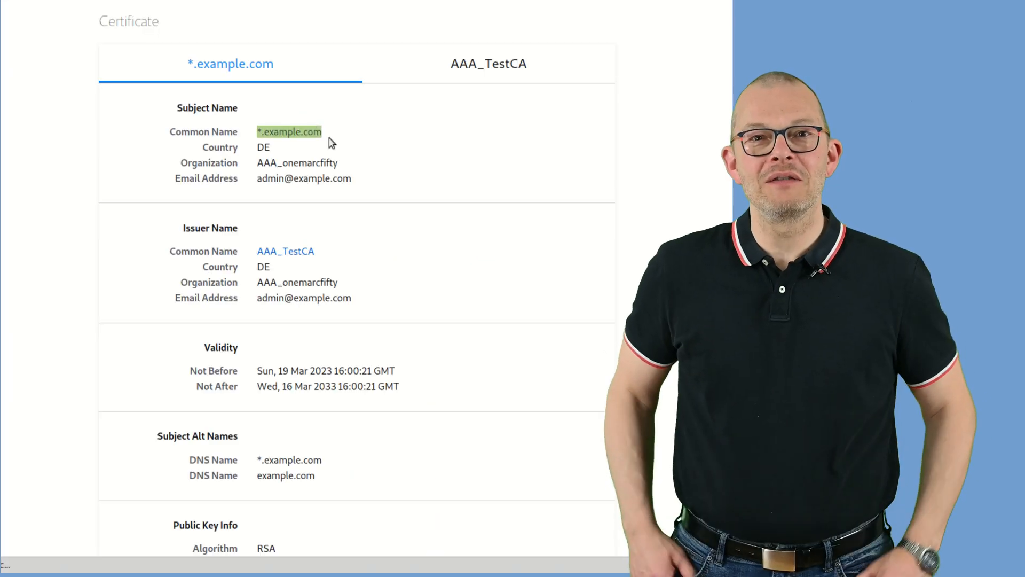
mouse_move(374, 142)
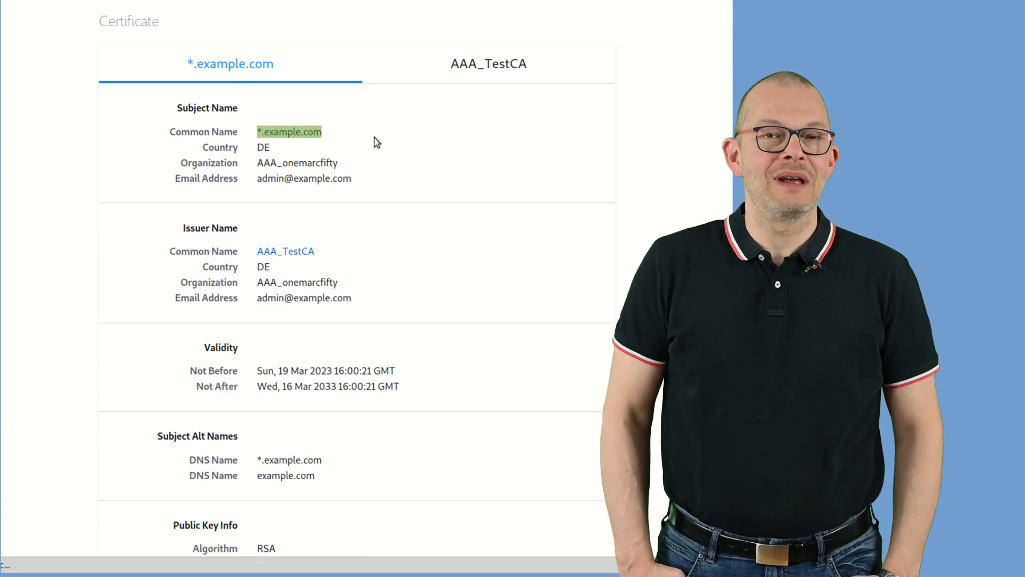
mouse_move(230, 393)
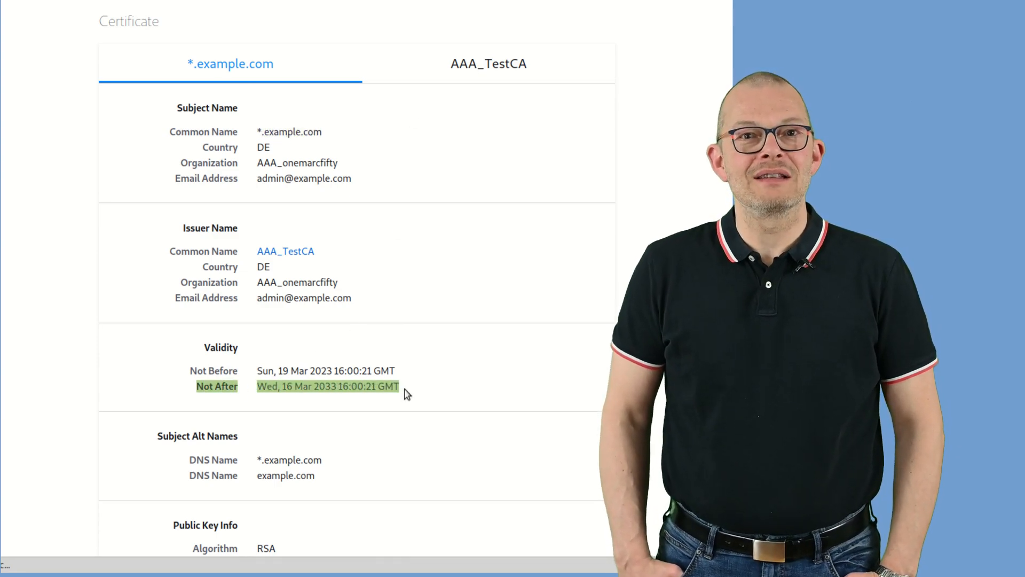
click(488, 63)
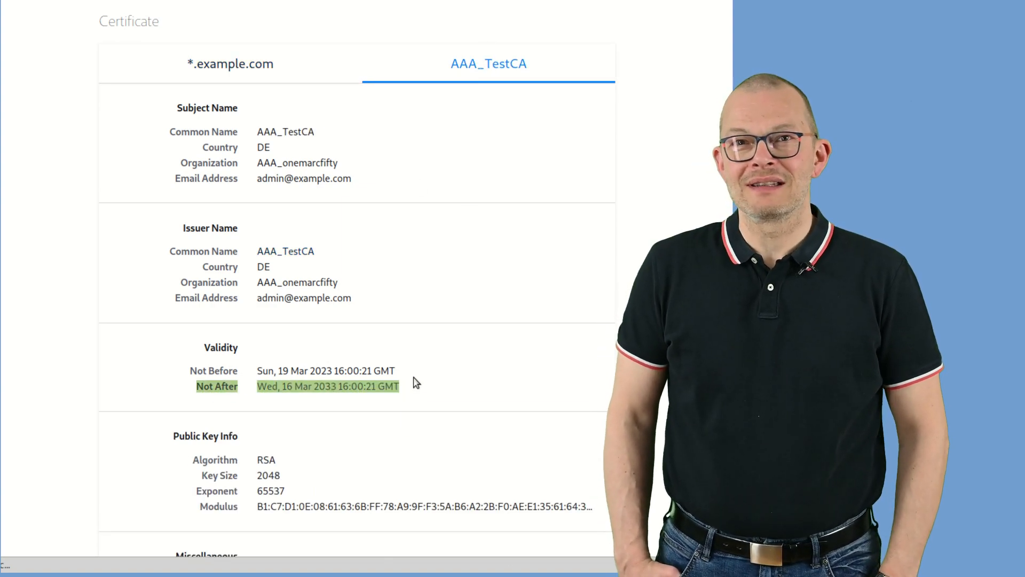
scroll(down, 3)
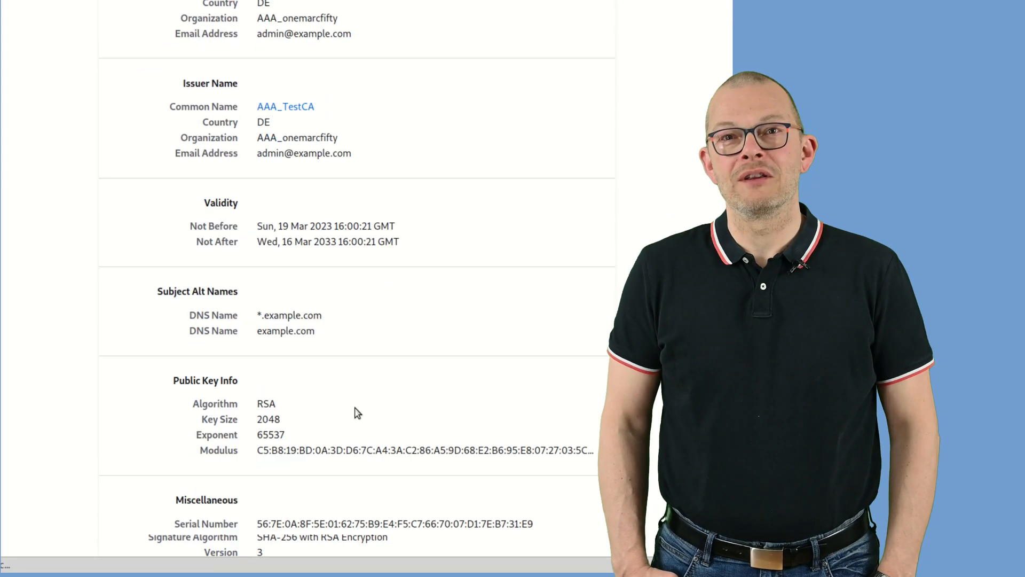
double_click(288, 314)
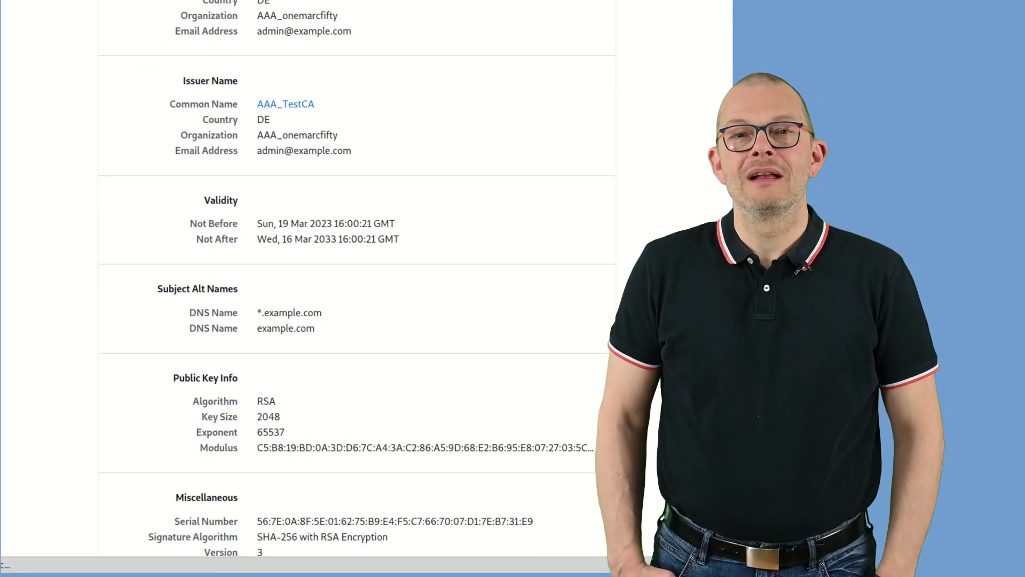
click(68, 43)
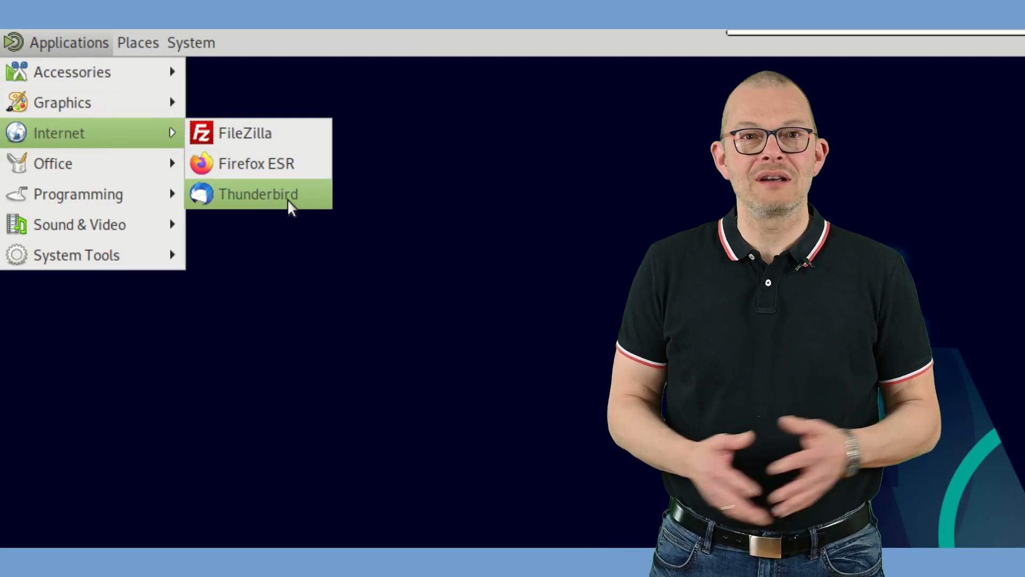
click(257, 193)
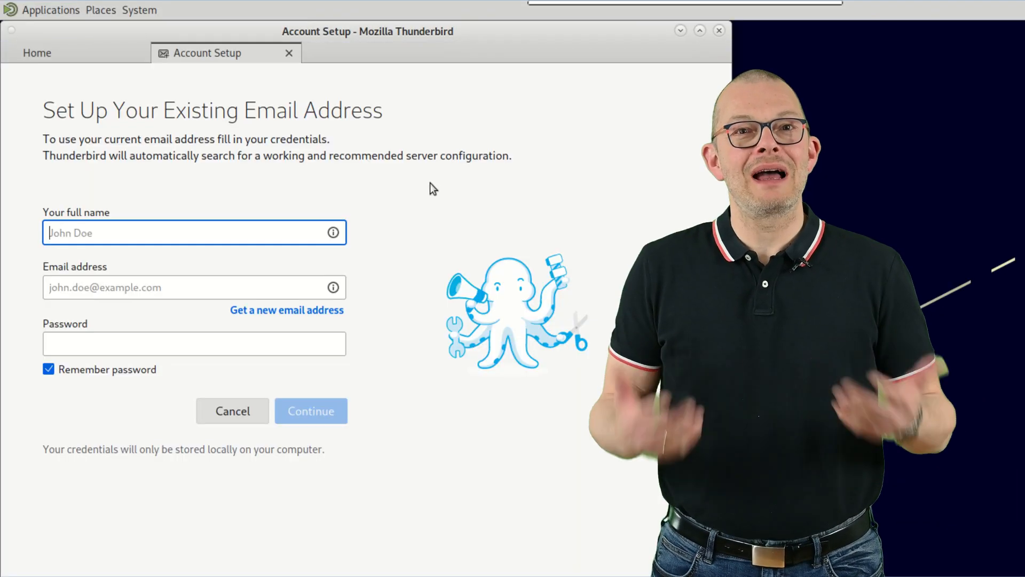
mouse_move(607, 222)
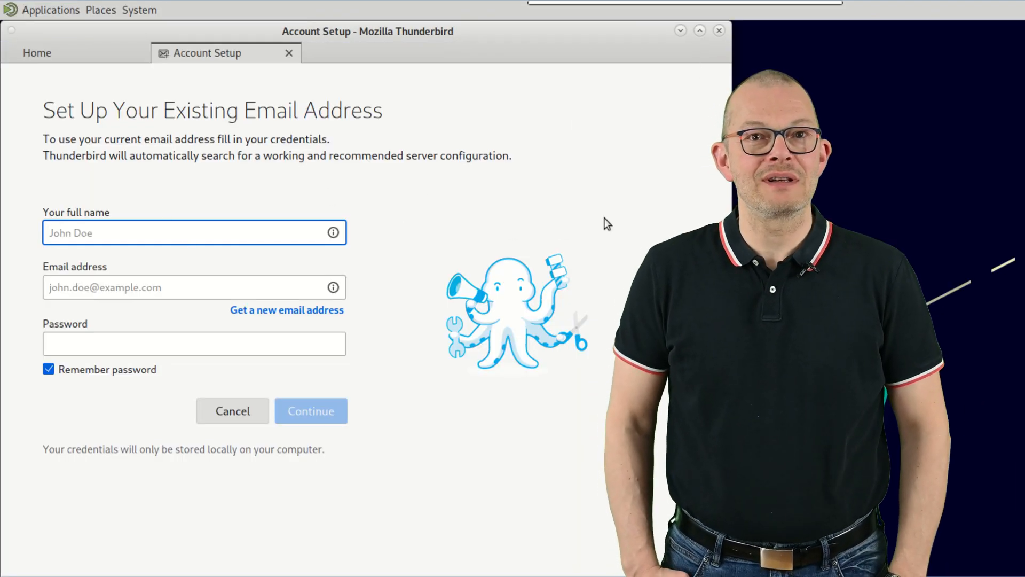
text(Bo)
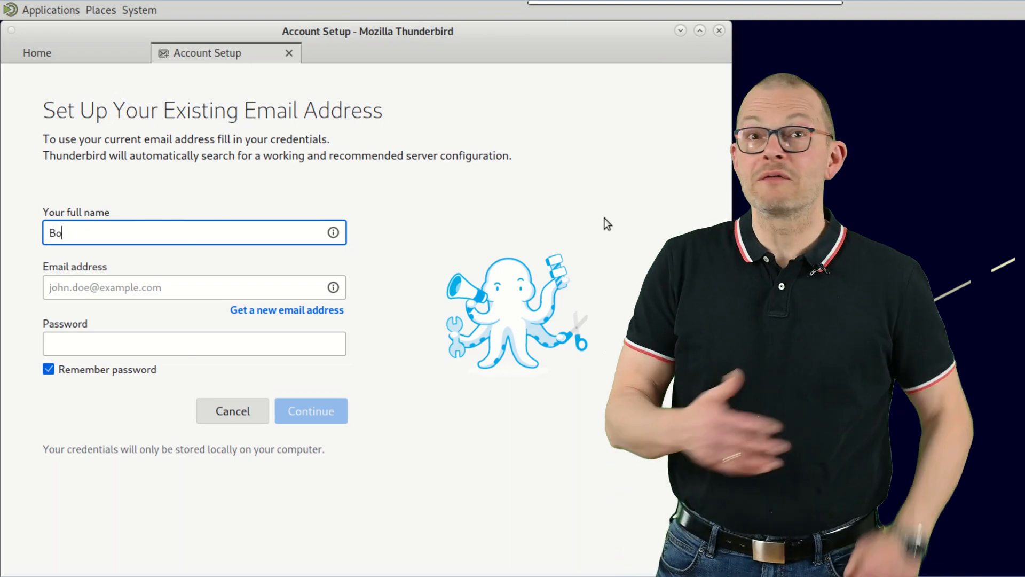
text(b Test)
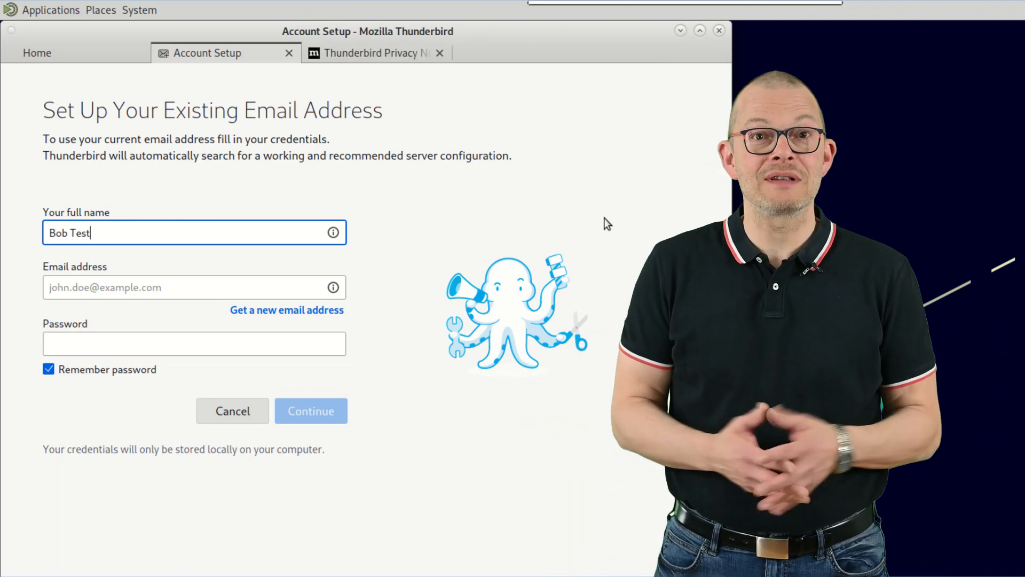
text(bob@ex)
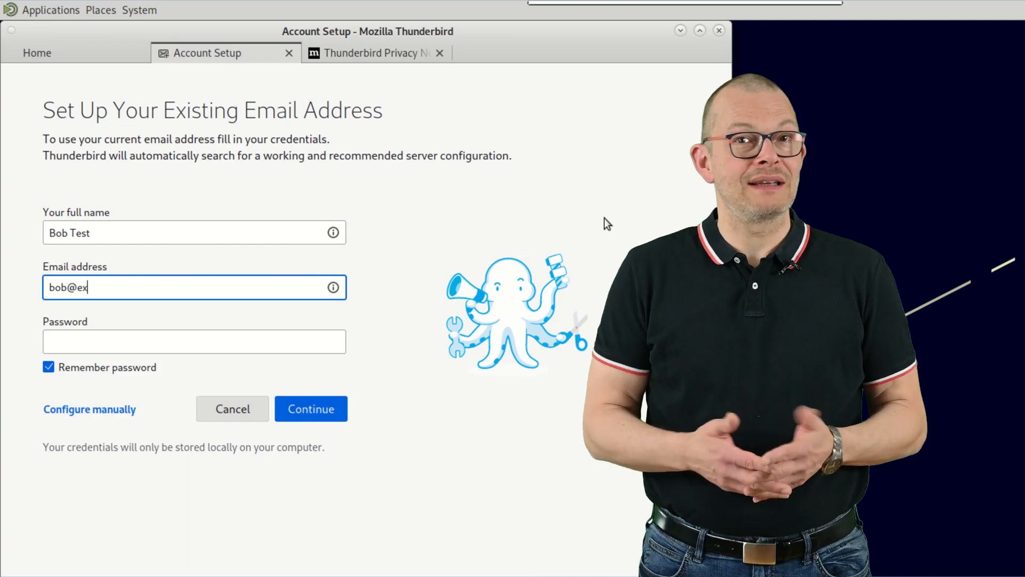
text(ample.com)
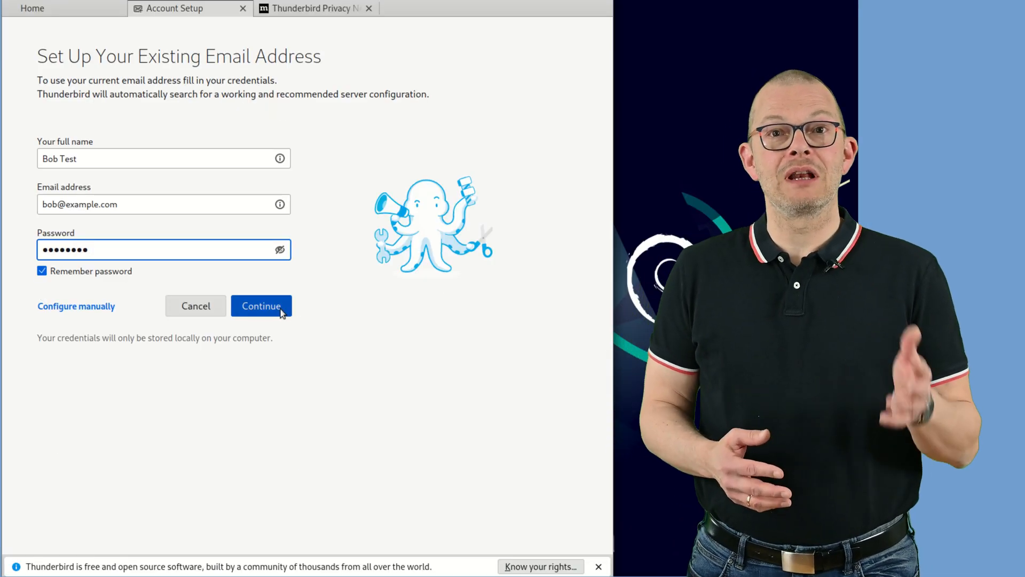
click(261, 305)
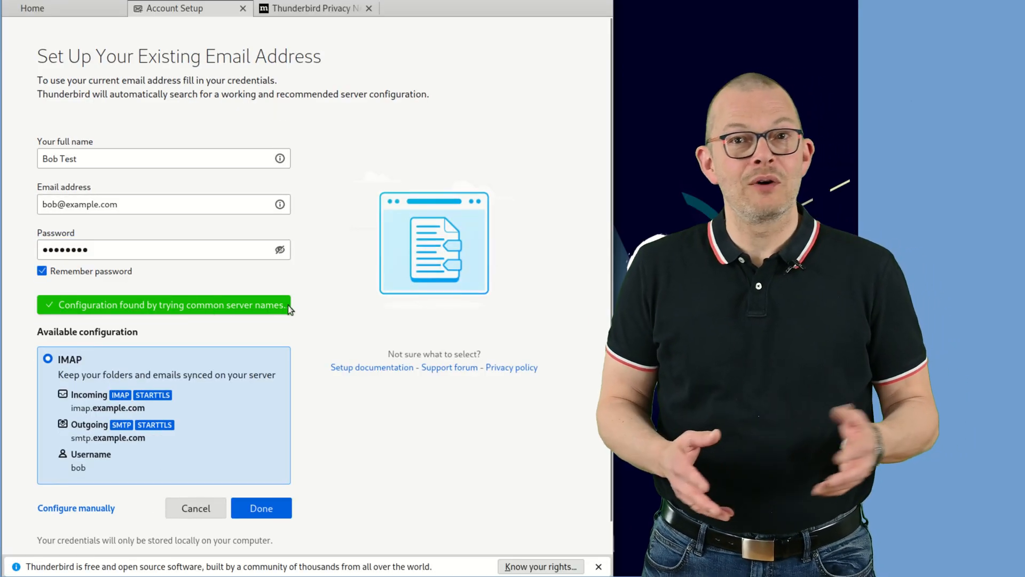
scroll(down, 3)
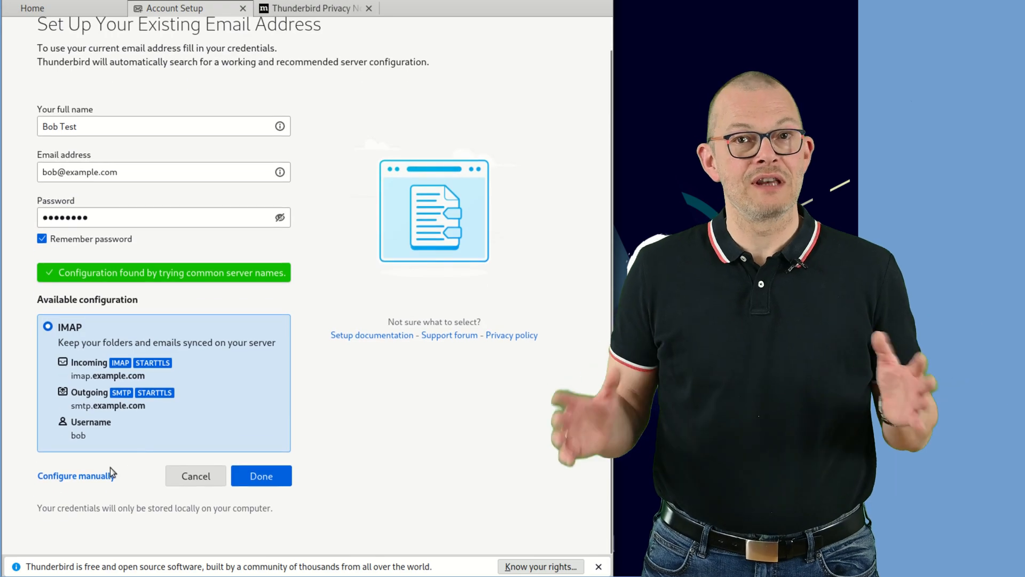
click(73, 476)
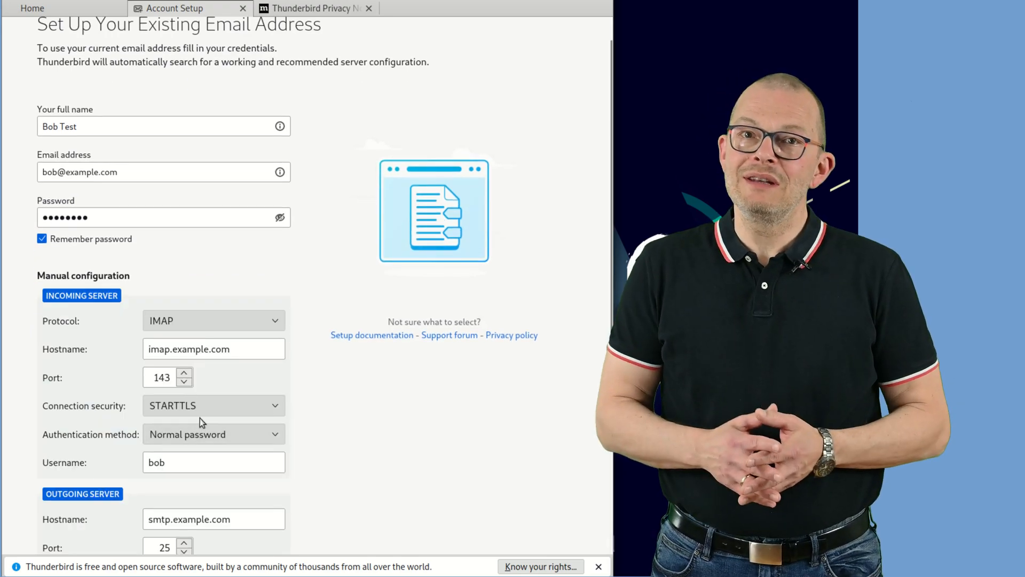
scroll(down, 3)
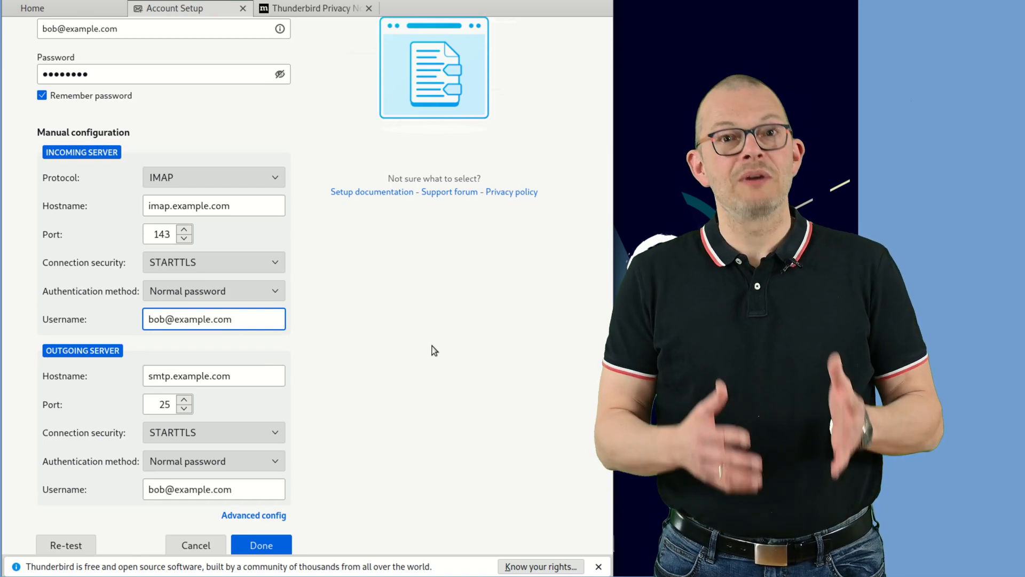
scroll(down, 3)
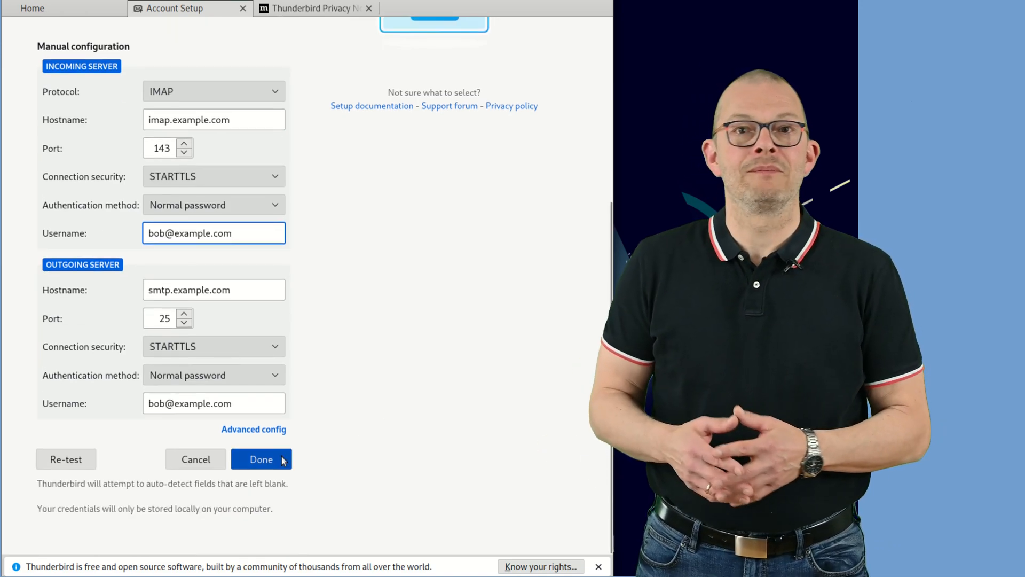
click(261, 459)
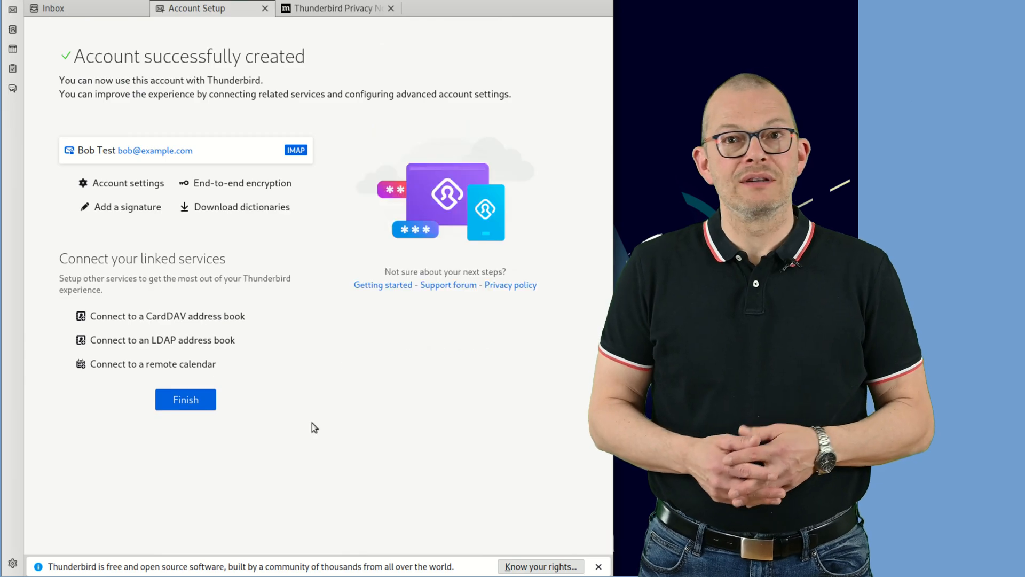
click(186, 399)
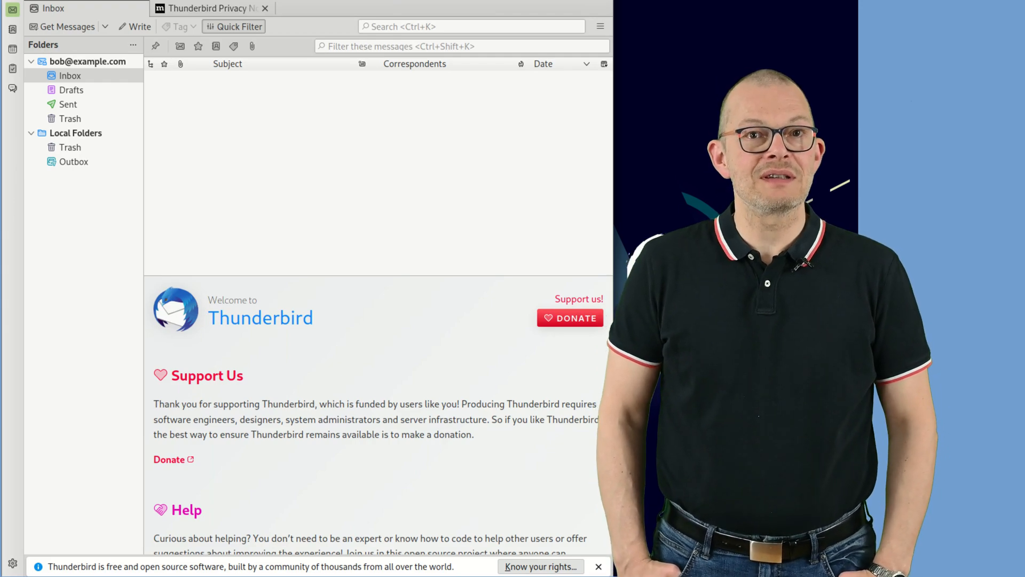
click(133, 26)
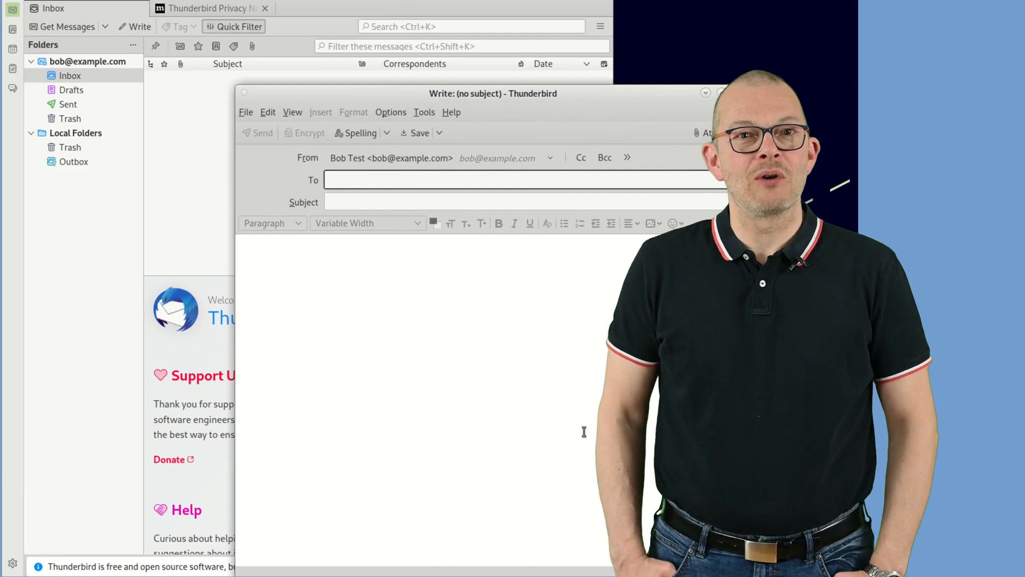
text(alice@e)
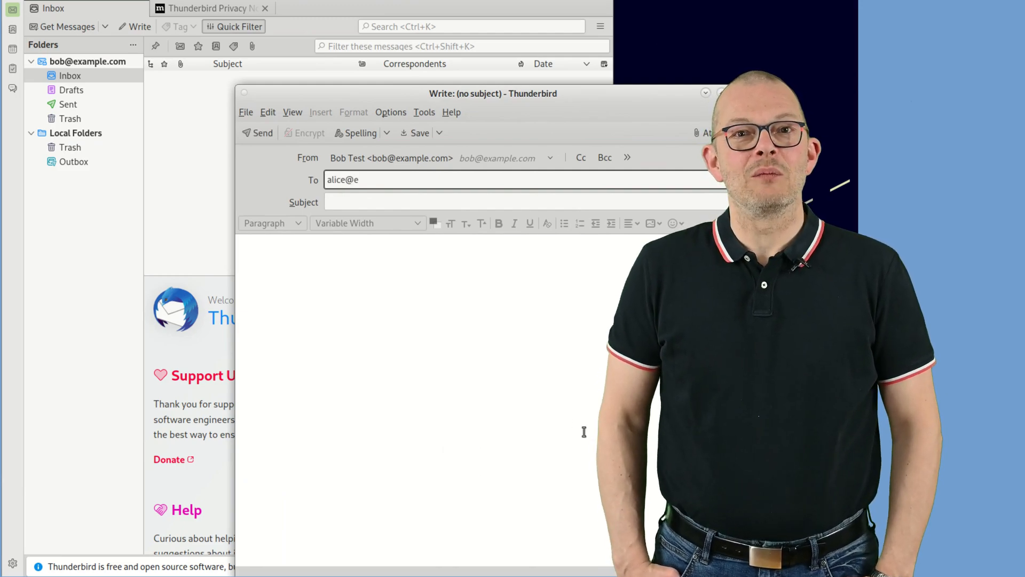
text(alice@example.com)
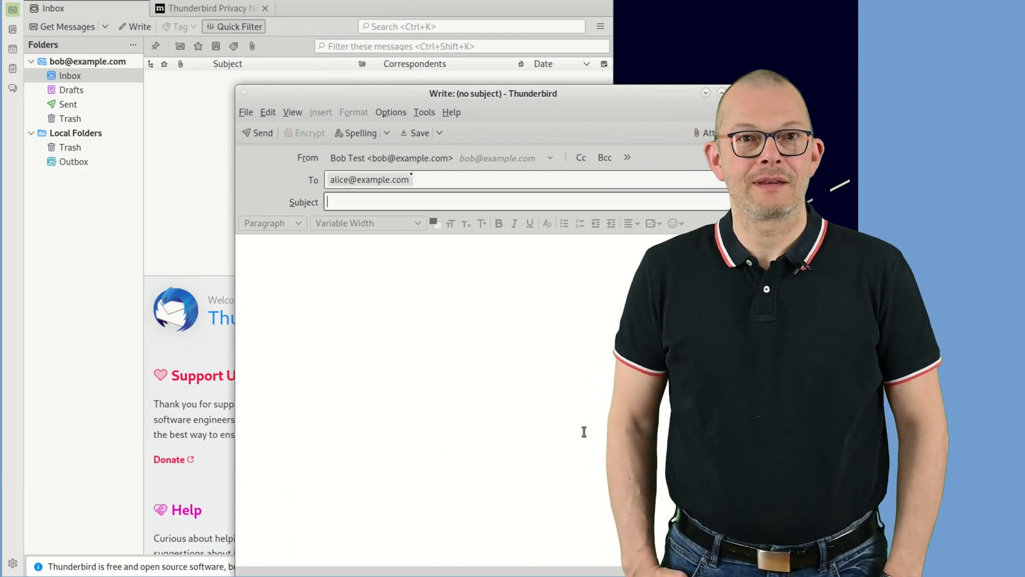
text(Hi Alice)
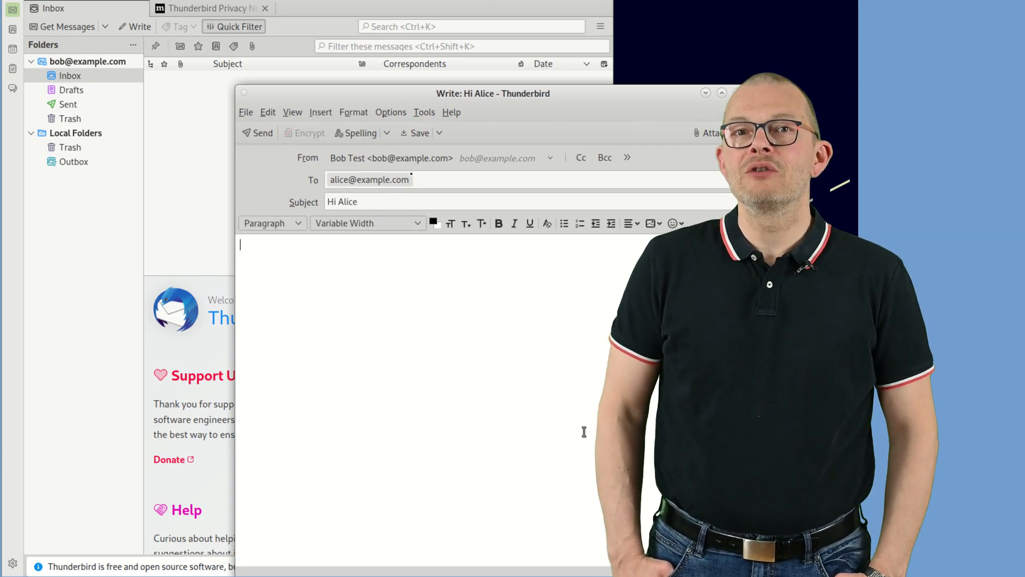
text(How are you ?)
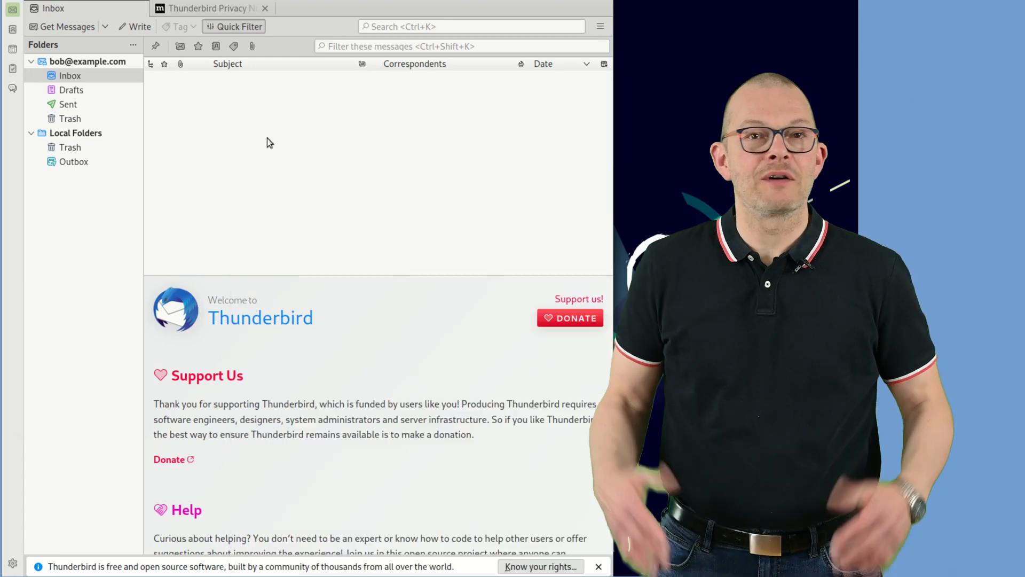
click(67, 104)
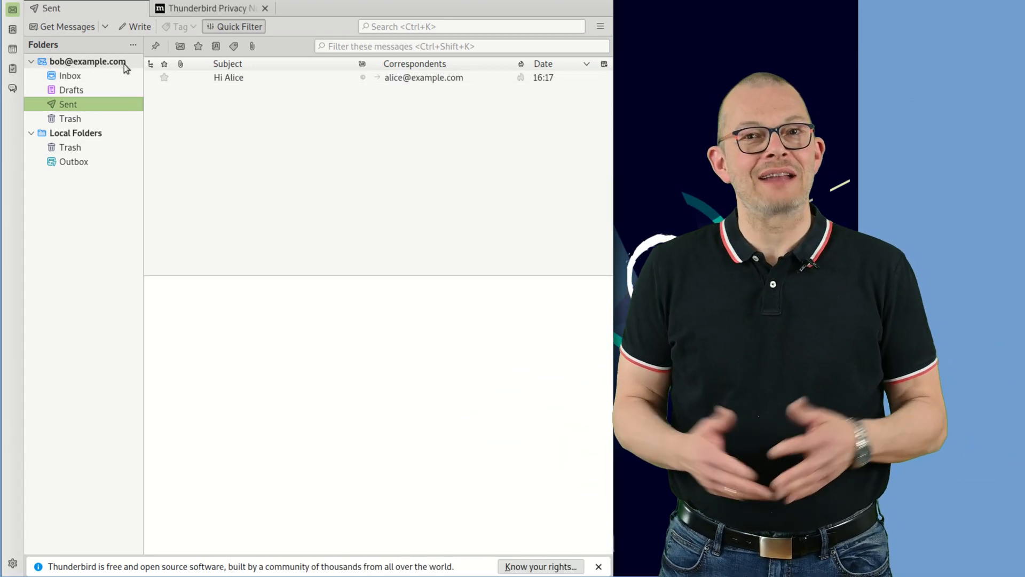
click(599, 26)
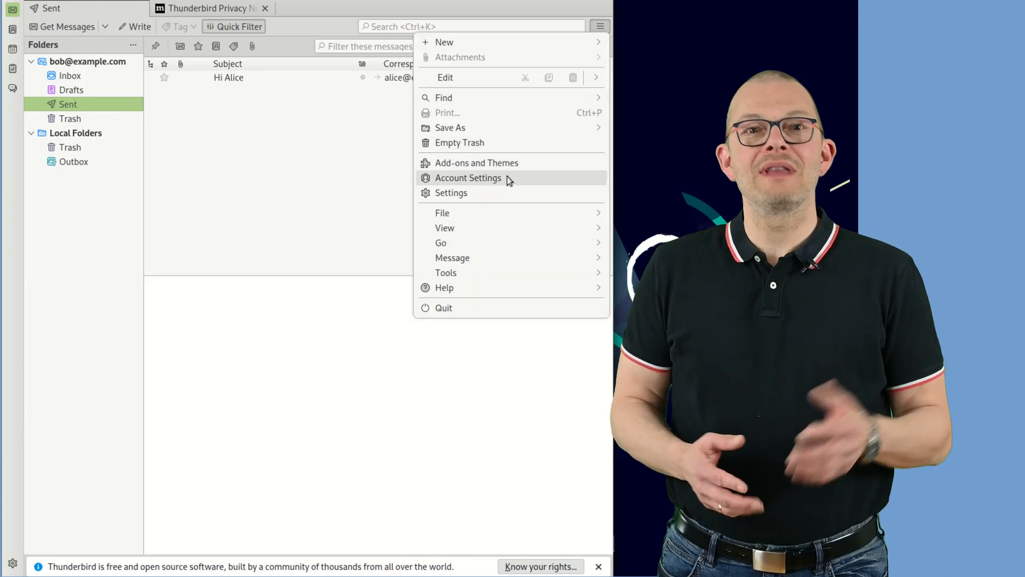
click(468, 178)
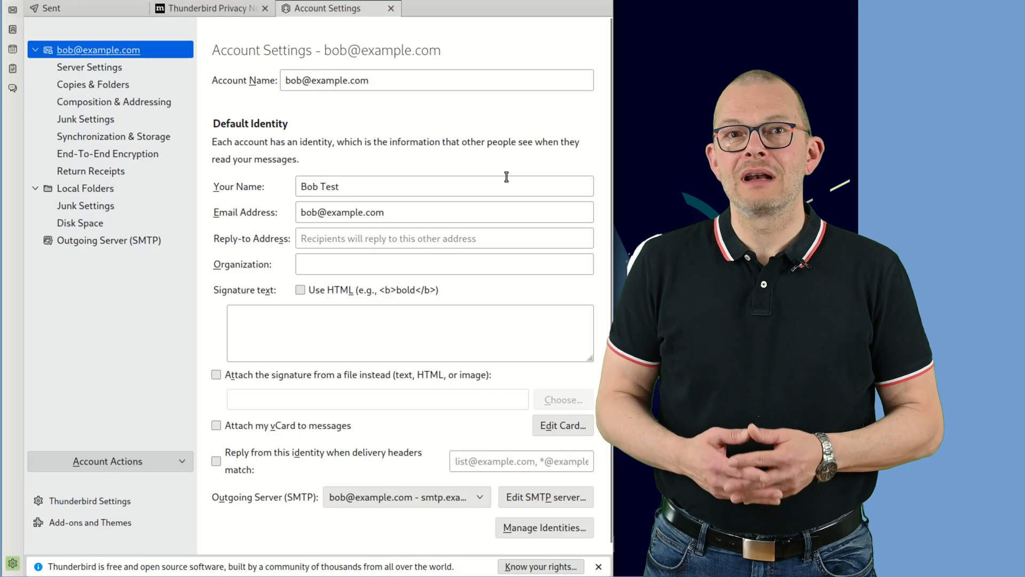
click(107, 460)
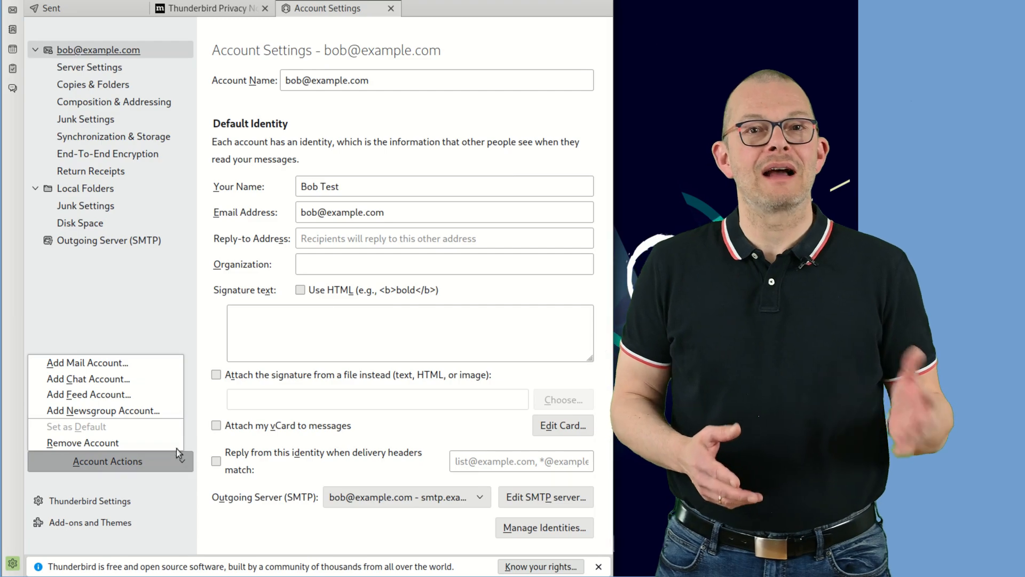
click(87, 362)
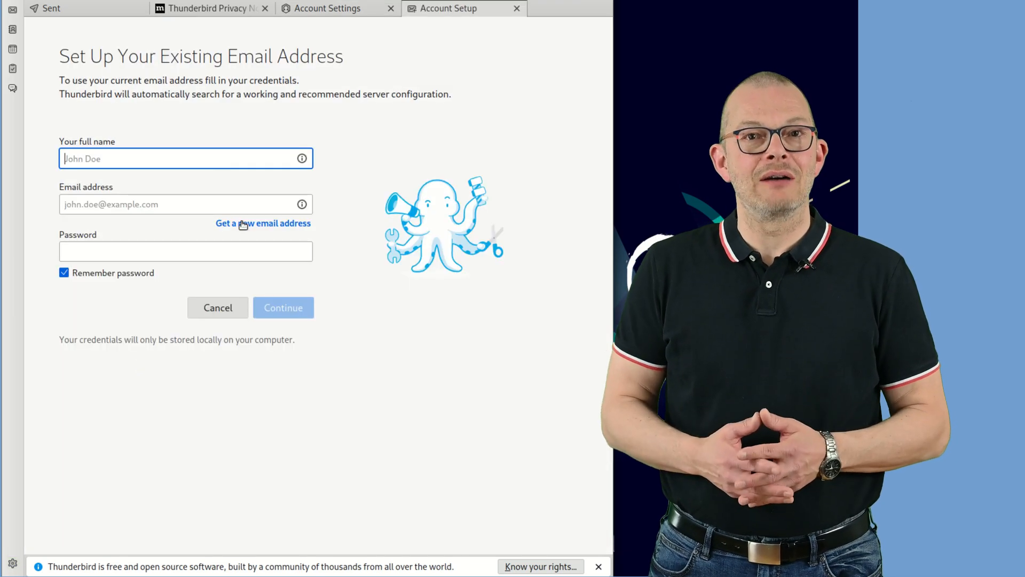
mouse_move(363, 172)
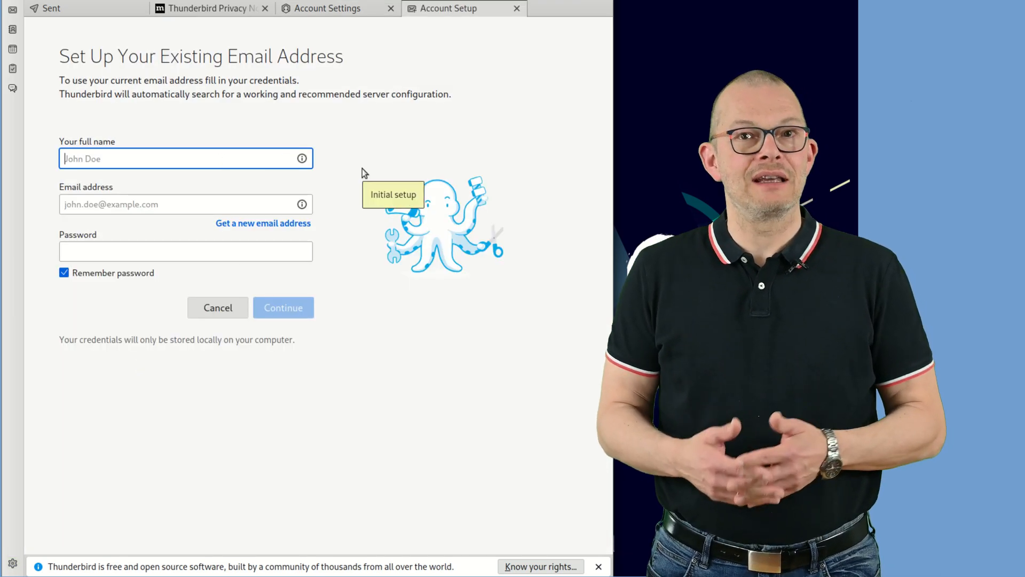
text(Cat)
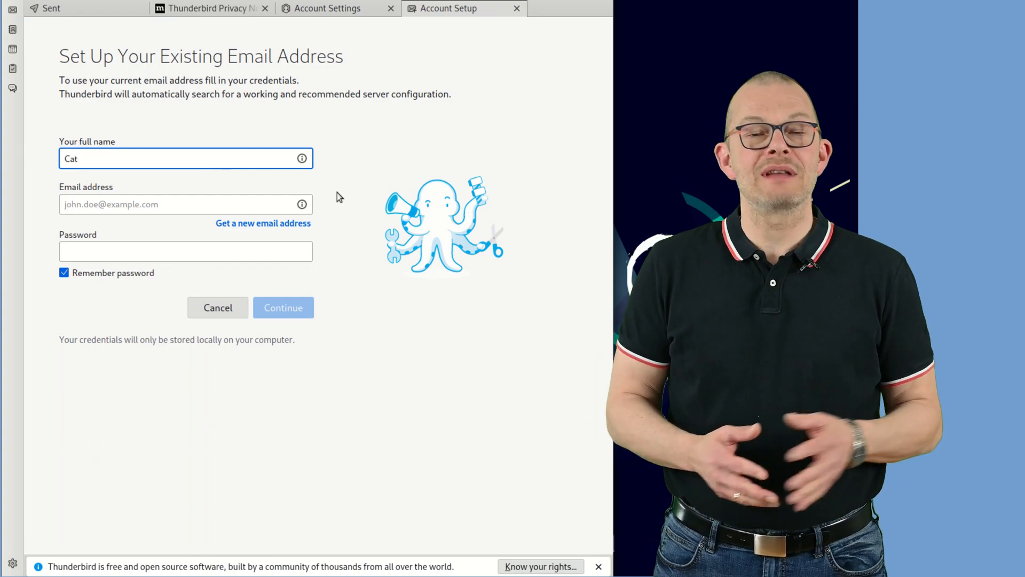
text(ch All)
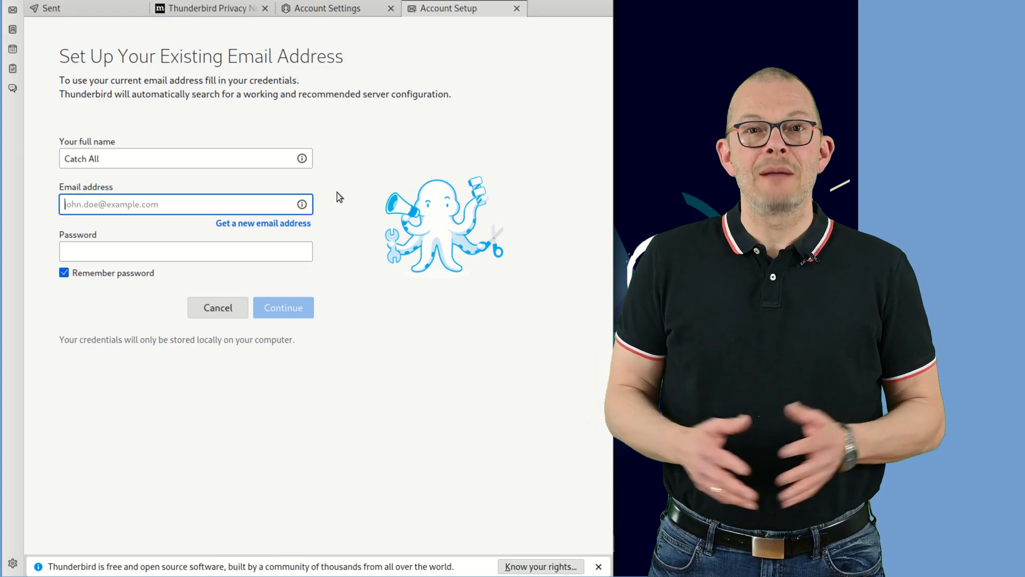
text(debug@)
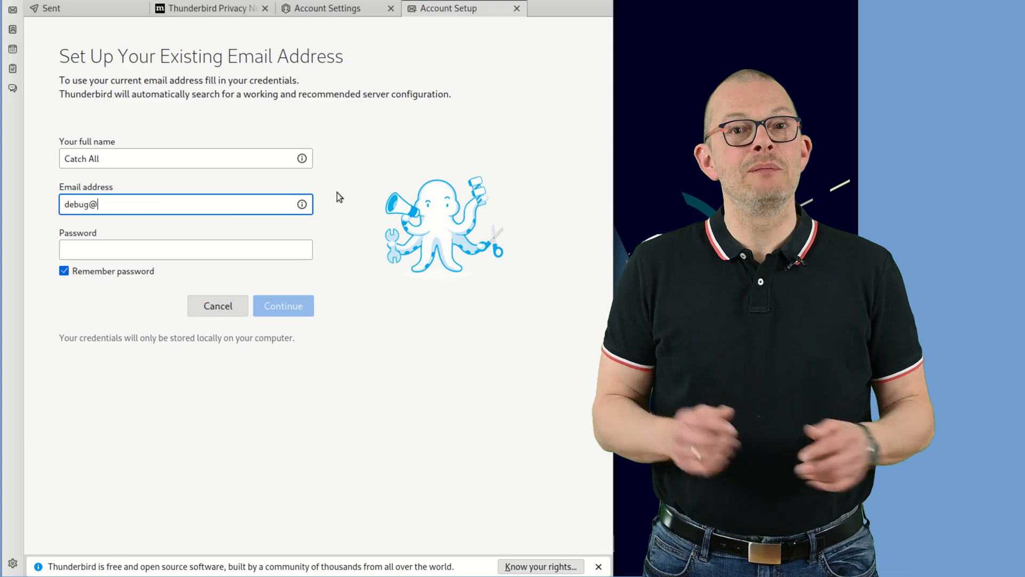
text(example.com)
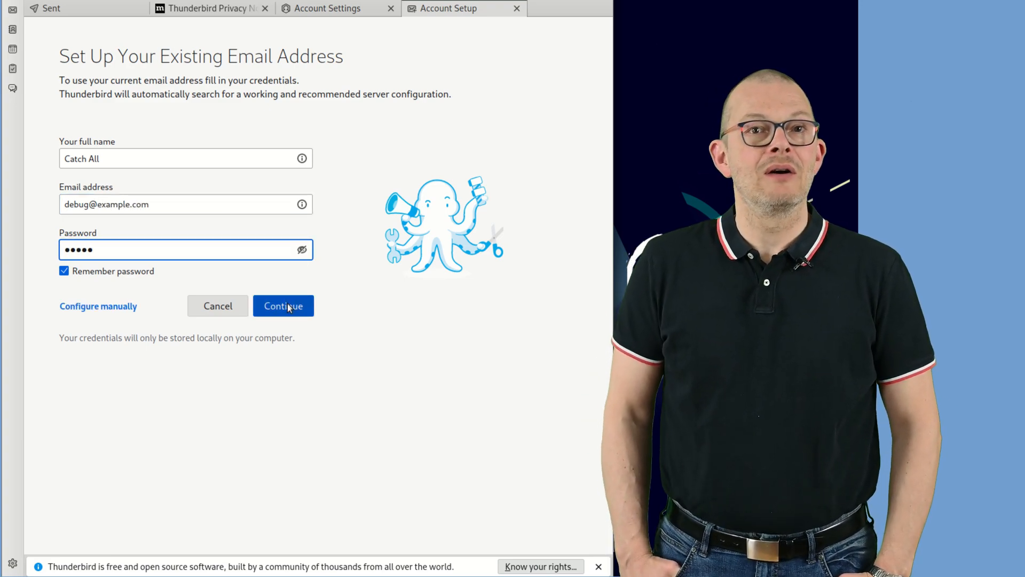
Set full-address server usernames manually, create the account, and open bob's inbox.
click(283, 305)
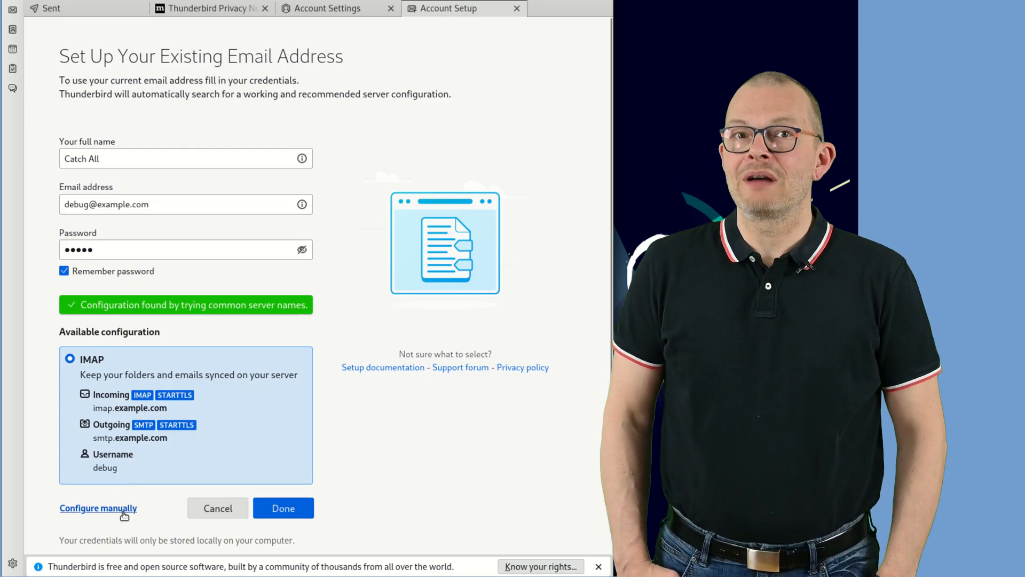
click(98, 508)
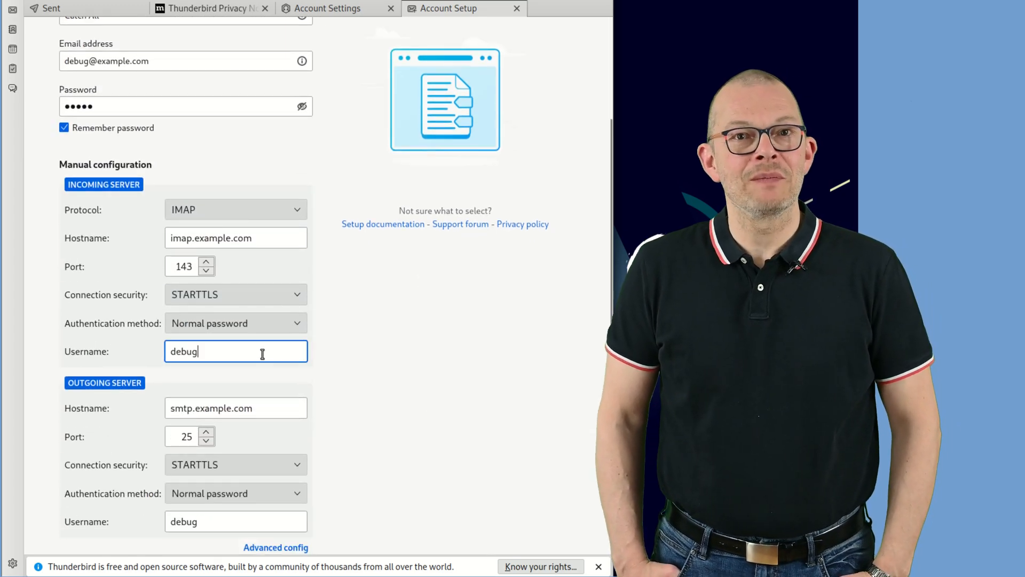
text(@example.com)
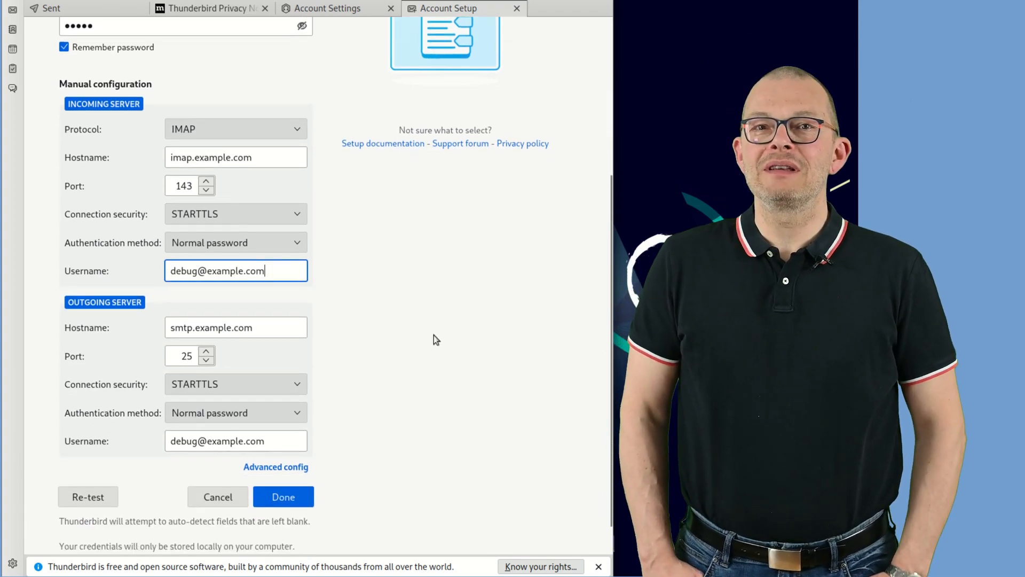
click(283, 496)
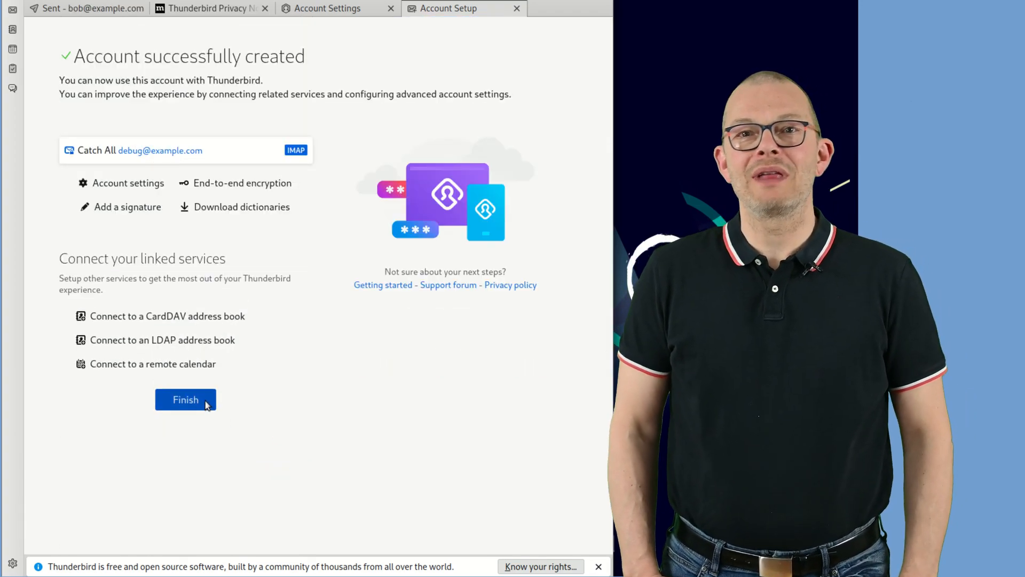
click(185, 399)
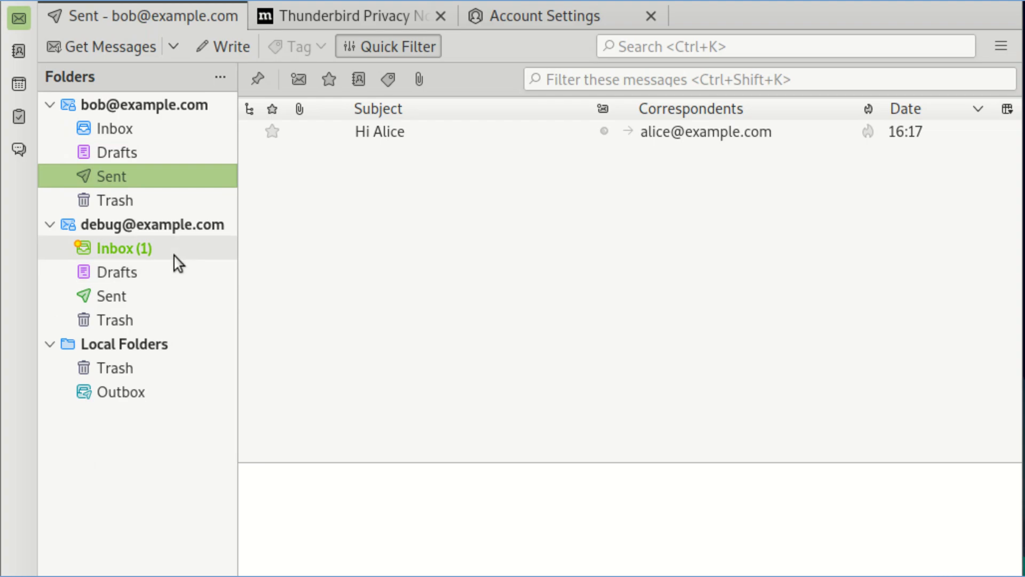
click(114, 128)
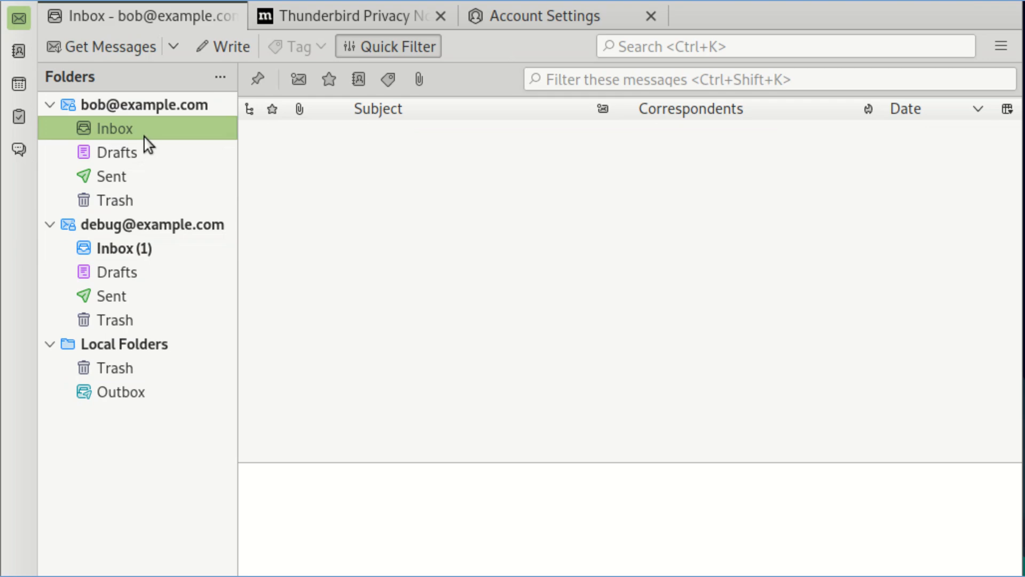
click(123, 247)
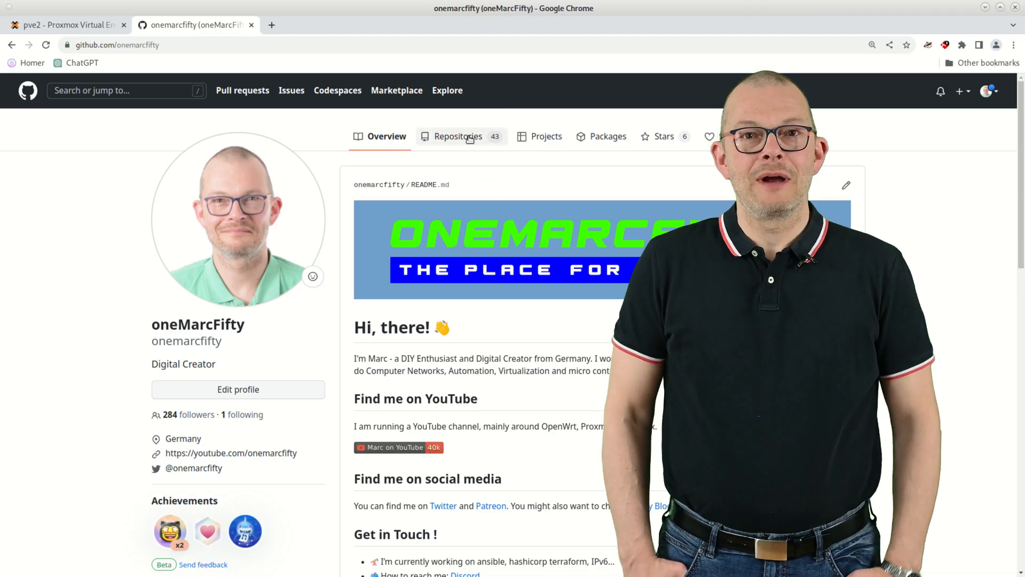
click(457, 136)
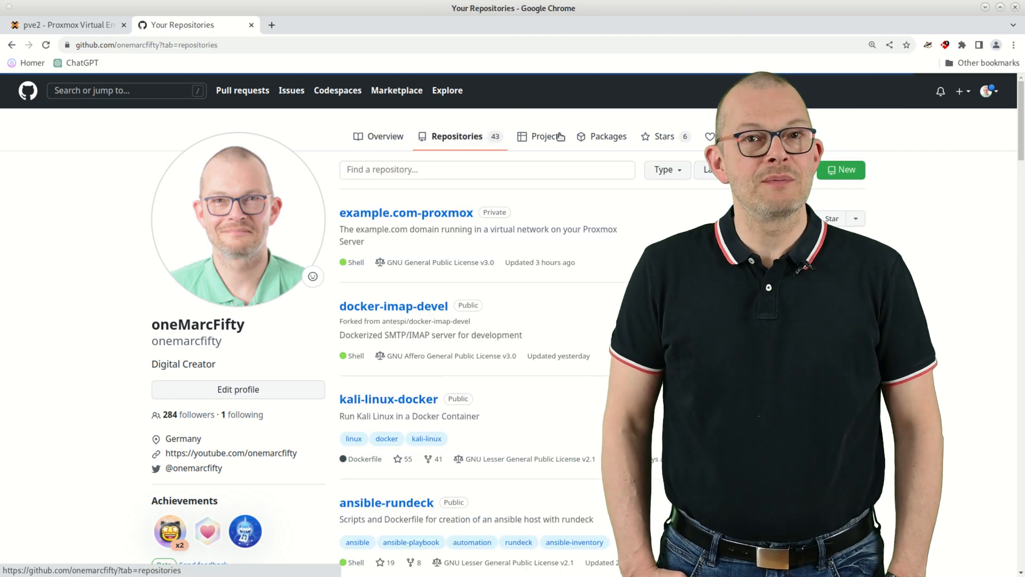
mouse_move(393, 306)
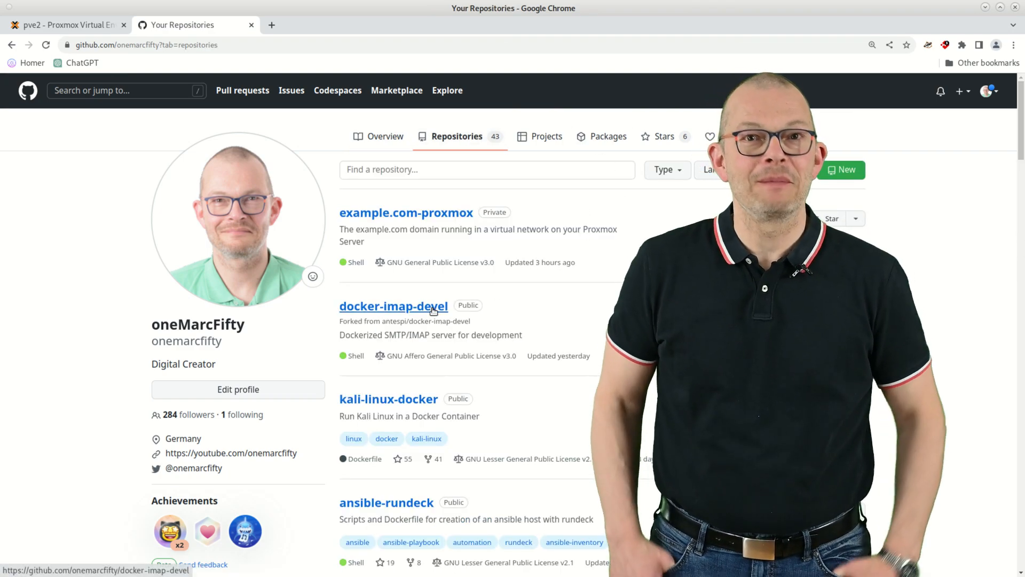
click(393, 306)
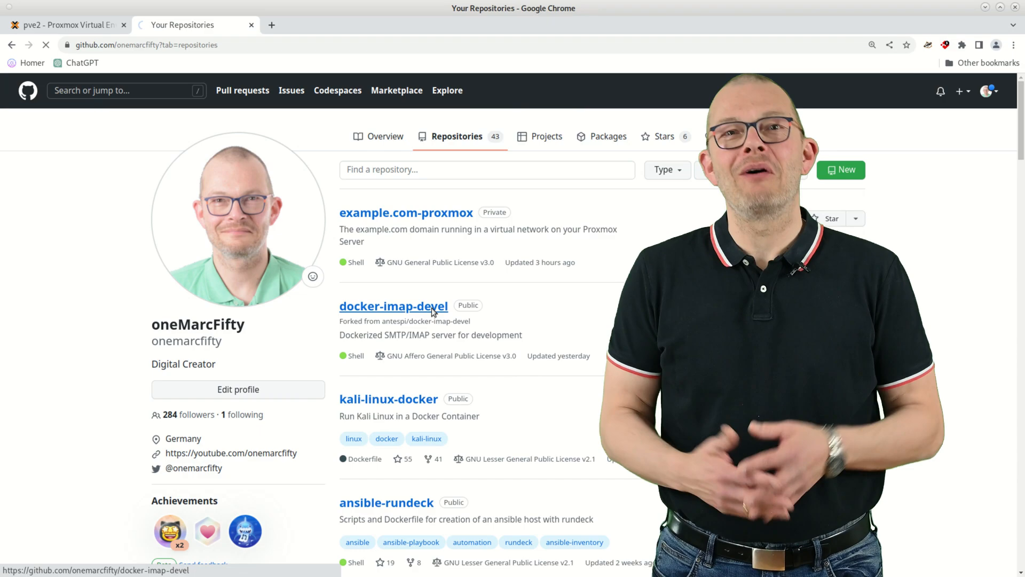
click(393, 306)
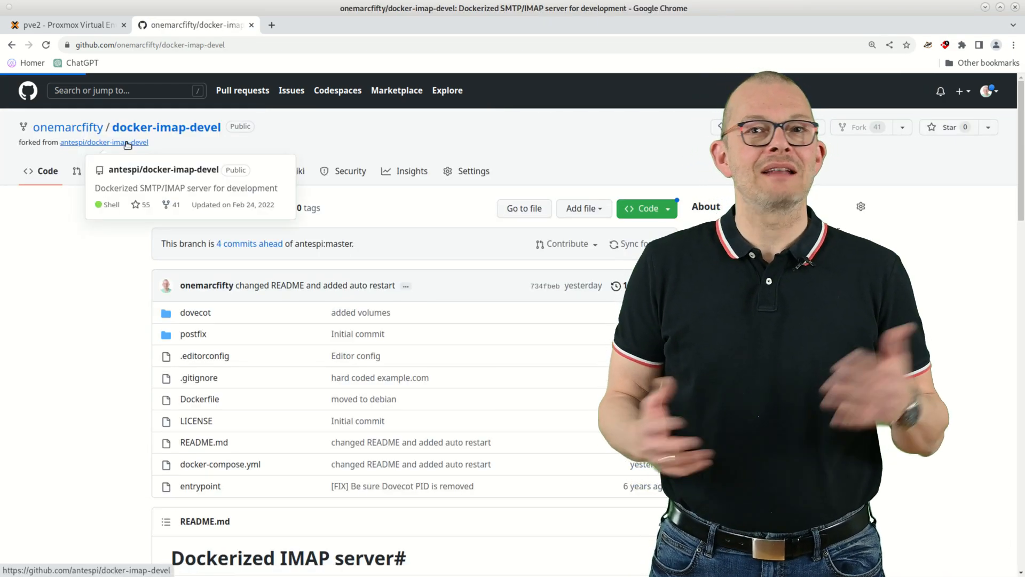
click(103, 142)
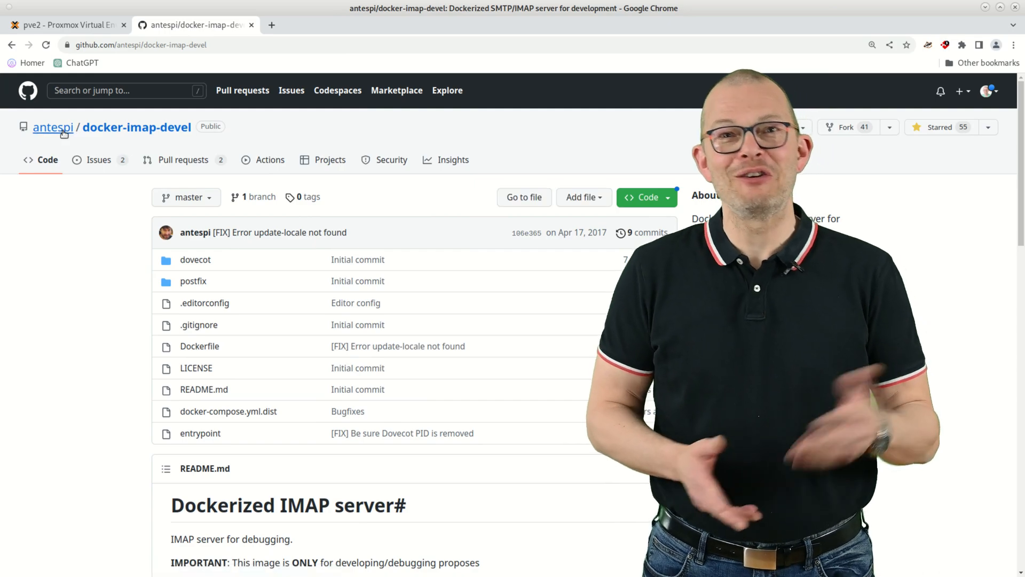
click(52, 128)
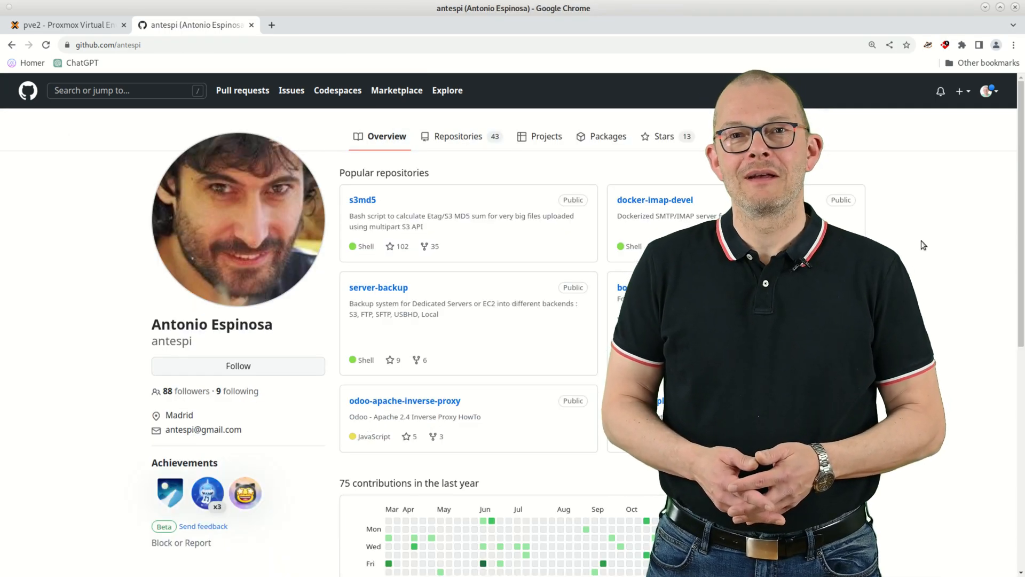
click(65, 25)
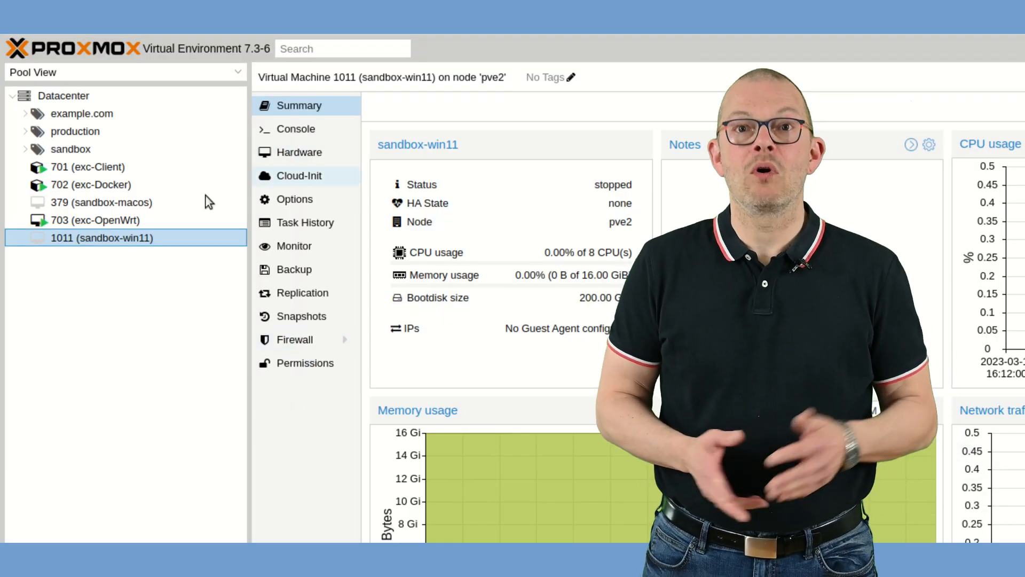
mouse_move(299, 152)
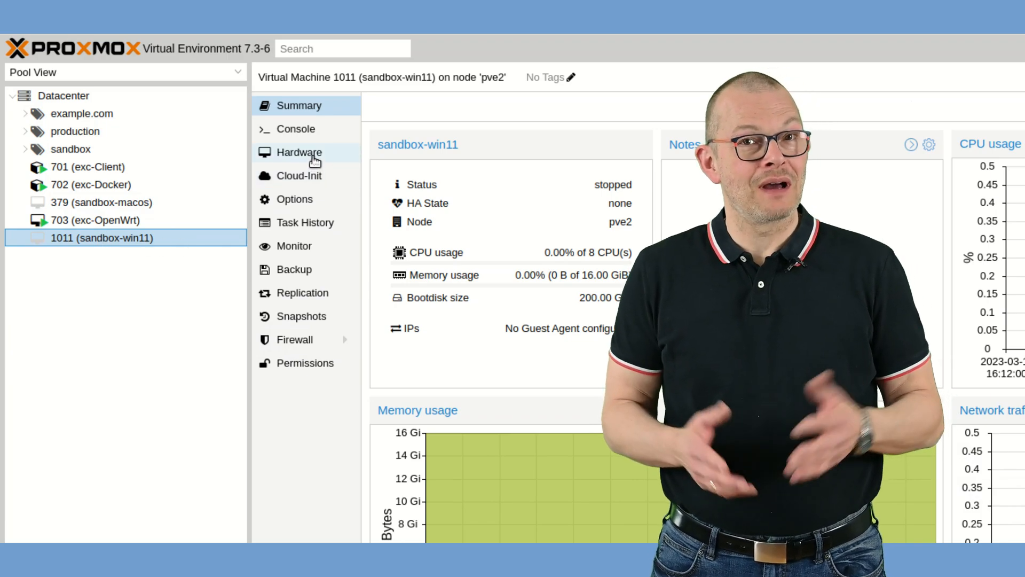
Move sandbox-win11's net0 to bridge vmbr111 with no VLAN tag, then start VM 1011.
click(299, 151)
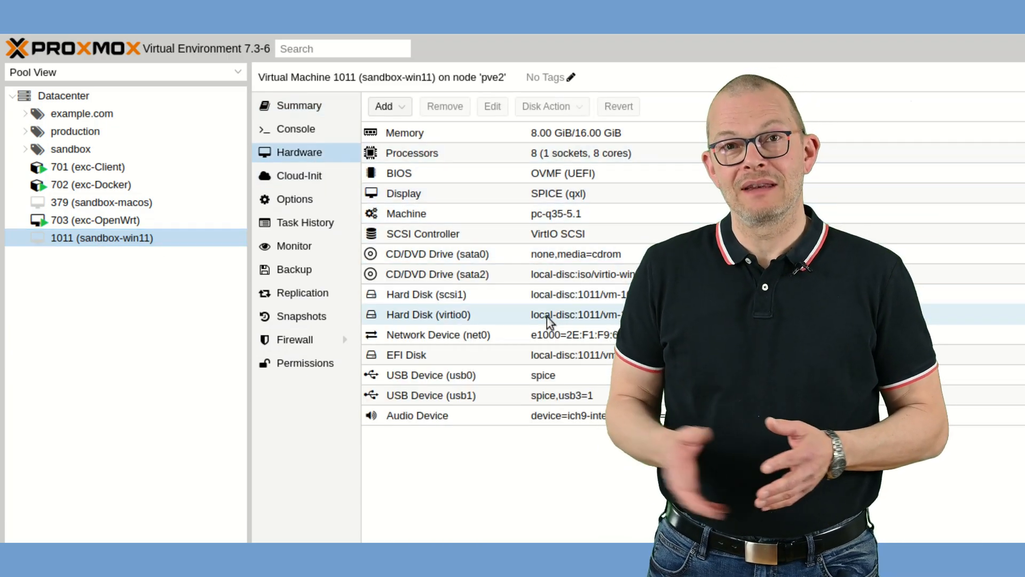
double_click(438, 334)
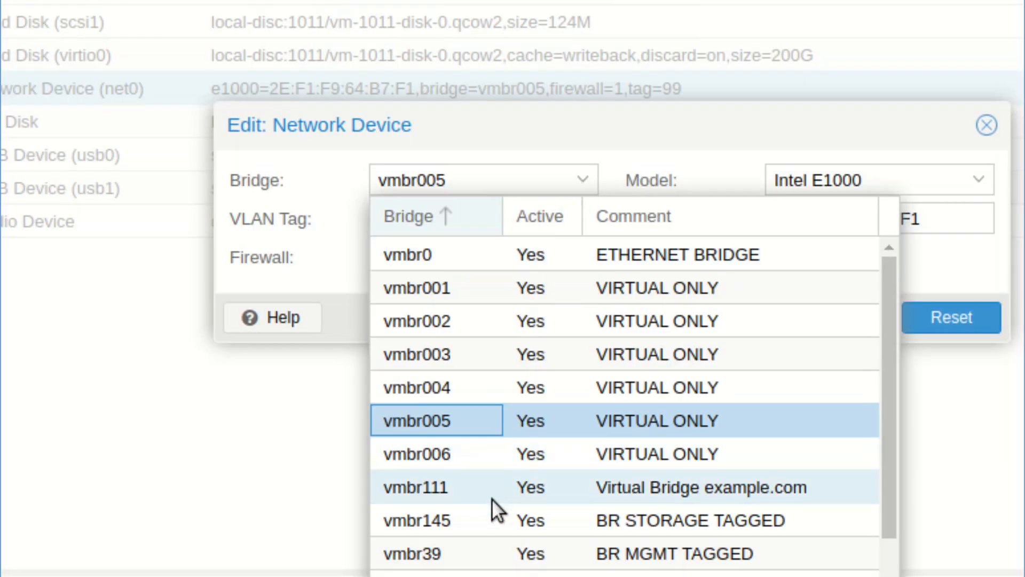
click(415, 487)
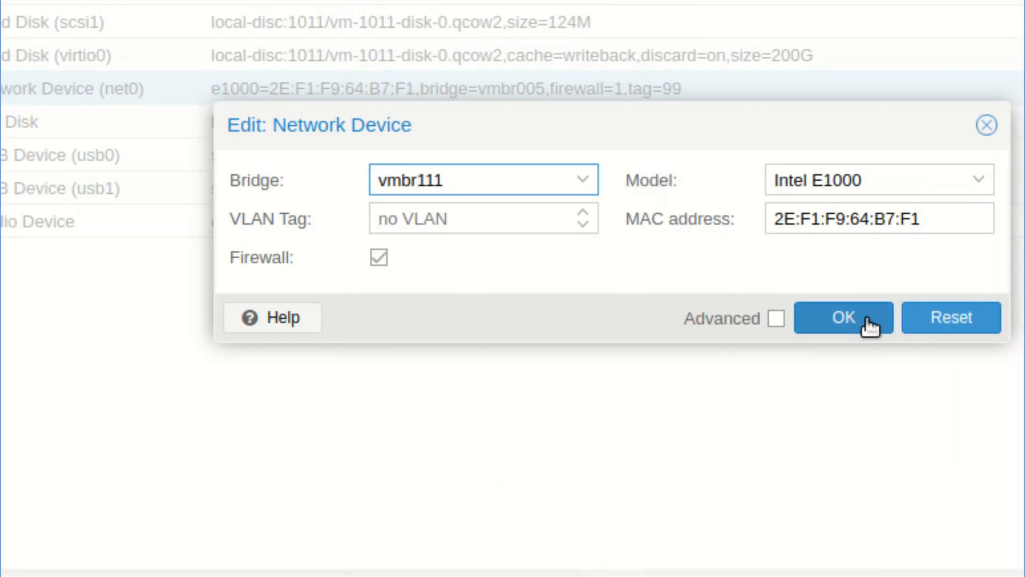
click(842, 317)
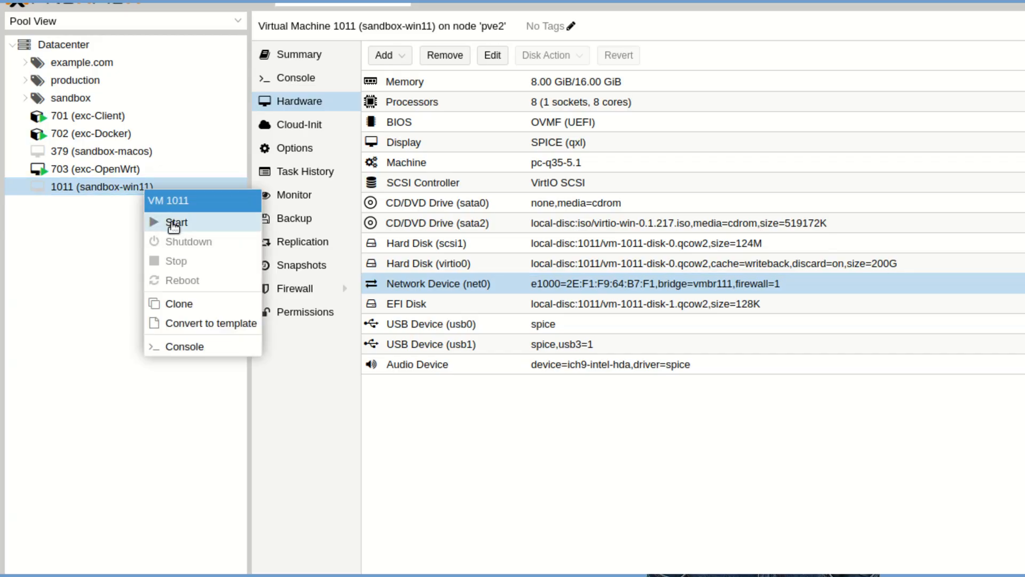
click(175, 222)
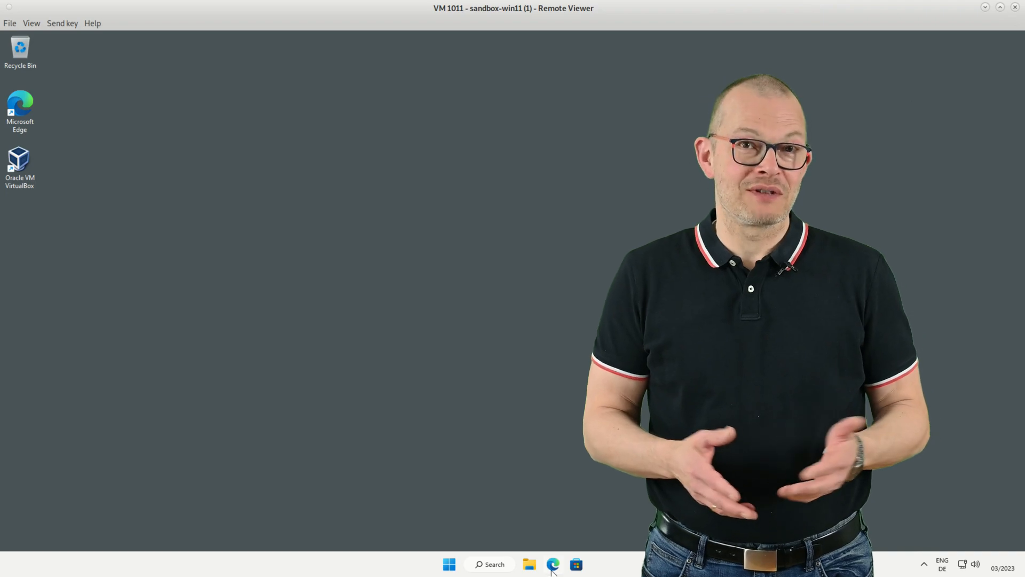
Open exc-docker.example.com's certificate details in Edge and begin exporting the AAA_TestCA root.
click(552, 564)
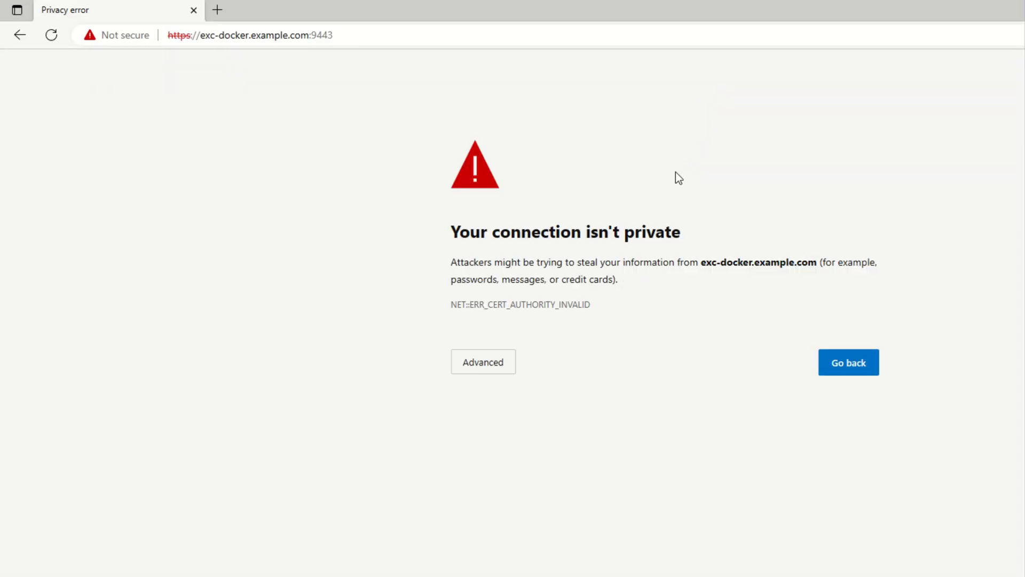
mouse_move(569, 152)
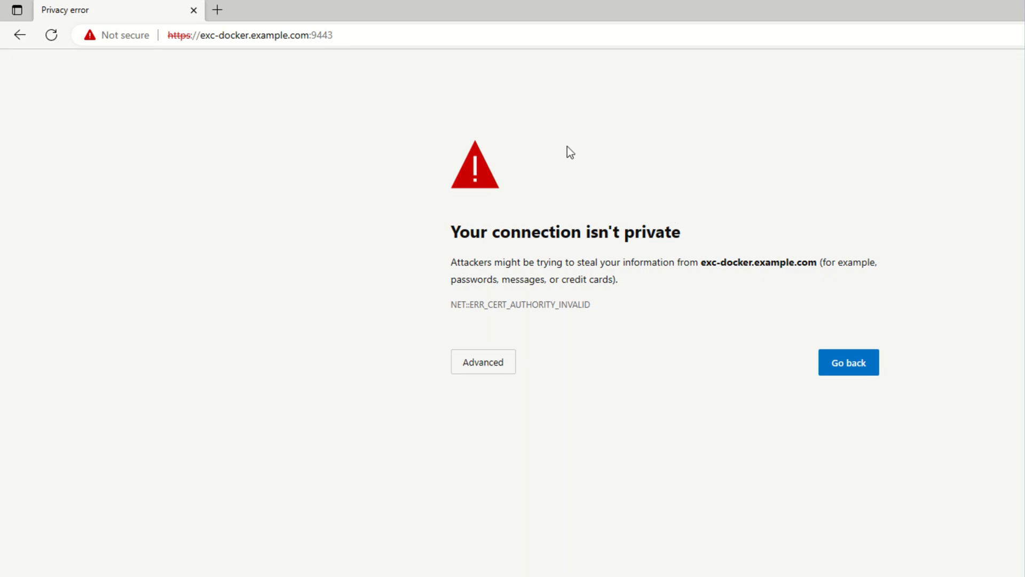
mouse_move(131, 36)
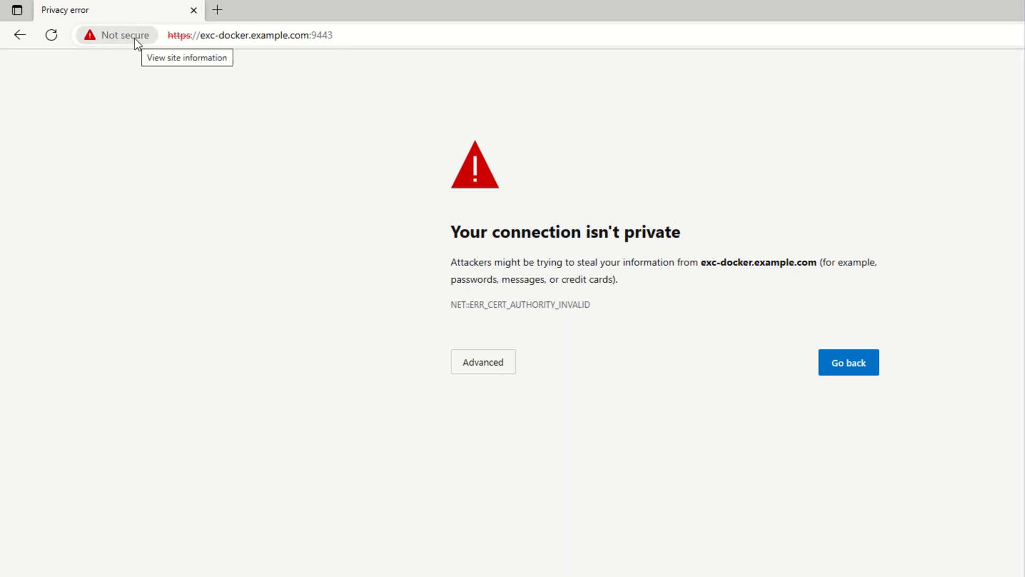
click(116, 35)
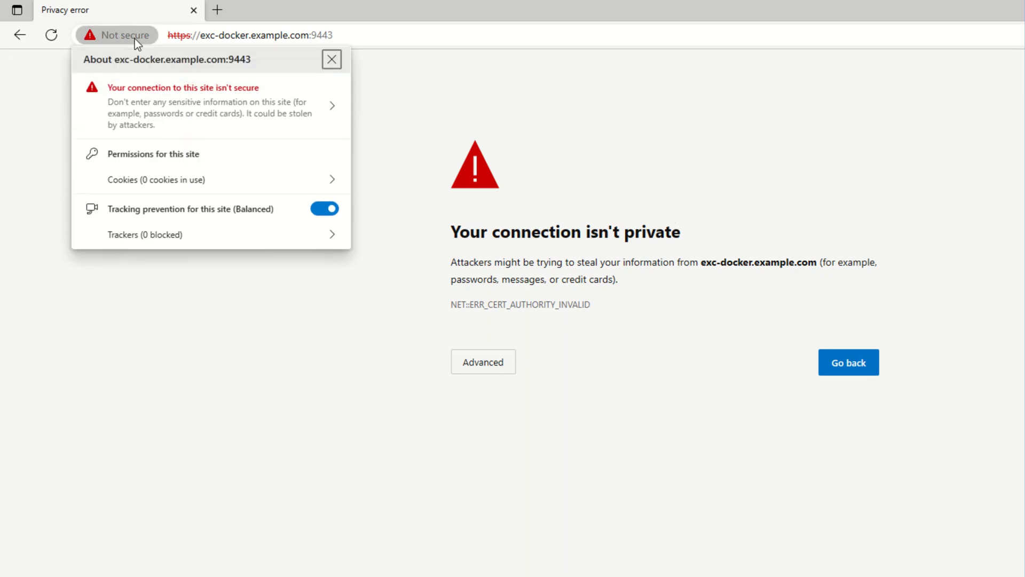
mouse_move(194, 85)
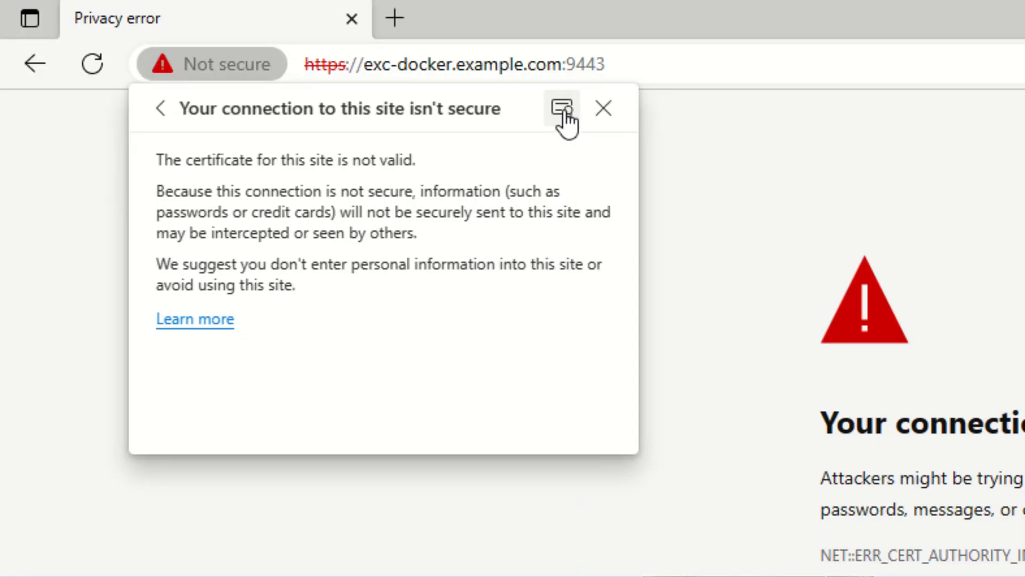
click(559, 108)
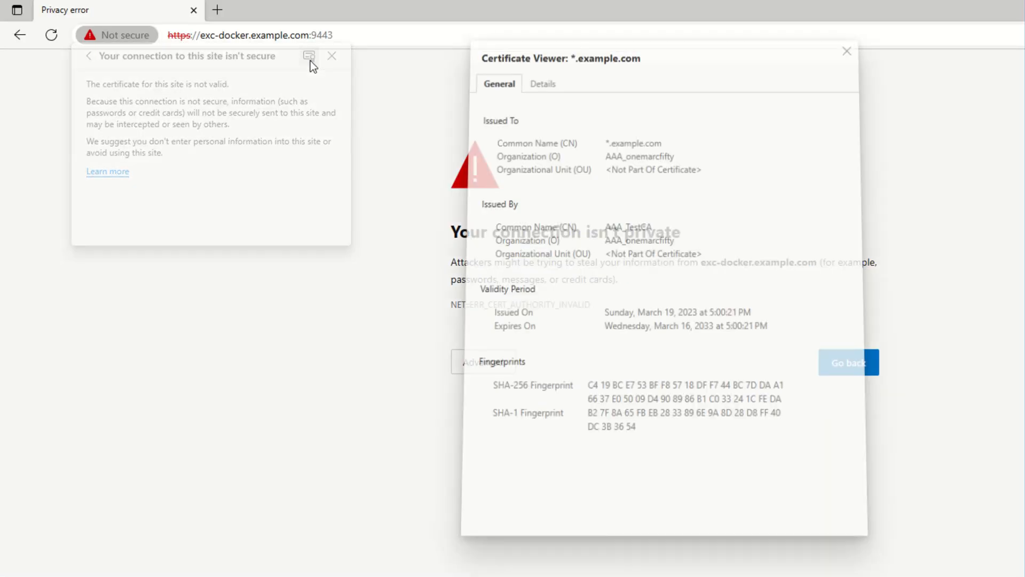
click(332, 56)
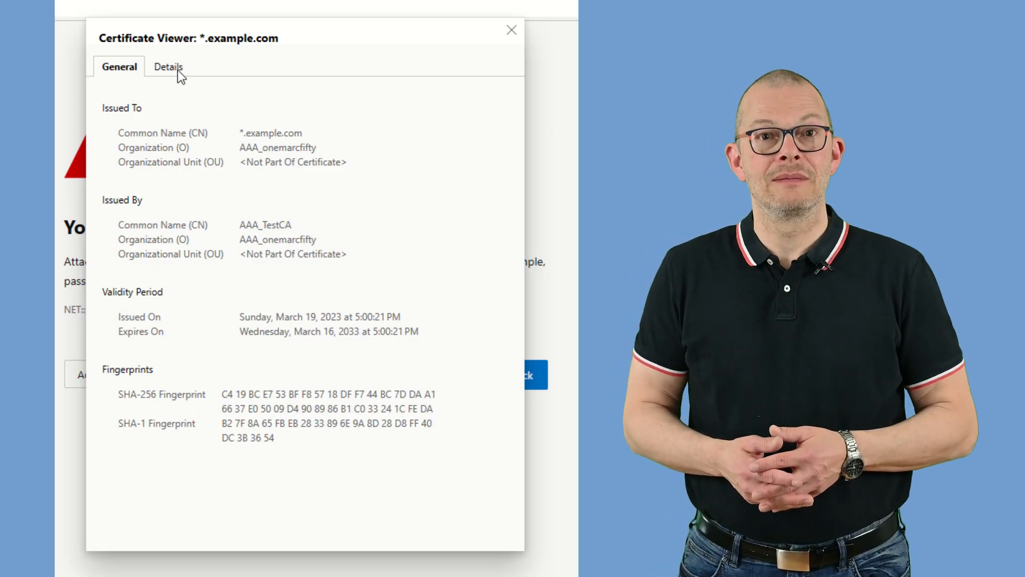
click(168, 66)
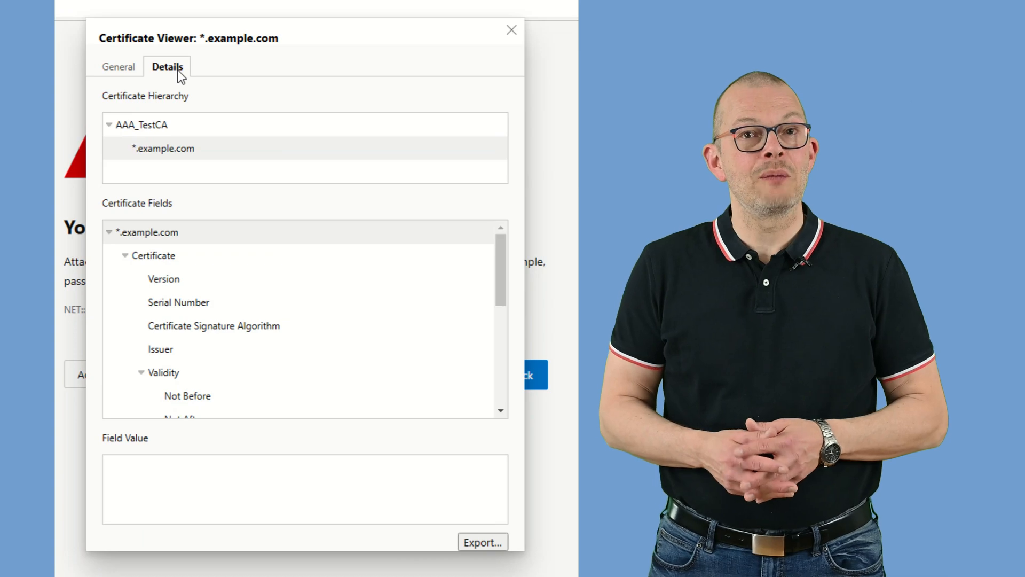
click(145, 124)
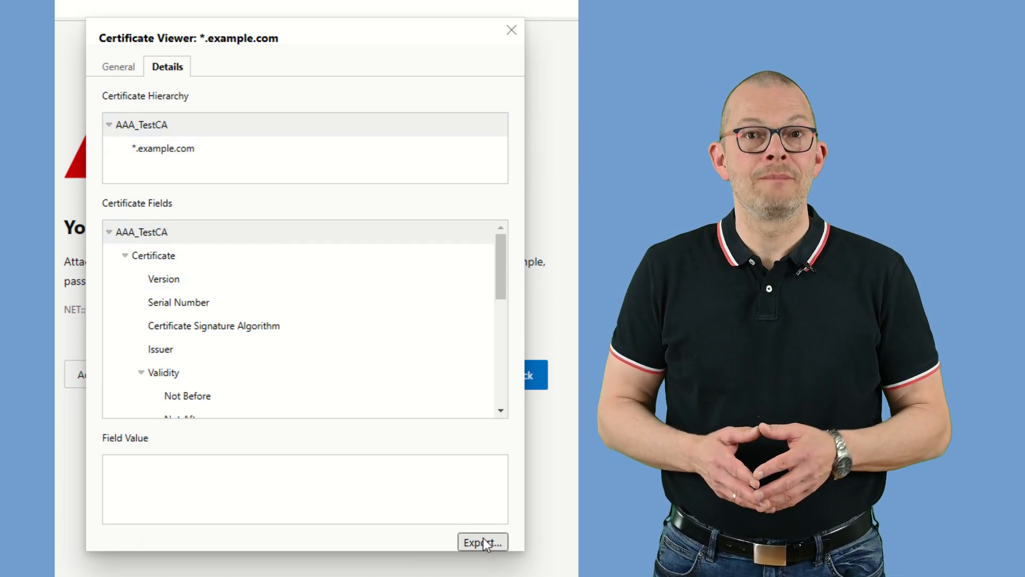
click(482, 542)
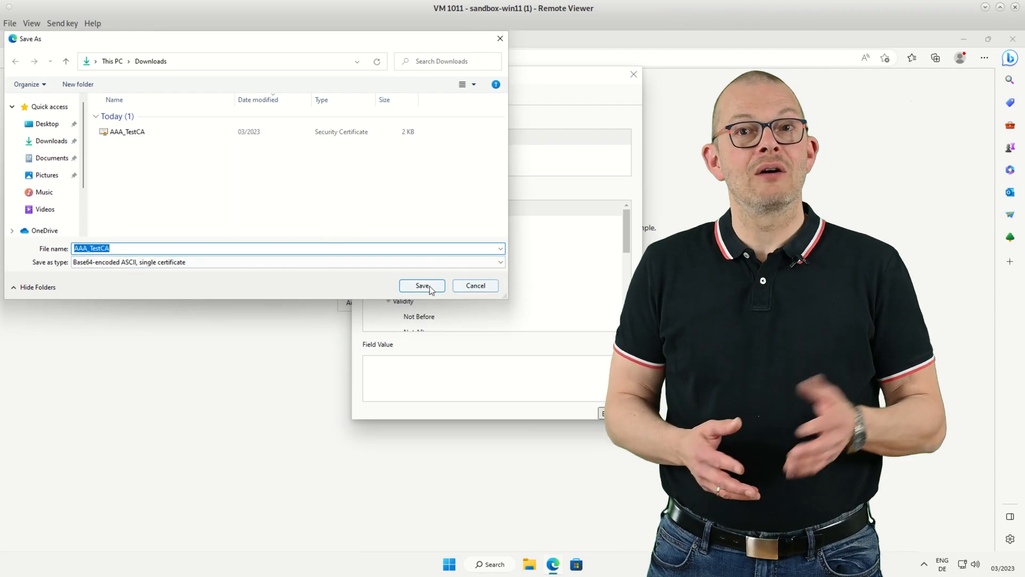
Save the AAA_TestCA certificate to Downloads and search Edge settings for 'cert'.
click(421, 286)
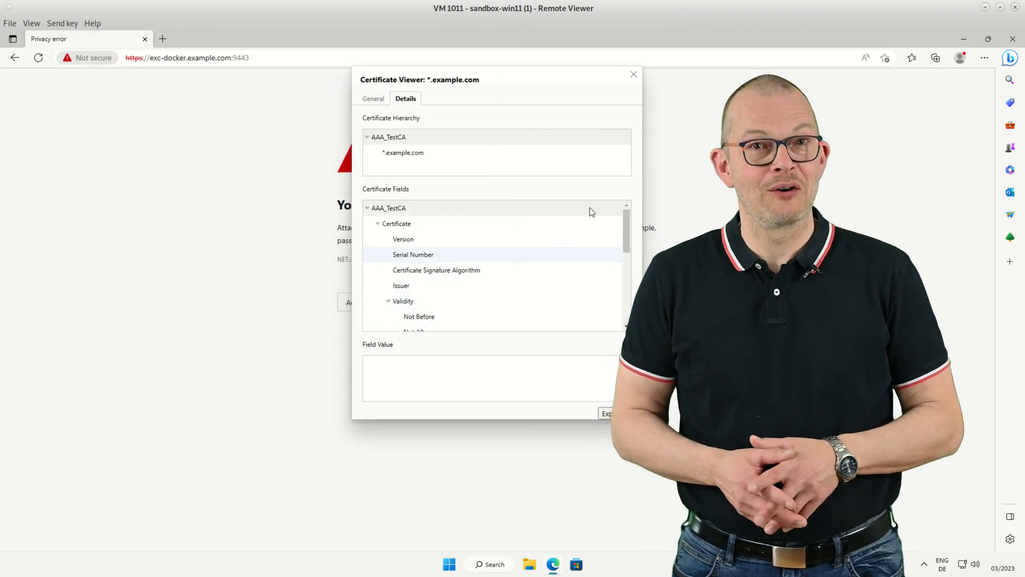
click(984, 58)
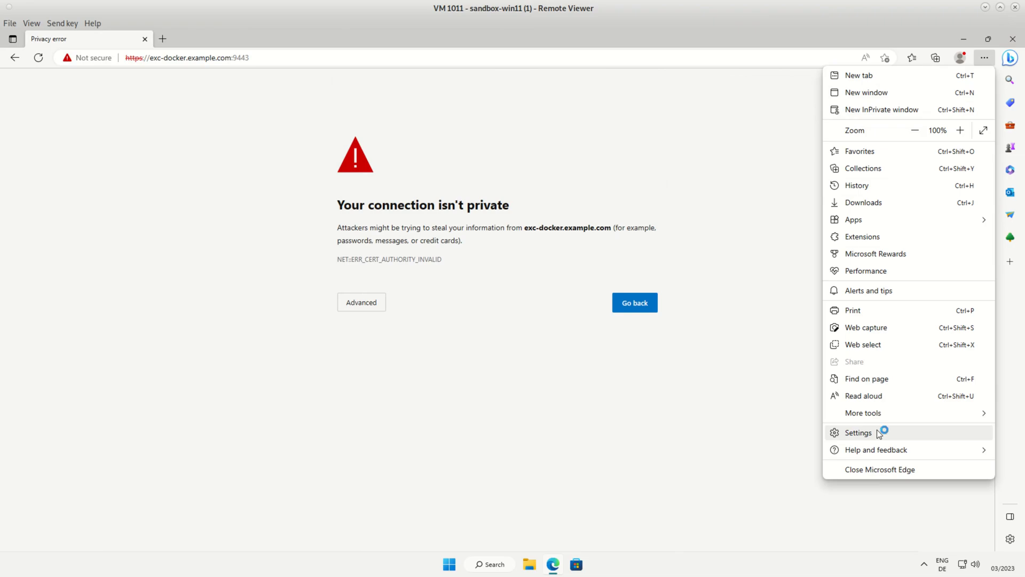
click(859, 432)
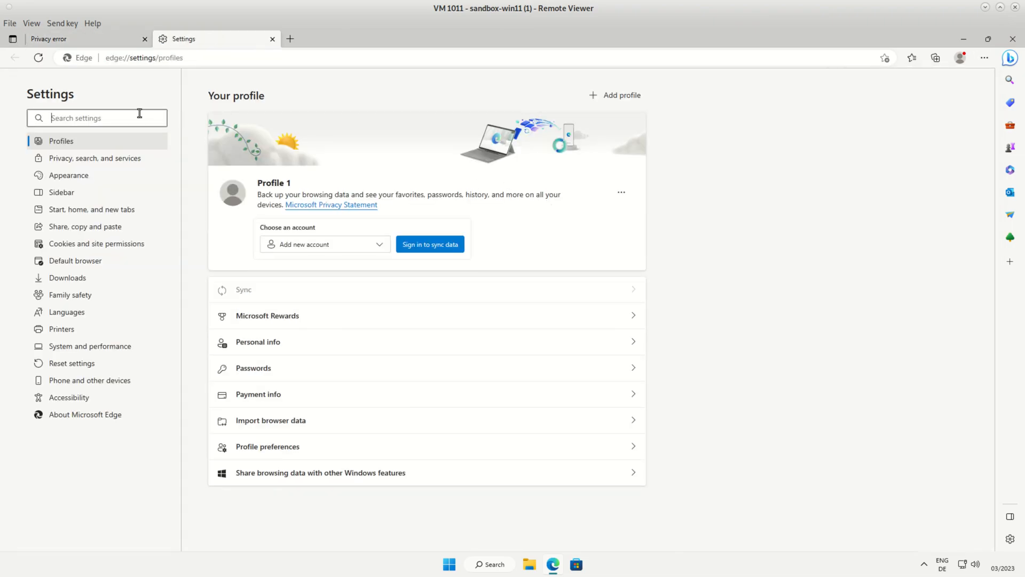
text(cert)
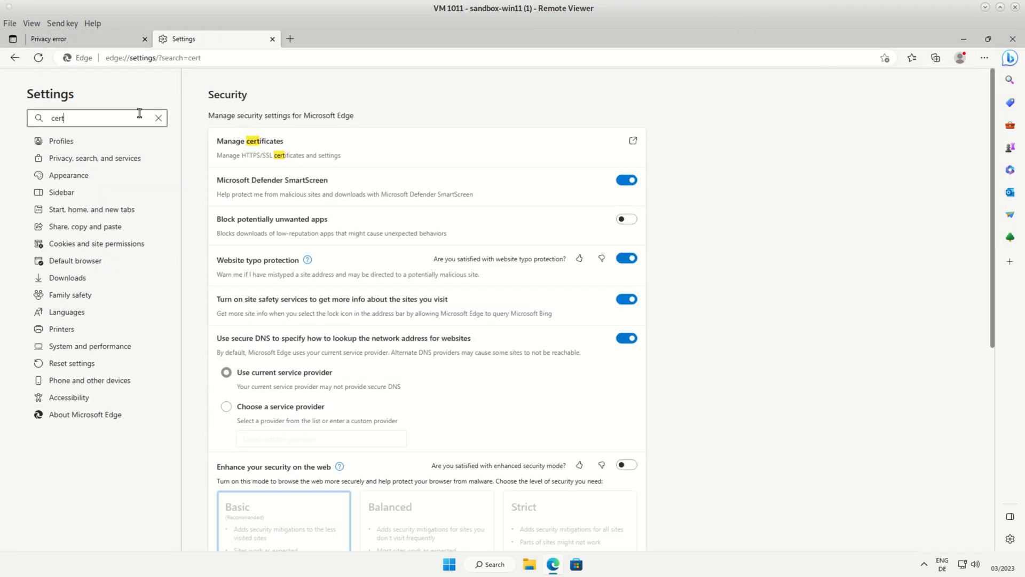
mouse_move(396, 157)
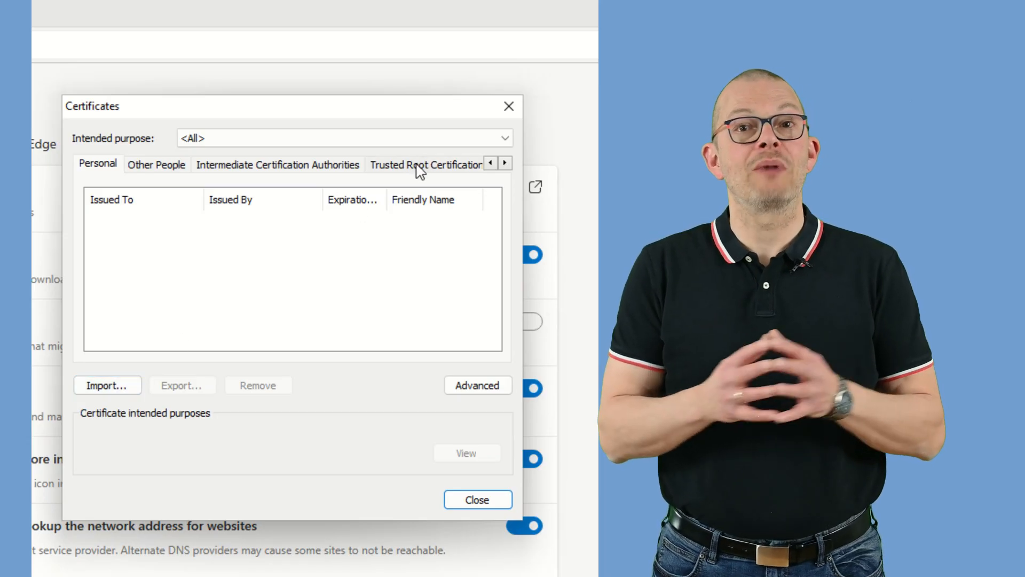
Import AAA_TestCA from Downloads into Trusted Root Certification Authorities, approve the warning, and close.
click(425, 164)
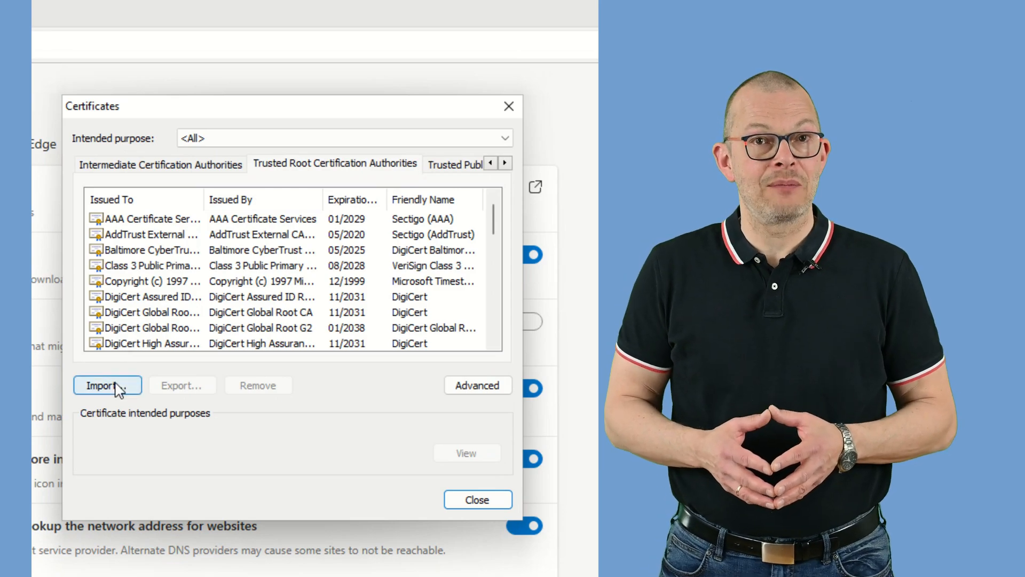
click(107, 385)
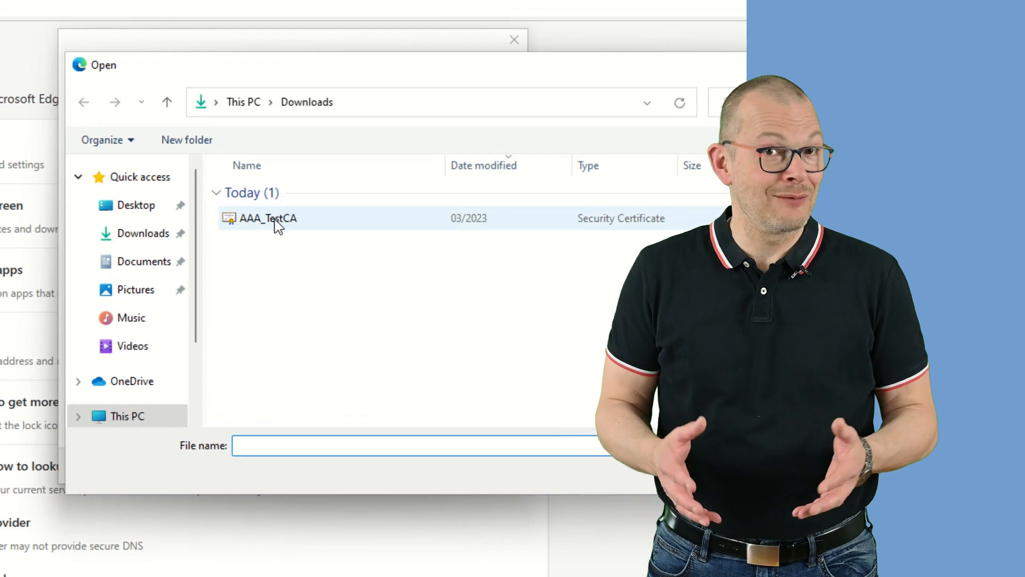
click(142, 233)
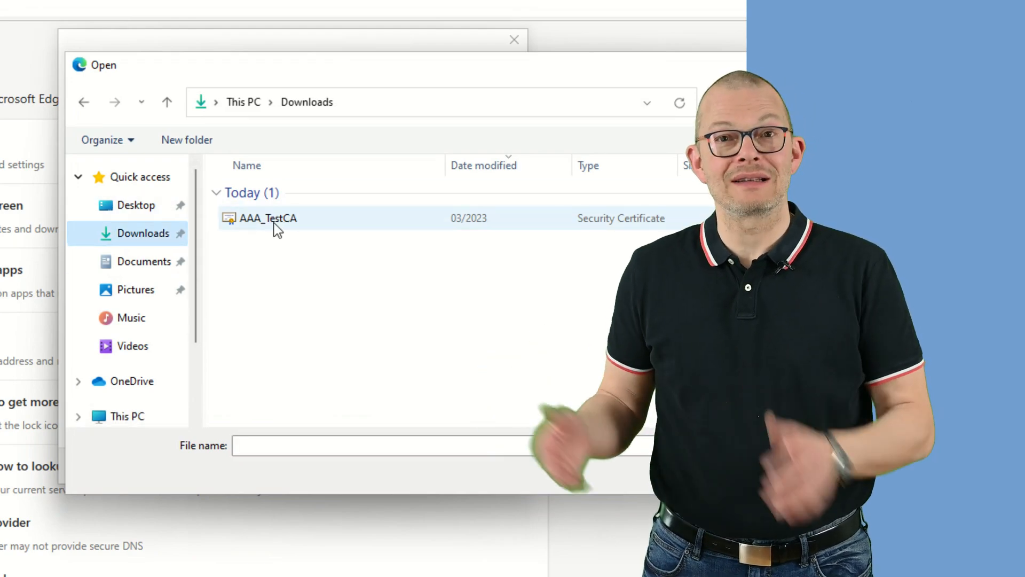
double_click(267, 218)
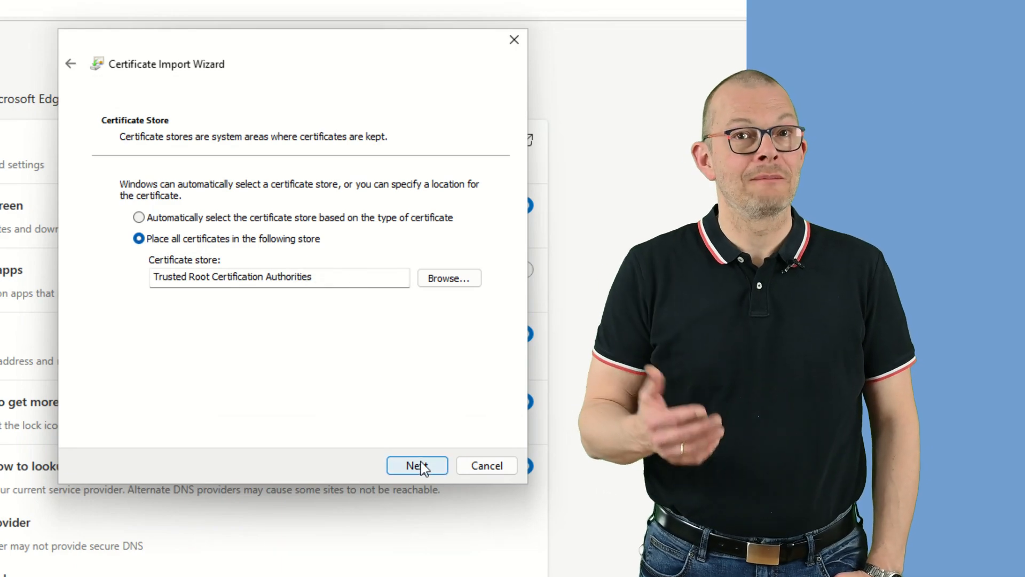
click(416, 465)
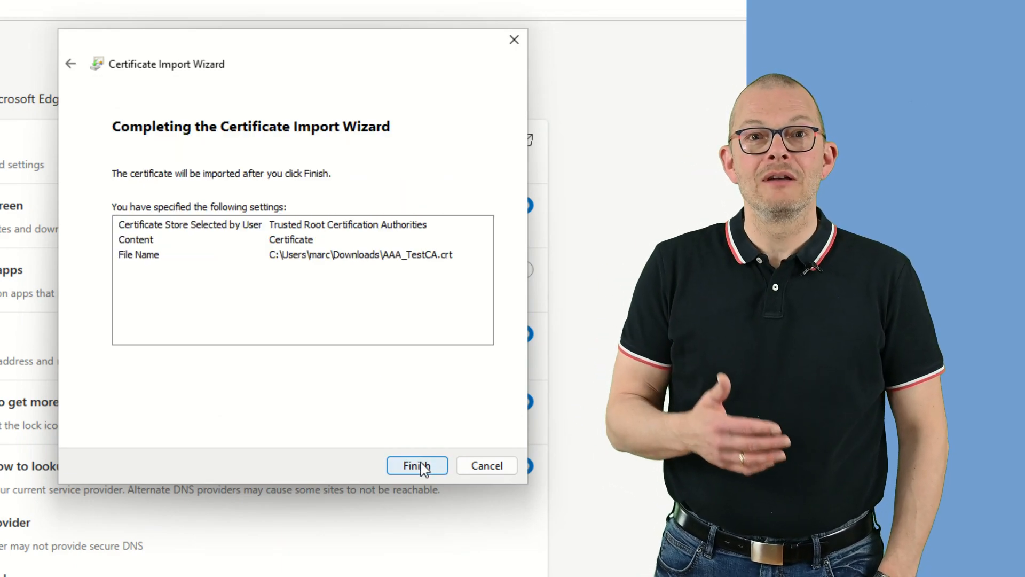
click(416, 465)
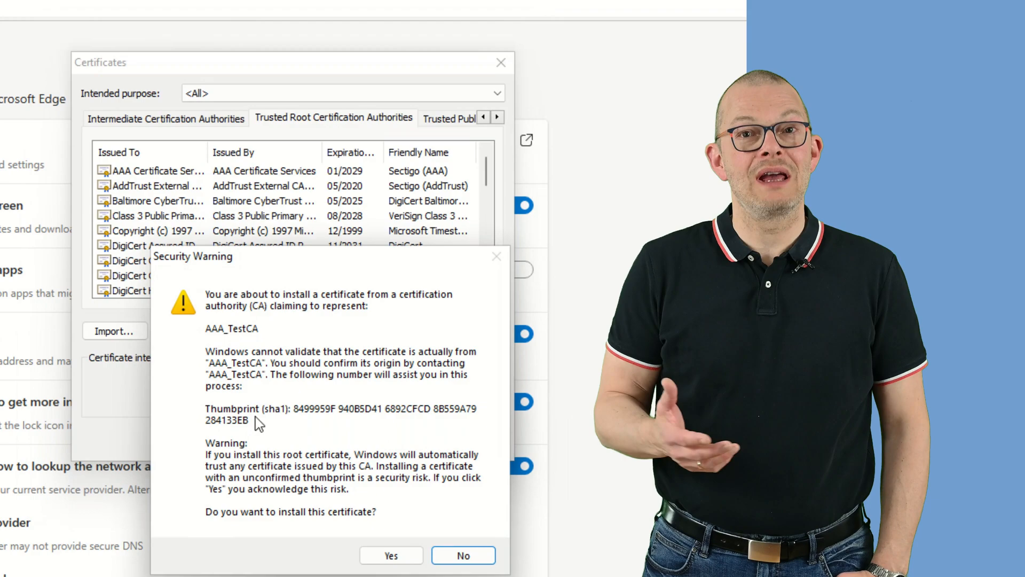
mouse_move(391, 555)
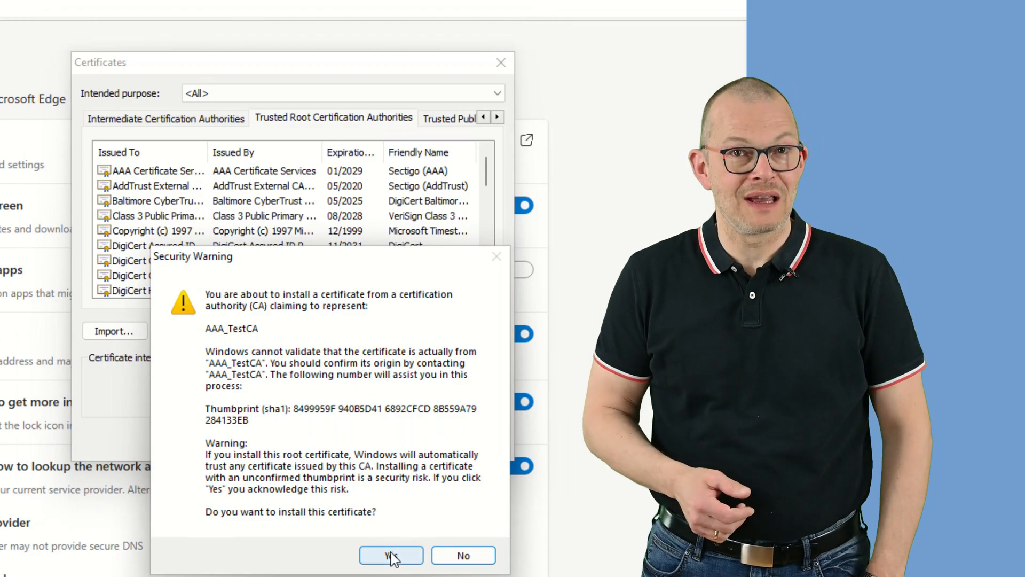
click(391, 555)
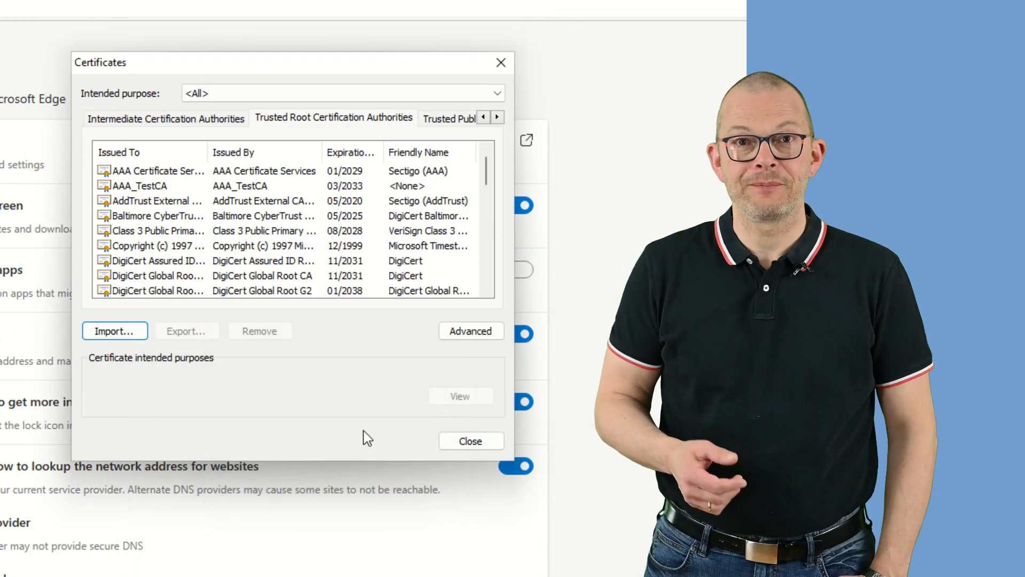
click(157, 186)
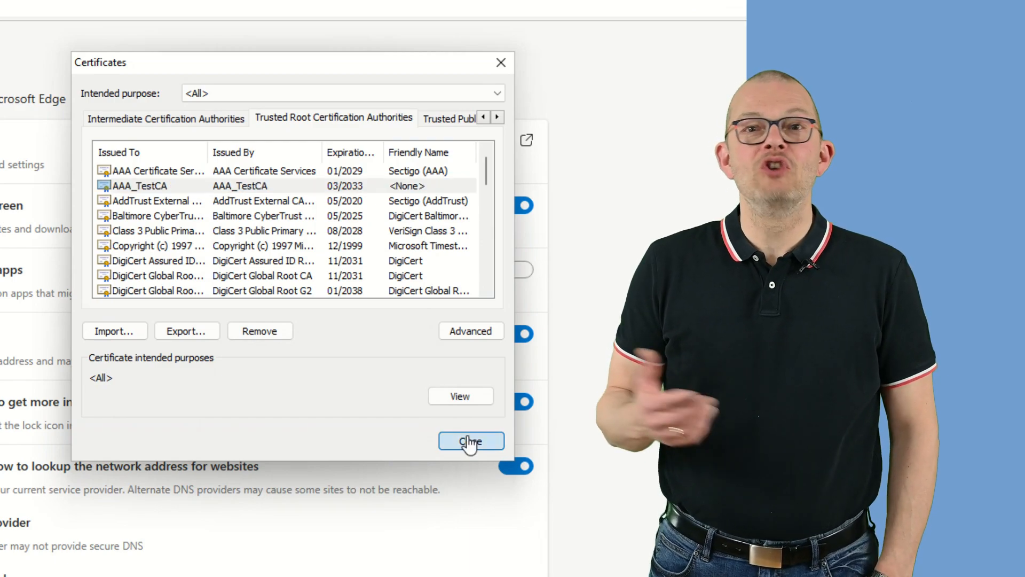
click(470, 440)
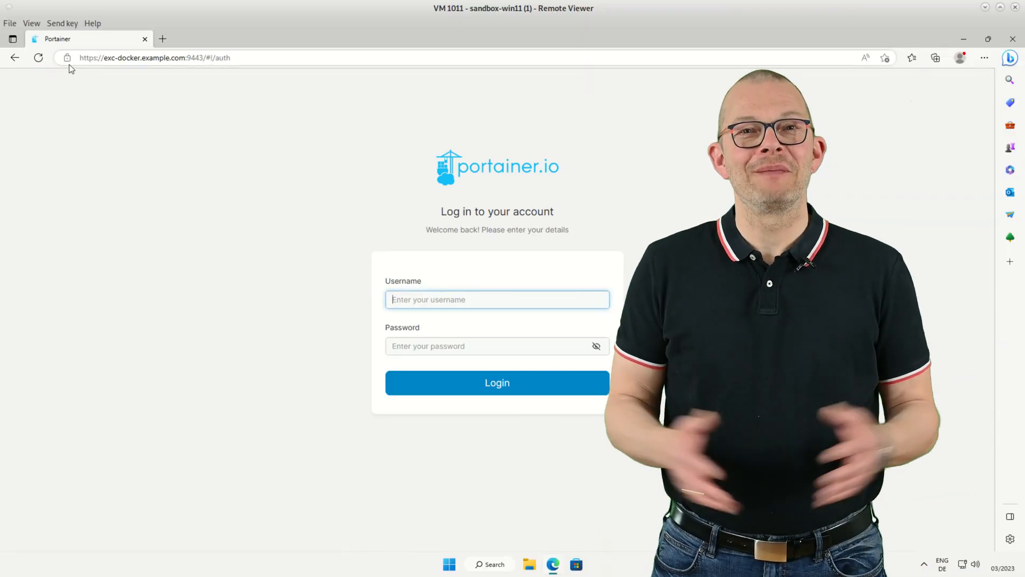
click(448, 564)
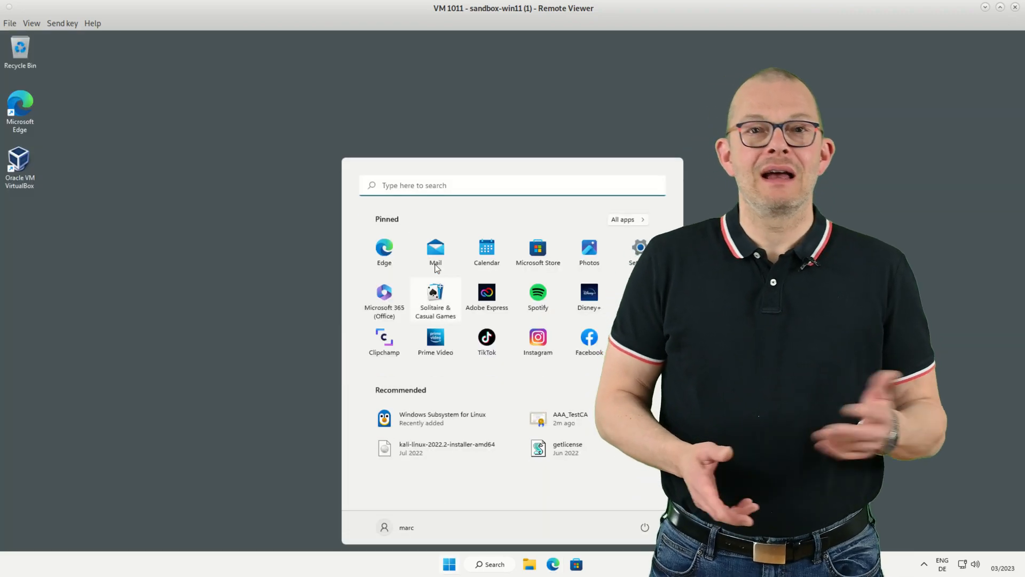
click(435, 253)
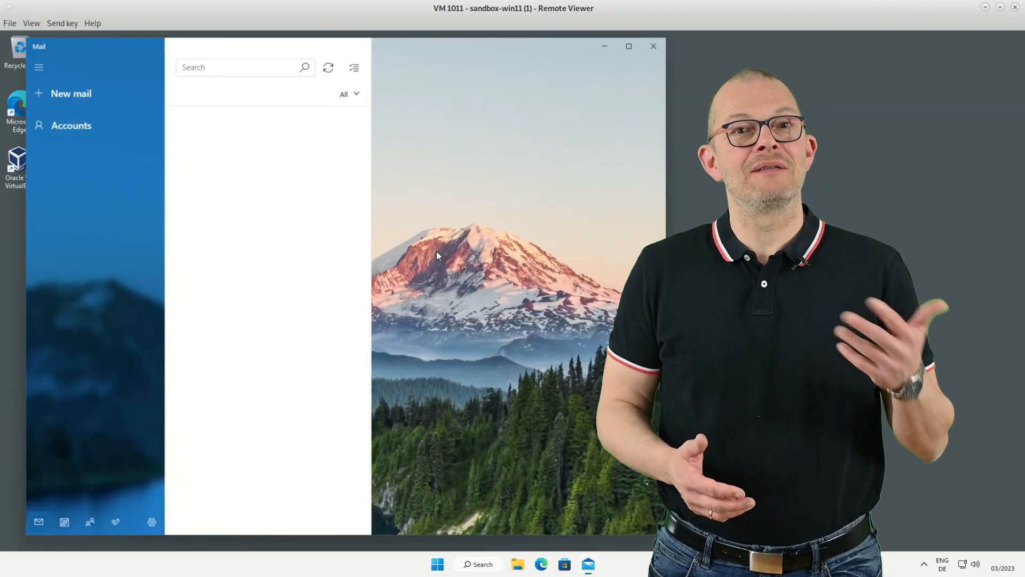
click(559, 162)
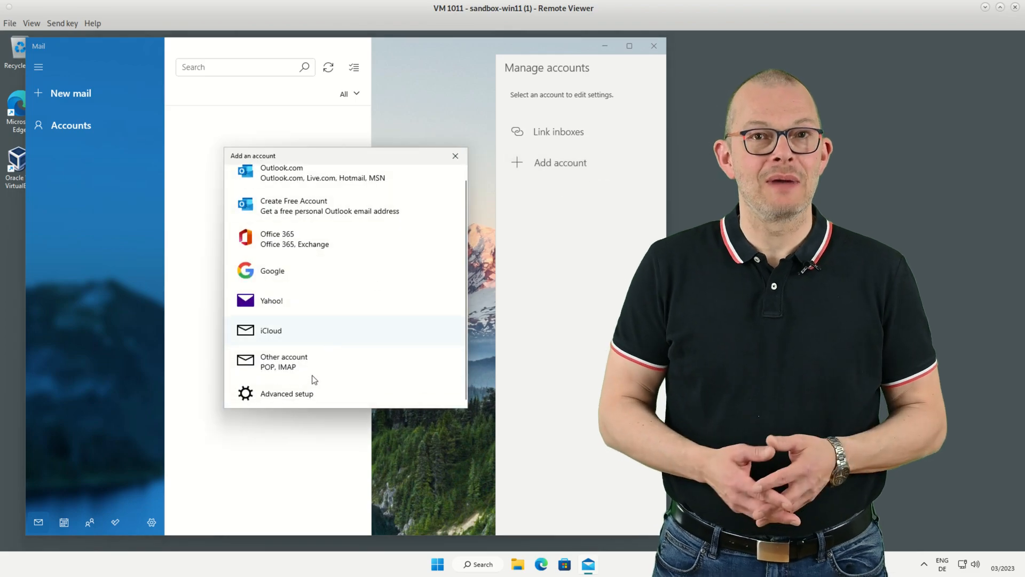
click(284, 361)
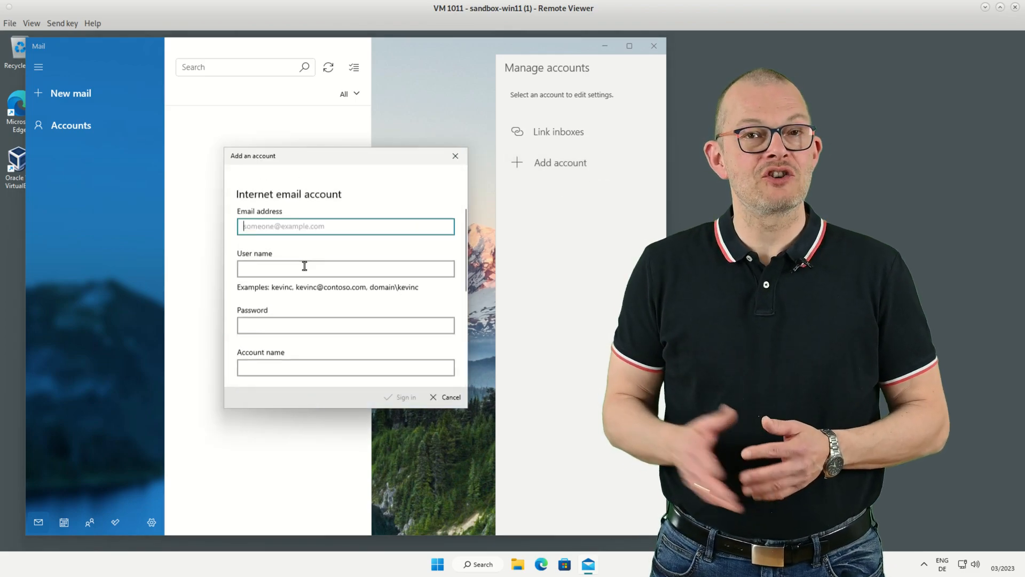
text(bob@example.com)
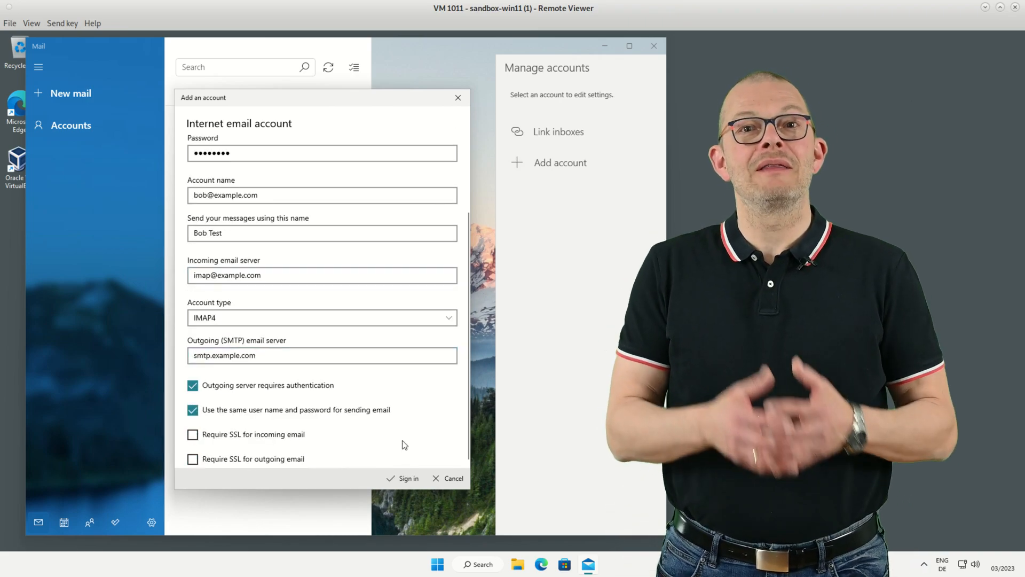
click(407, 478)
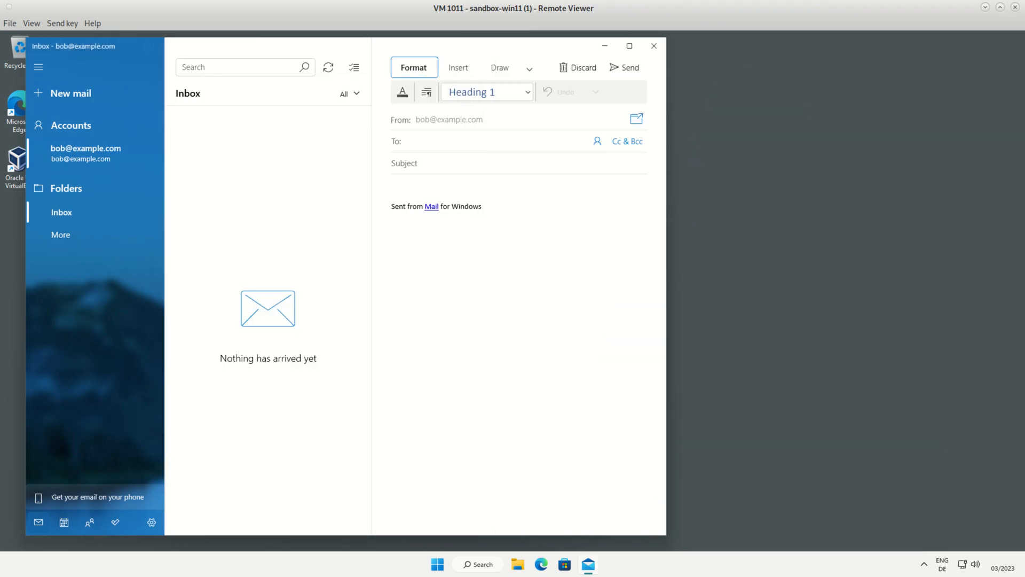
text(alice@example.com;)
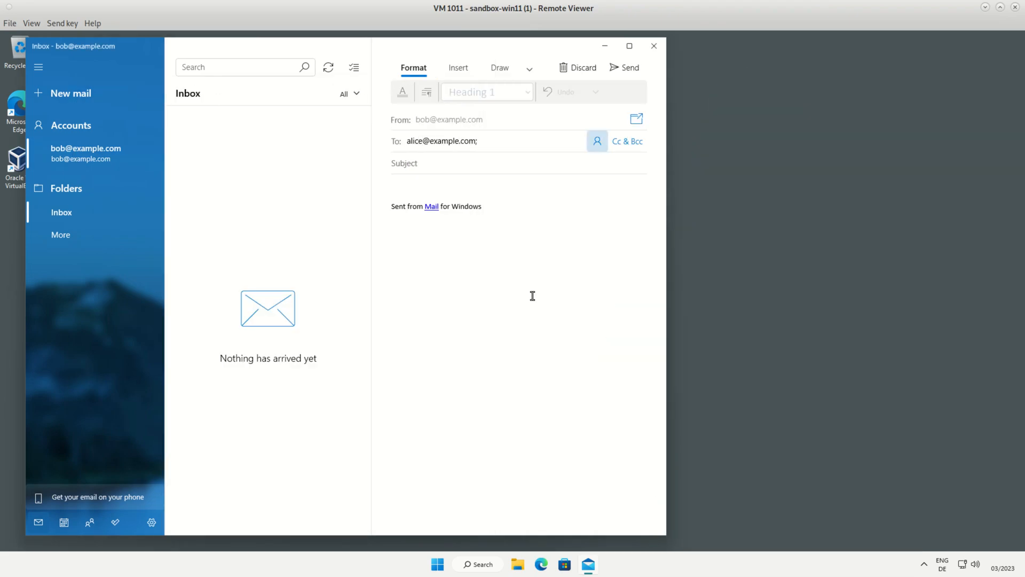
click(577, 67)
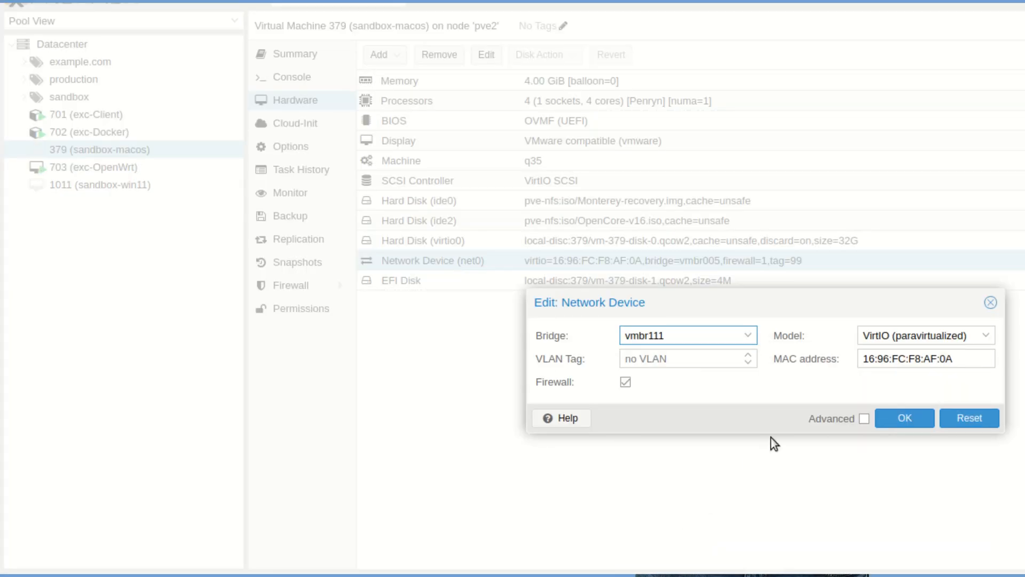
Confirm bridge vmbr111 untagged for the network device and select VM 379 (sandbox-macos).
click(904, 417)
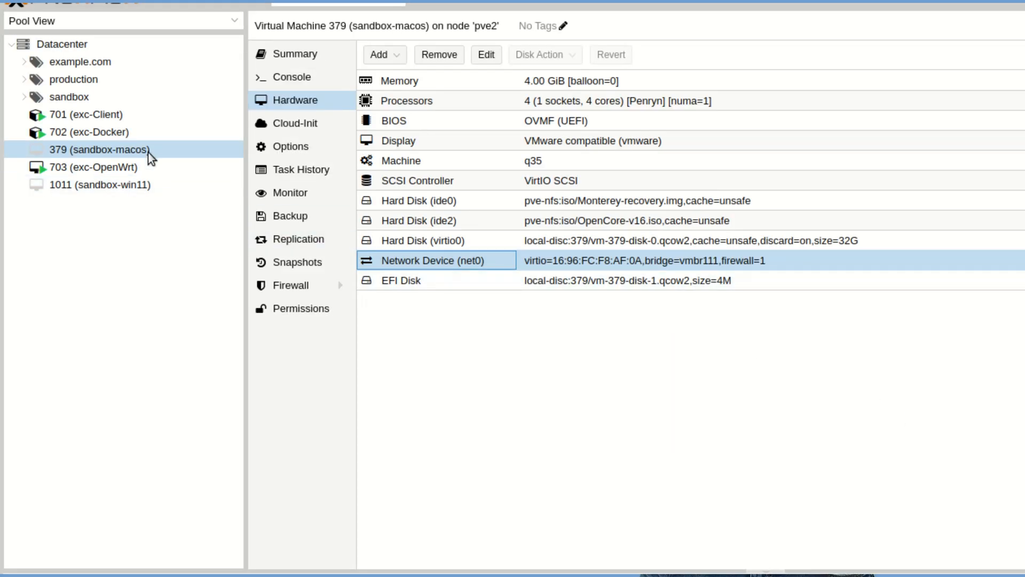
click(291, 76)
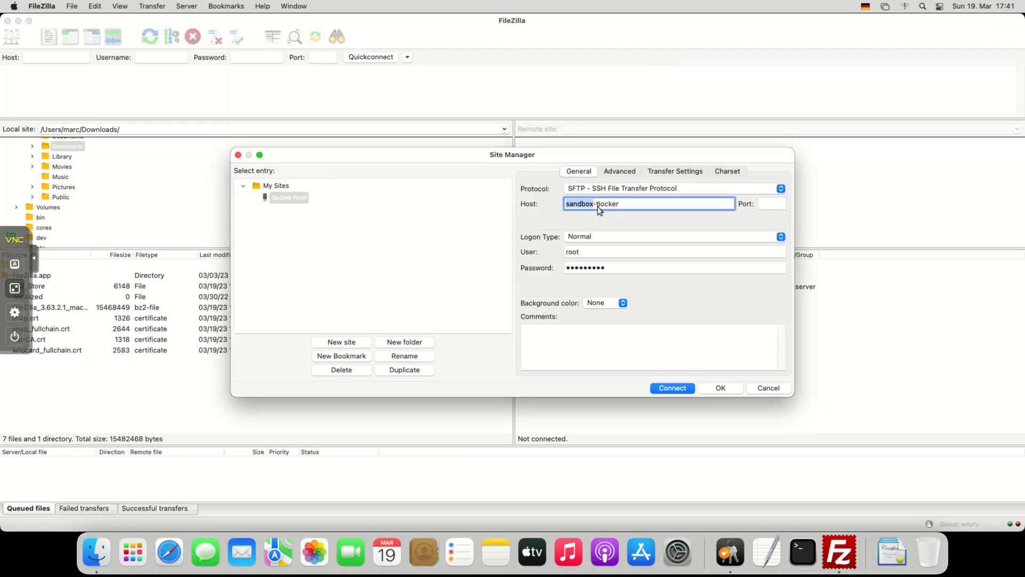
Connect to the docker host over SFTP, trust its key, and overwrite the downloaded certificate files.
click(672, 388)
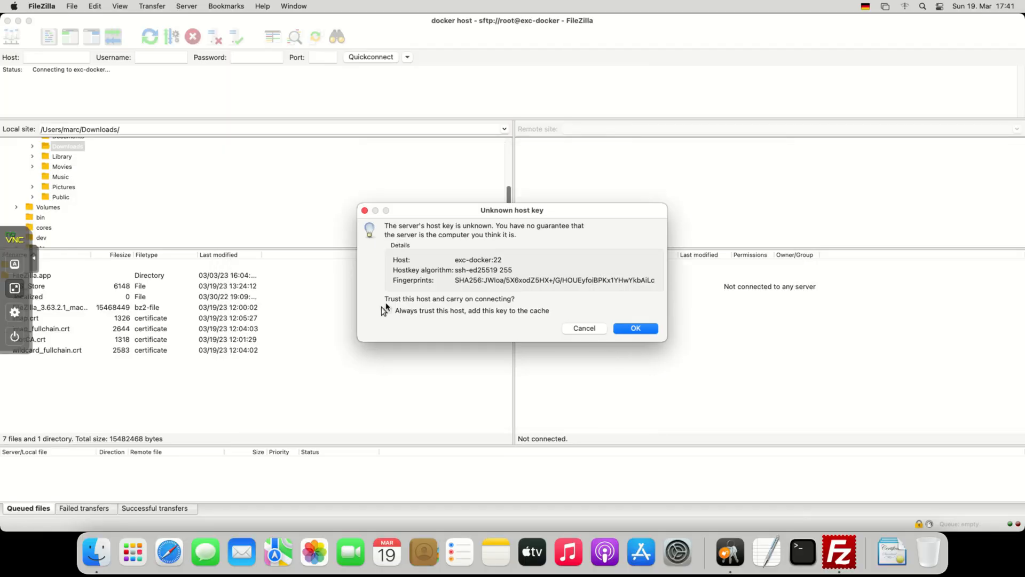
click(634, 328)
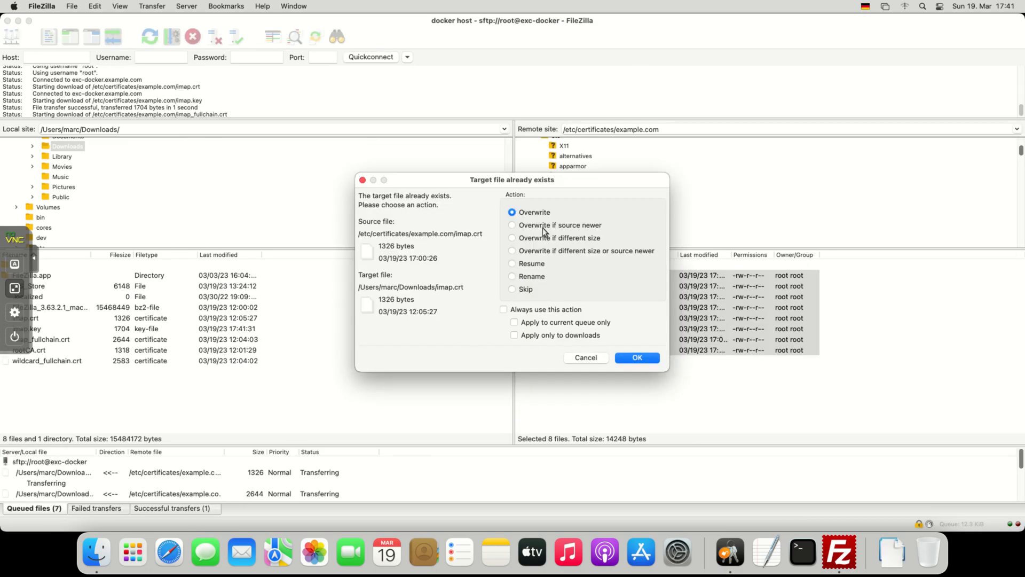
click(503, 309)
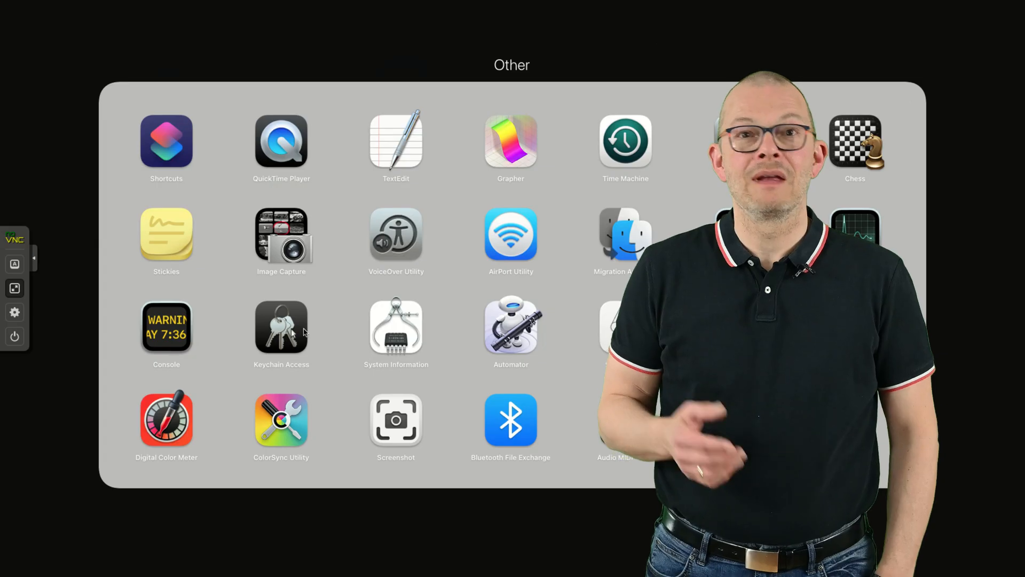
Import the certificates into the System keychain and set AAA_TestCA to Always Trust.
click(281, 326)
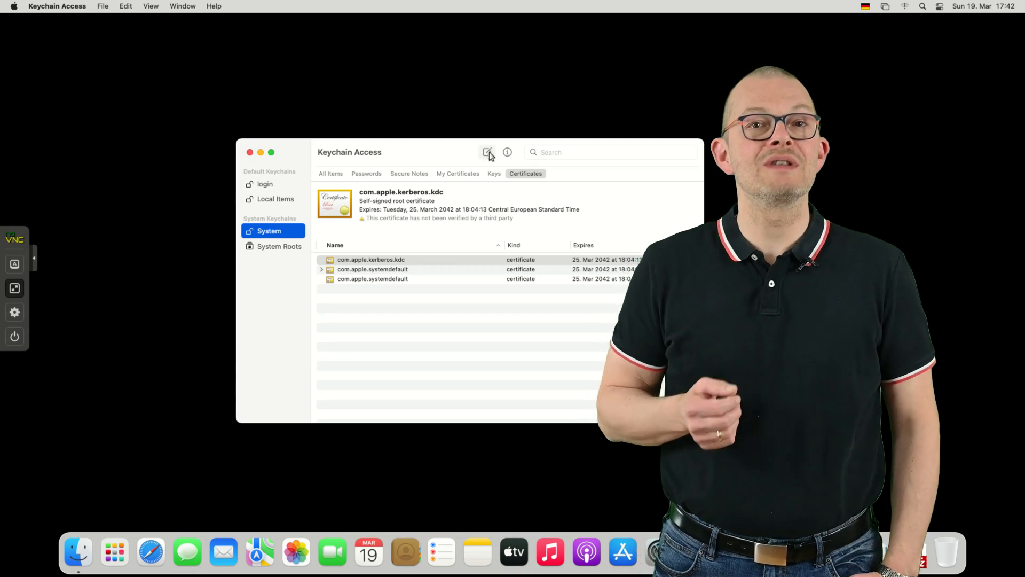
click(487, 152)
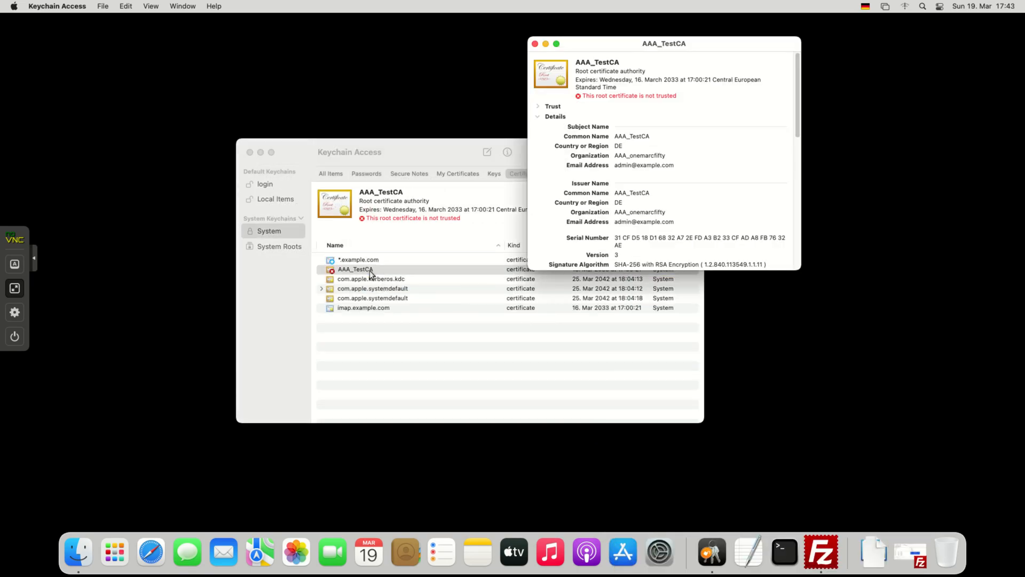
click(553, 105)
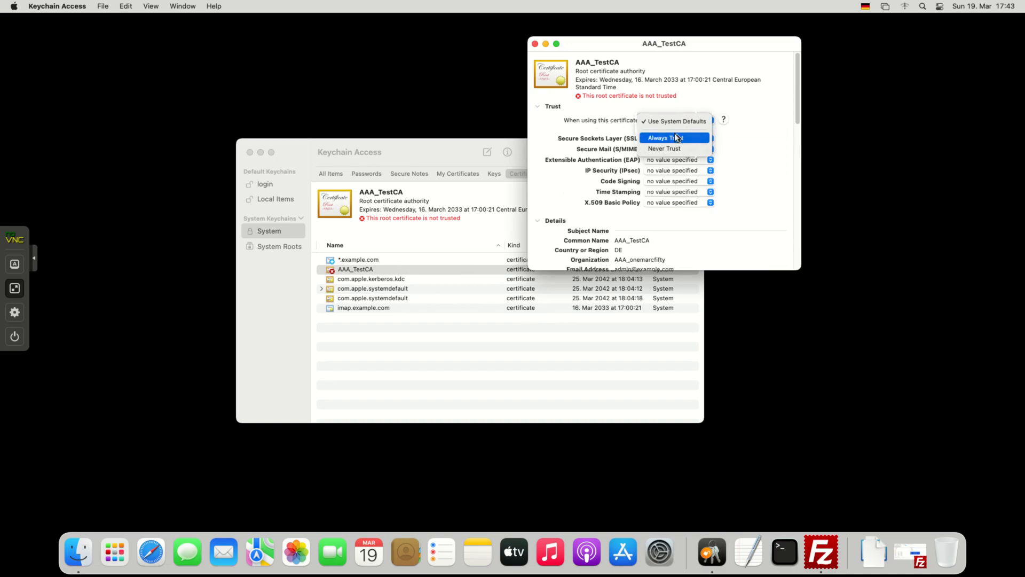
click(664, 137)
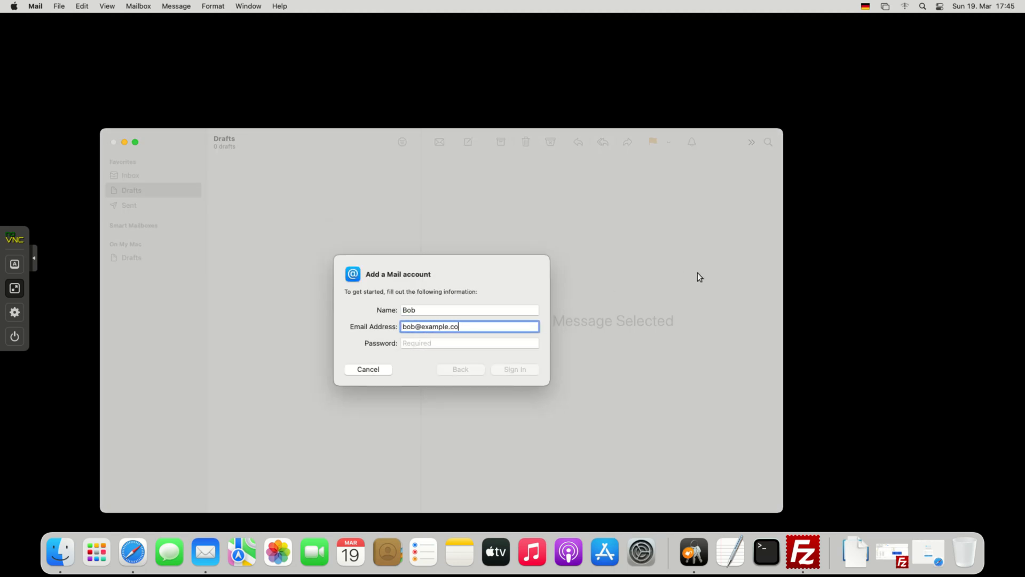
click(515, 369)
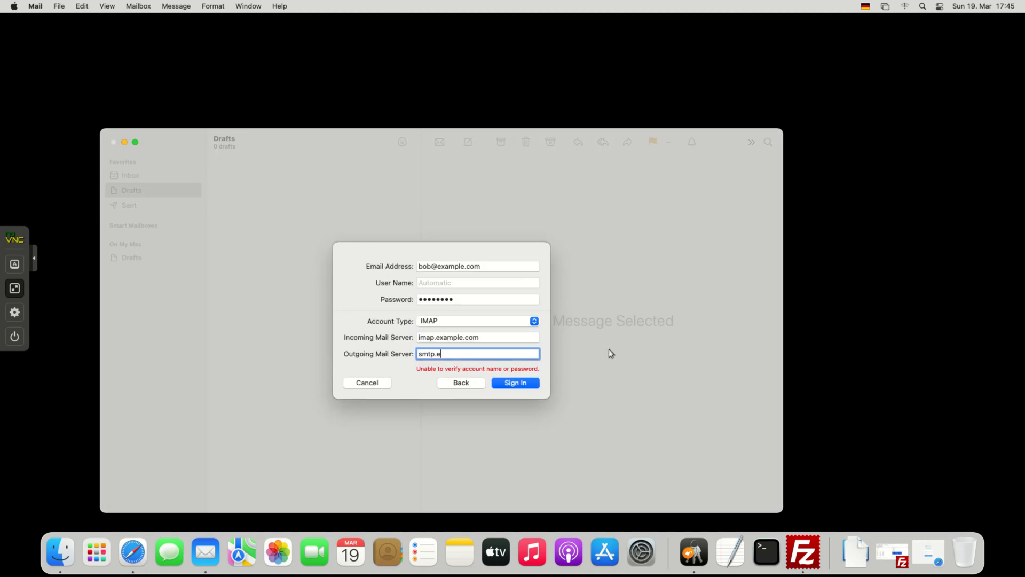
click(515, 383)
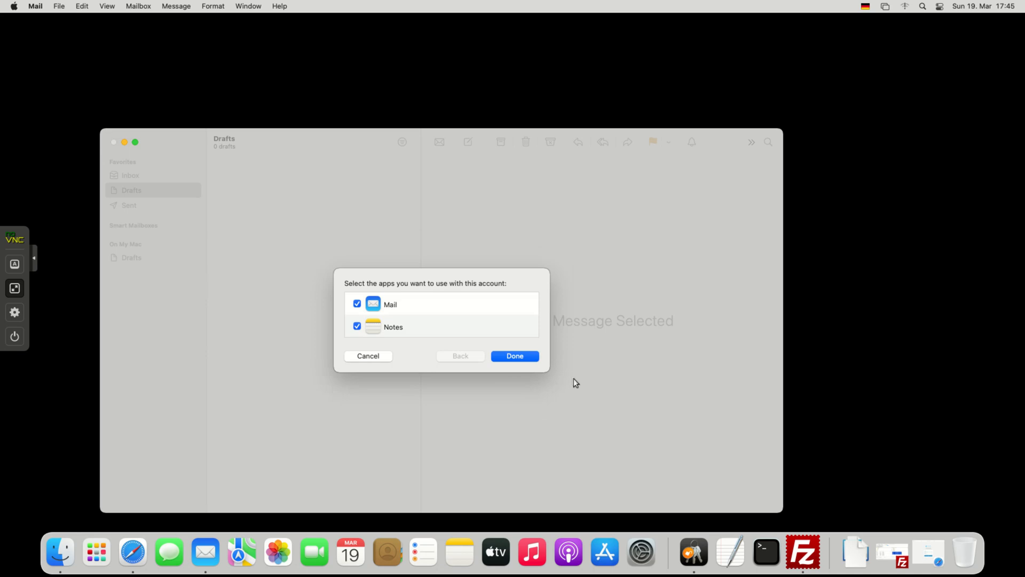
click(514, 356)
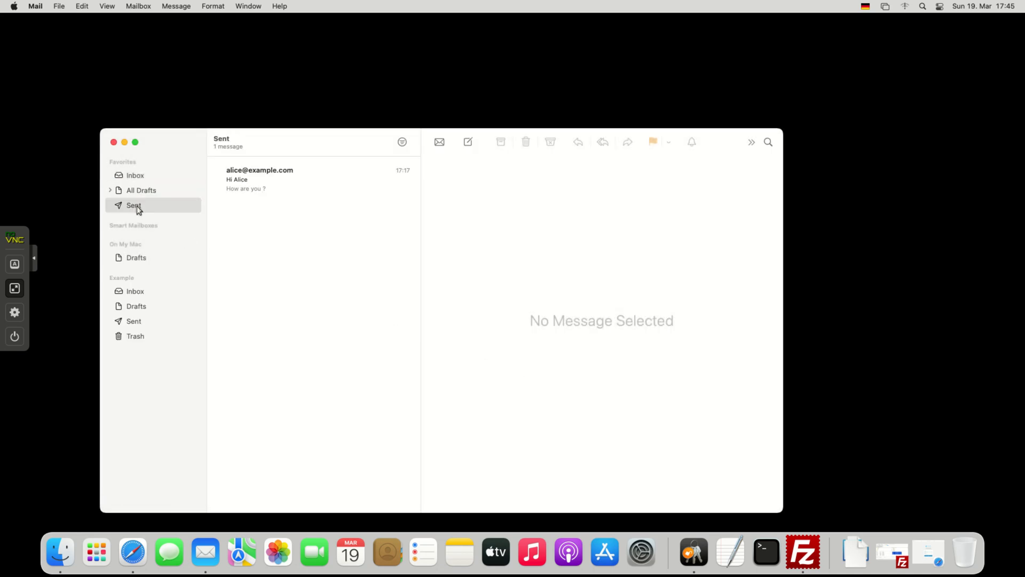